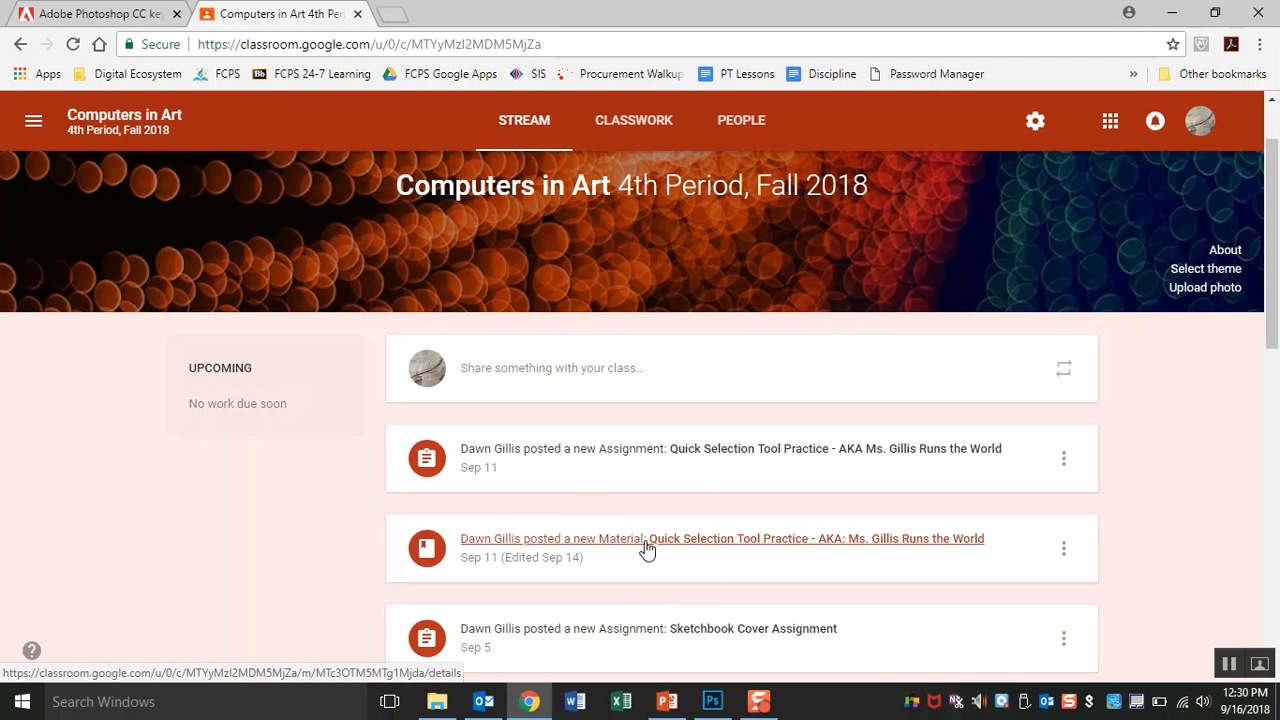
- Open the Quick Selection Tool Practice post and scroll through its video, photos and links
{"action": "left_click", "coordinate": [722, 538]}
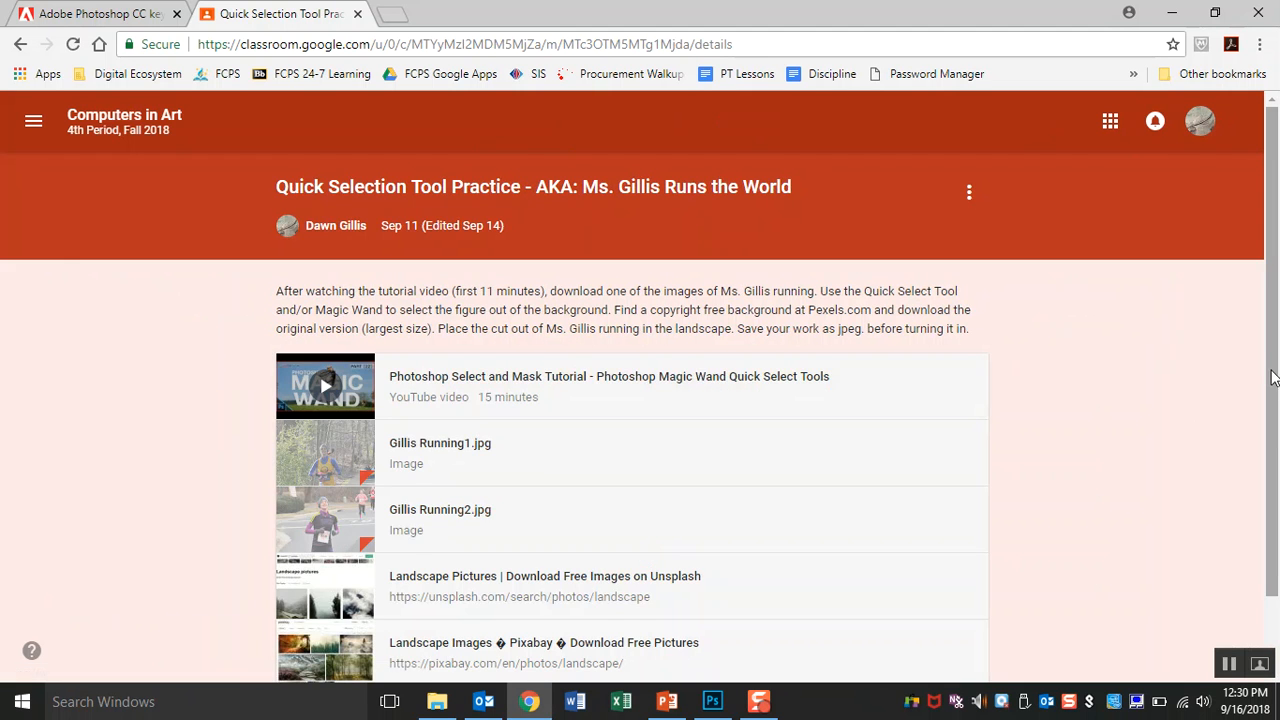
{"action": "scroll", "scroll_direction": "down", "scroll_amount": 3}
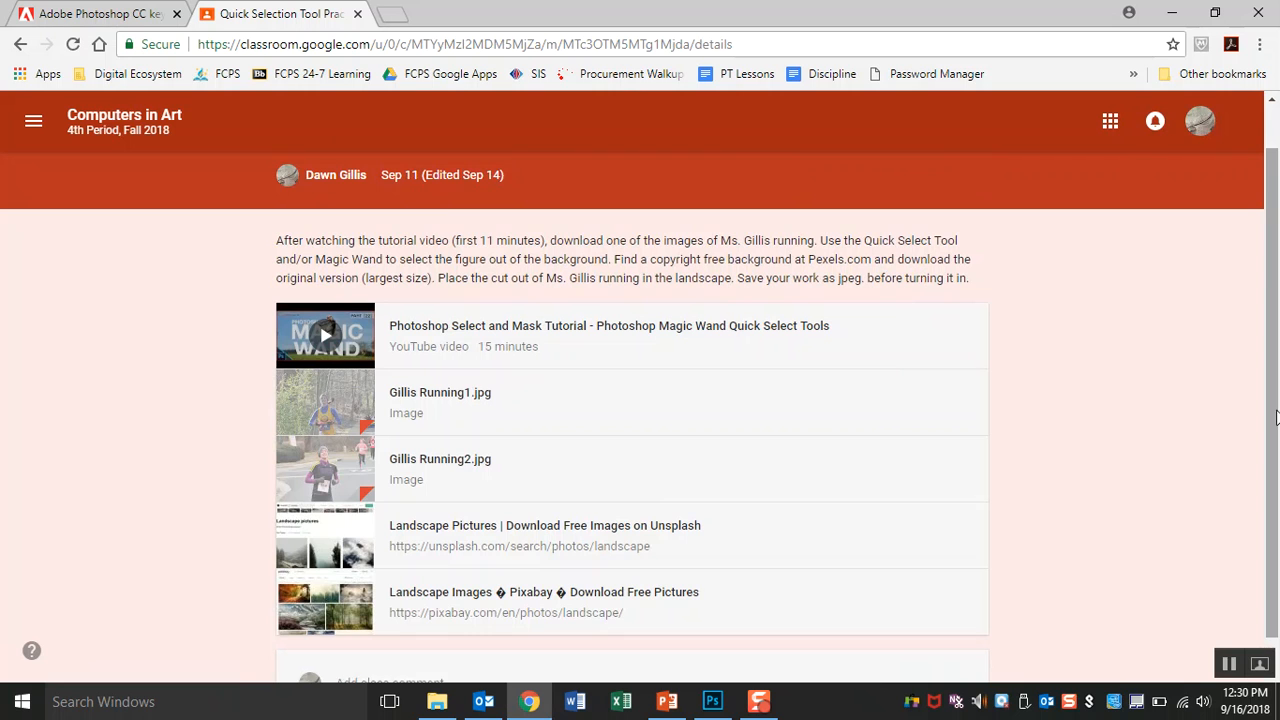
{"action": "mouse_move", "coordinate": [530, 338]}
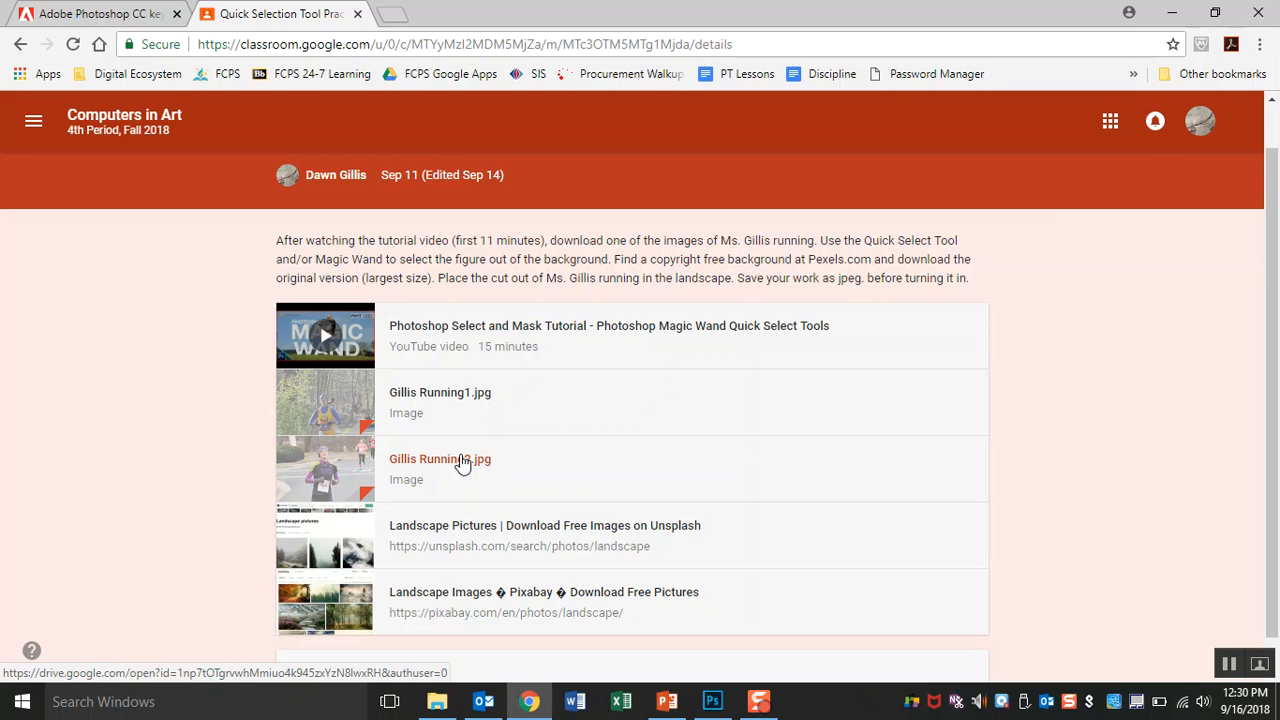
- Preview the Gillis Running2.jpg attachment and open it in a separate window
{"action": "left_click", "coordinate": [440, 459]}
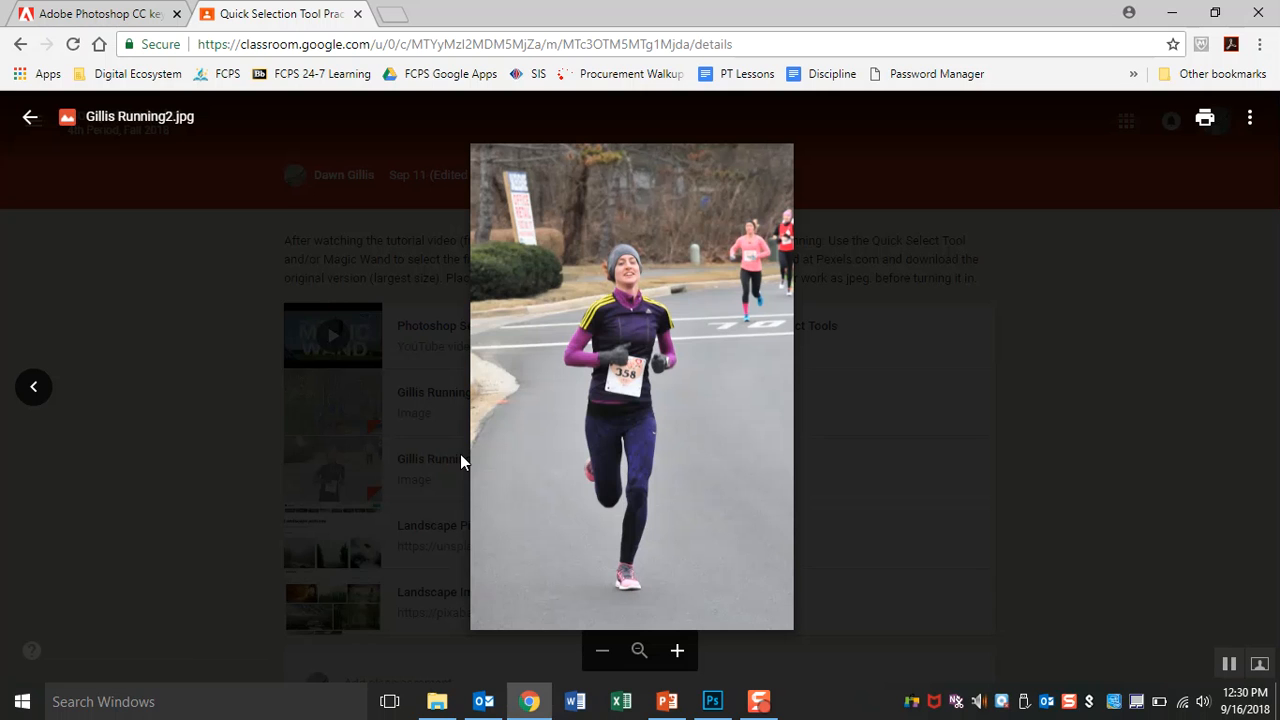
{"action": "mouse_move", "coordinate": [855, 127]}
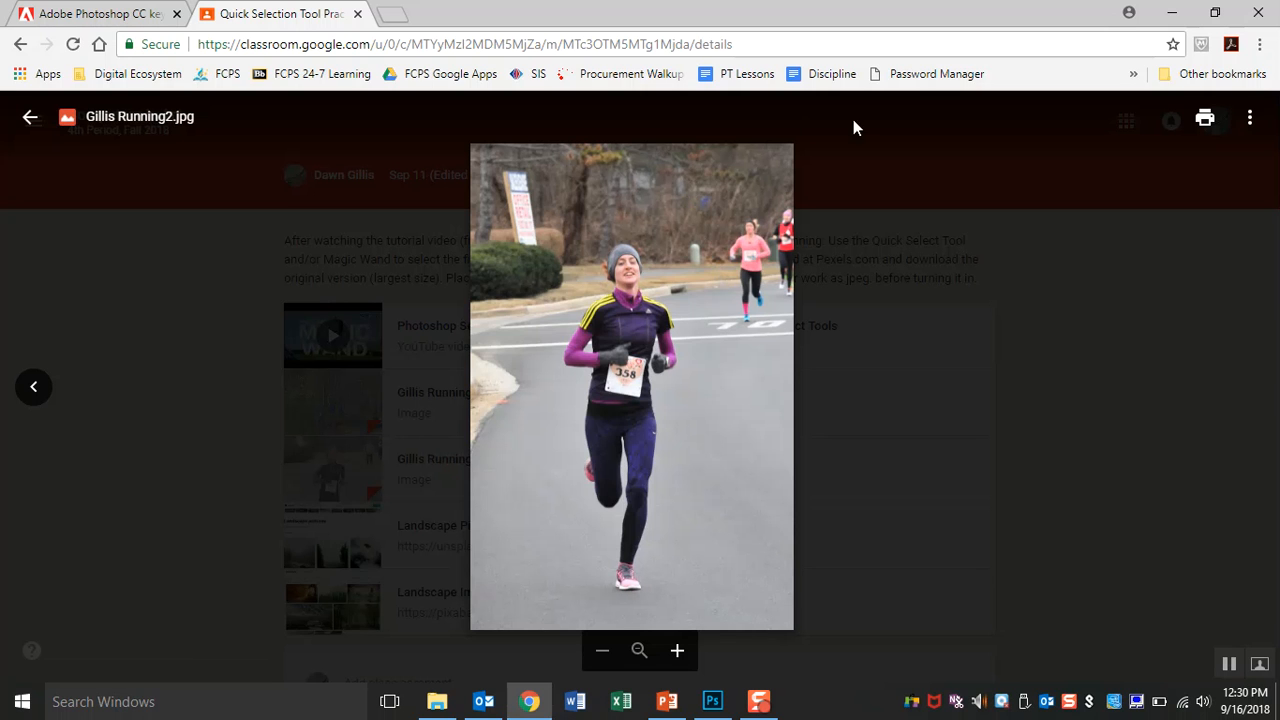
{"action": "mouse_move", "coordinate": [805, 350]}
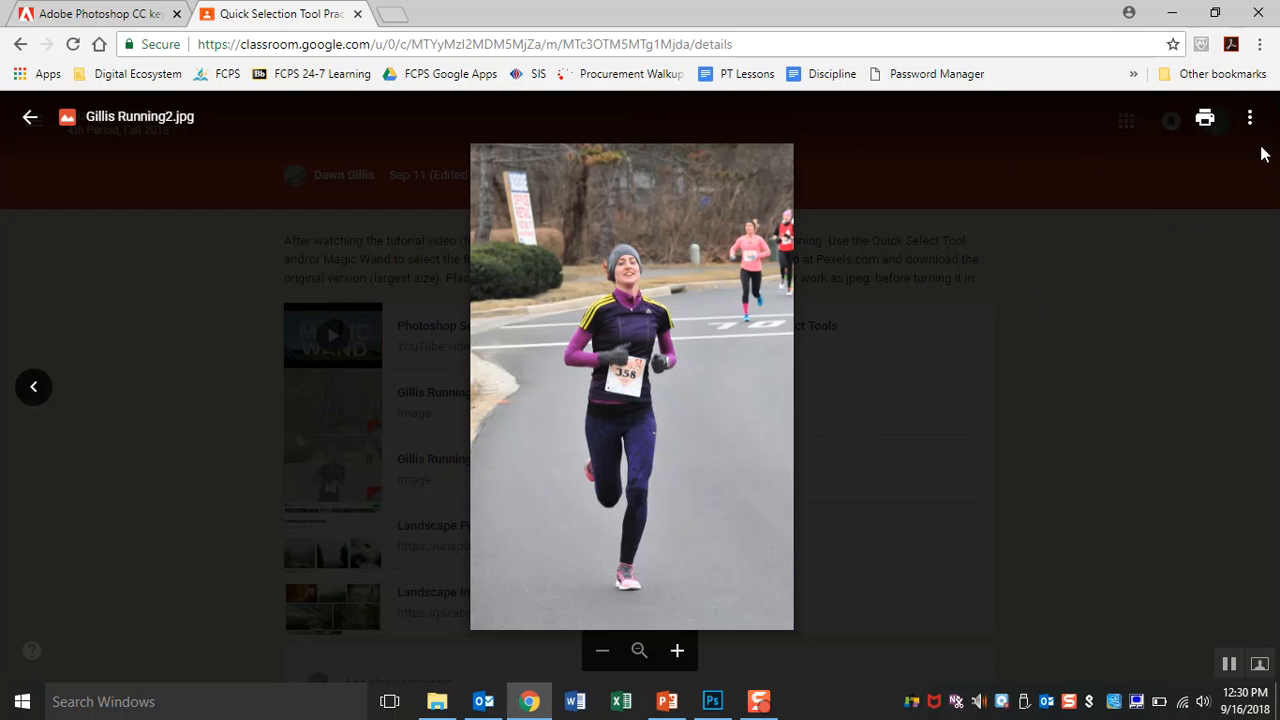
{"action": "mouse_move", "coordinate": [1249, 118]}
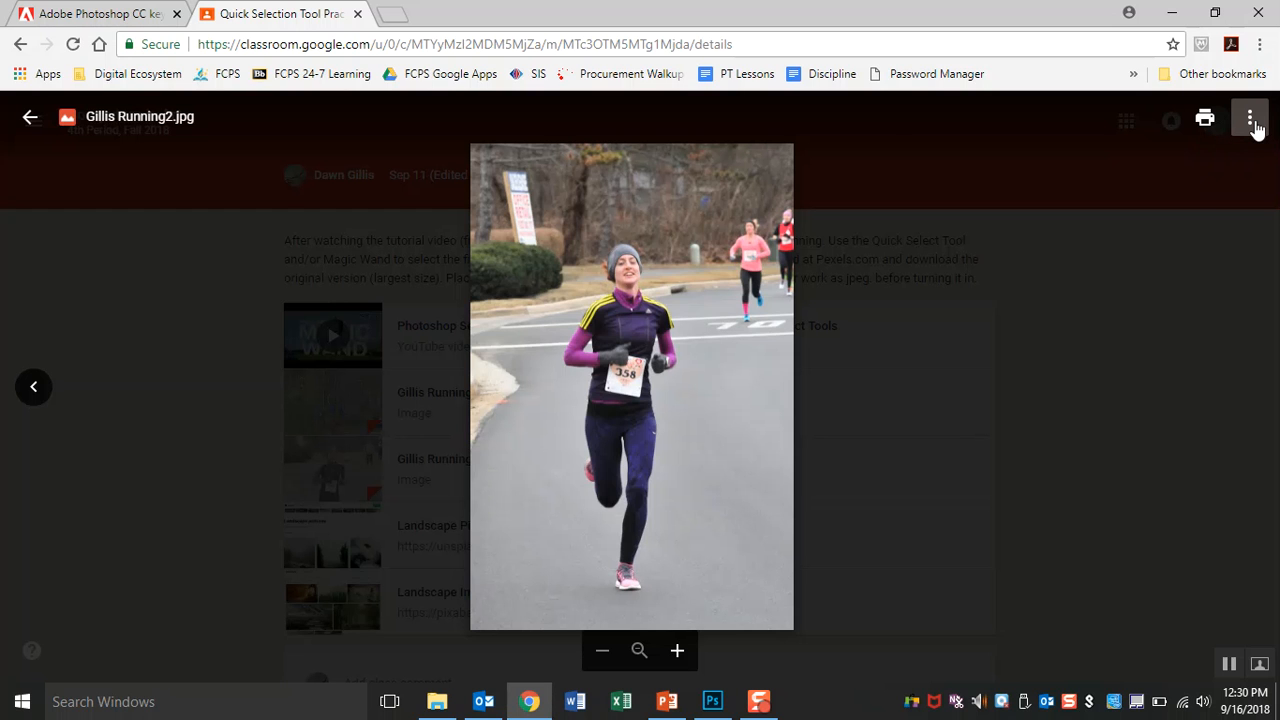
{"action": "left_click", "coordinate": [1249, 118]}
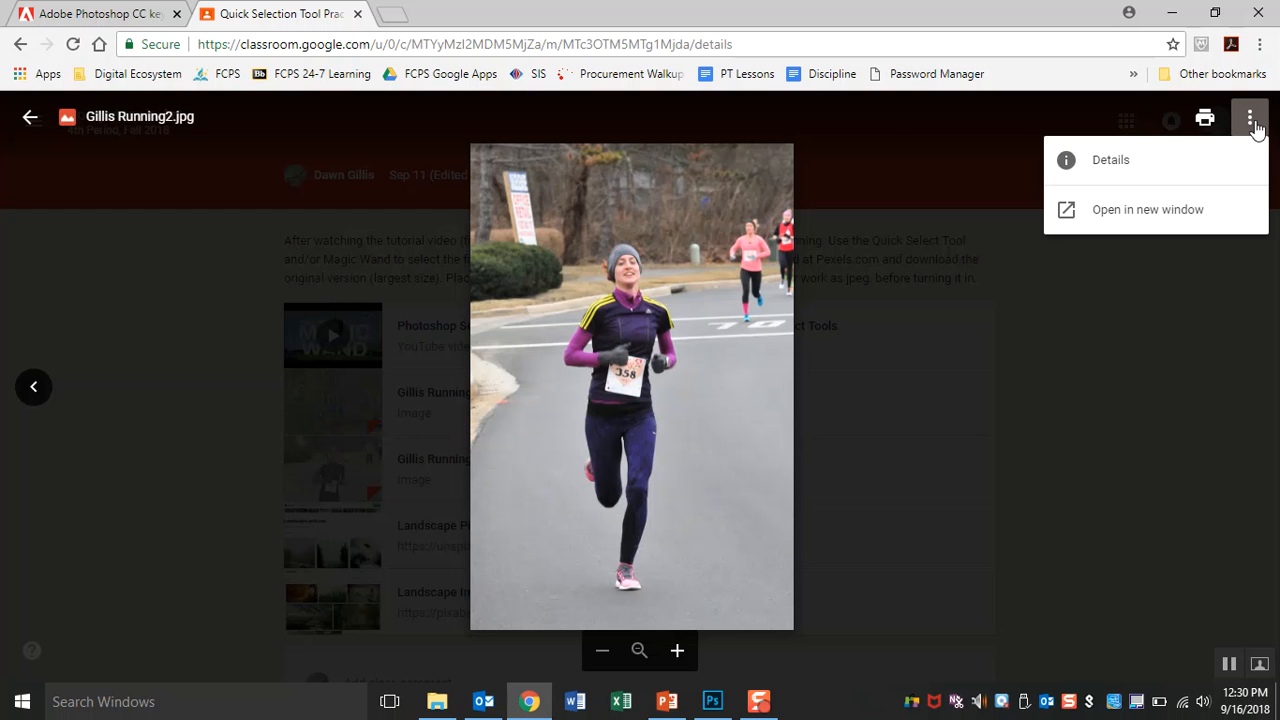
{"action": "mouse_move", "coordinate": [1147, 209]}
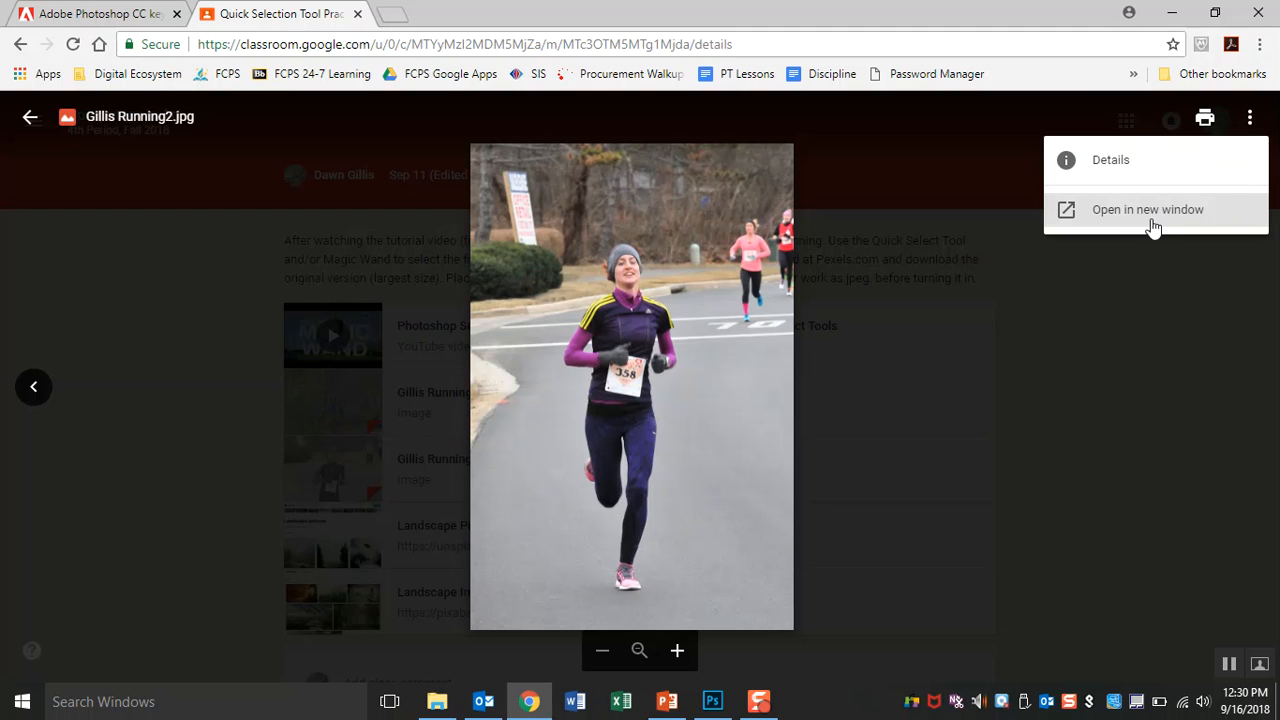
{"action": "left_click", "coordinate": [1147, 209]}
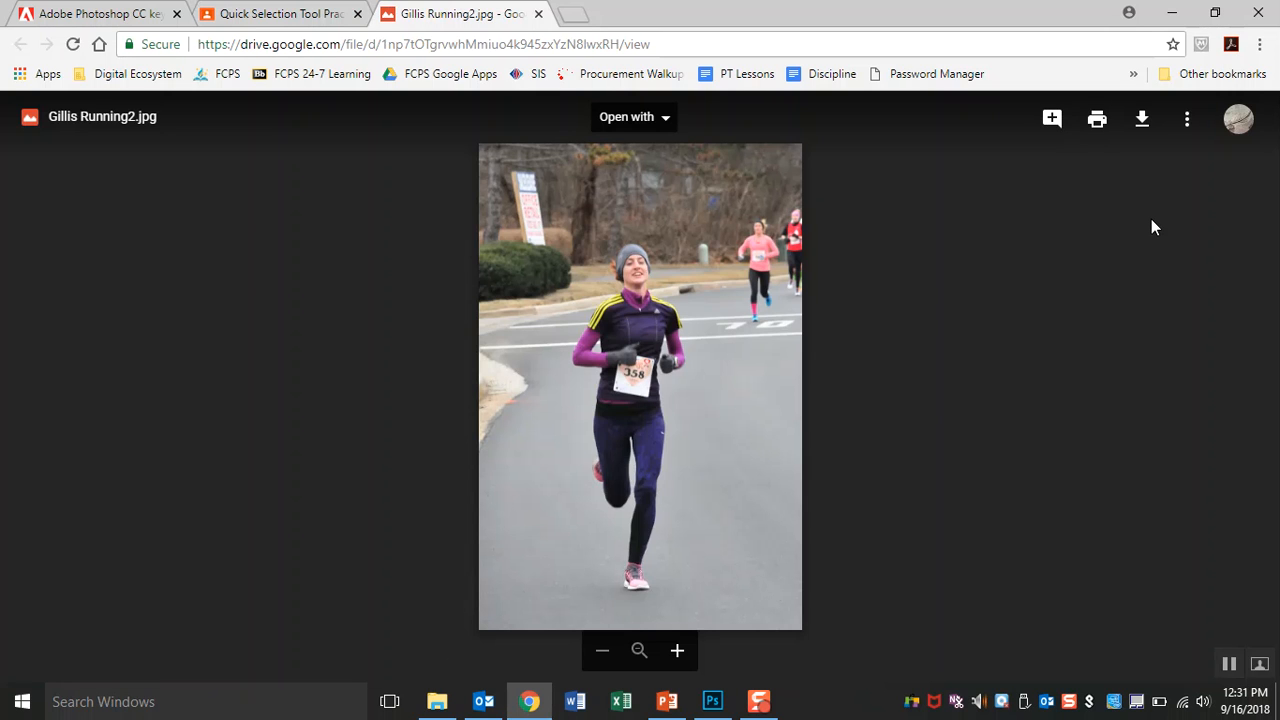
{"action": "mouse_move", "coordinate": [1150, 223]}
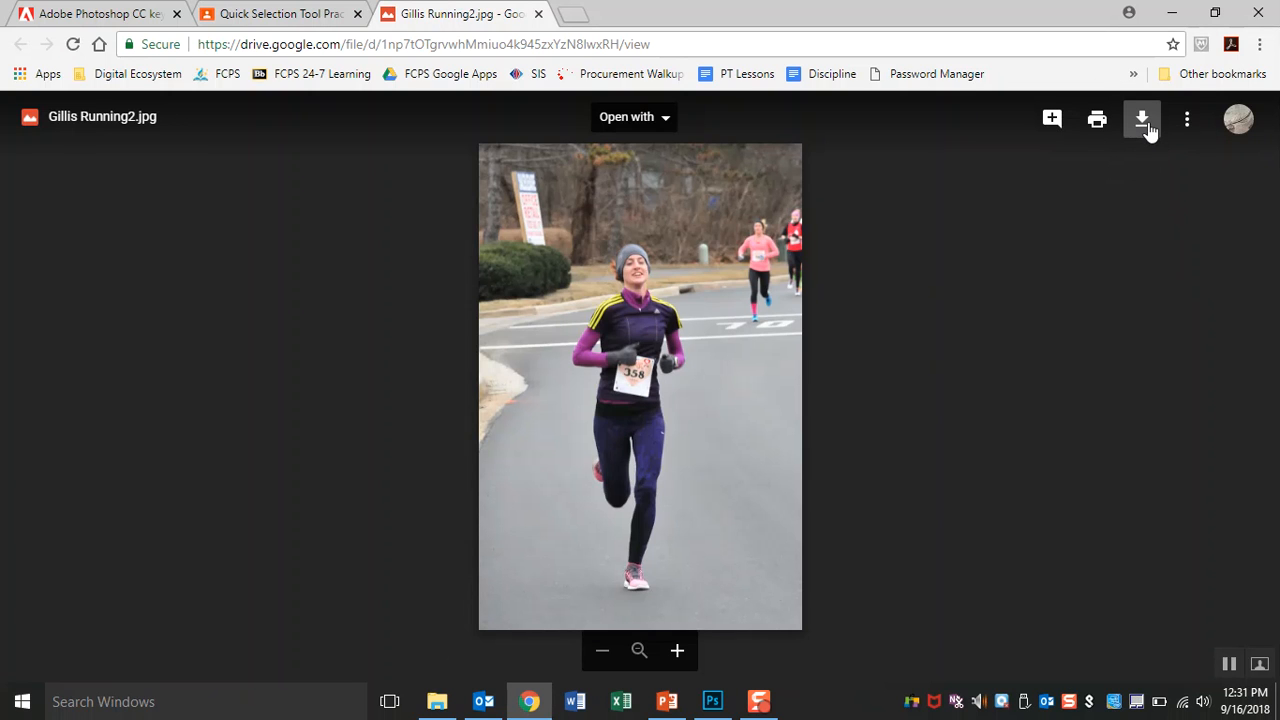
- Download Gillis Running2.jpg and bring up its options in the download bar
{"action": "left_click", "coordinate": [1142, 119]}
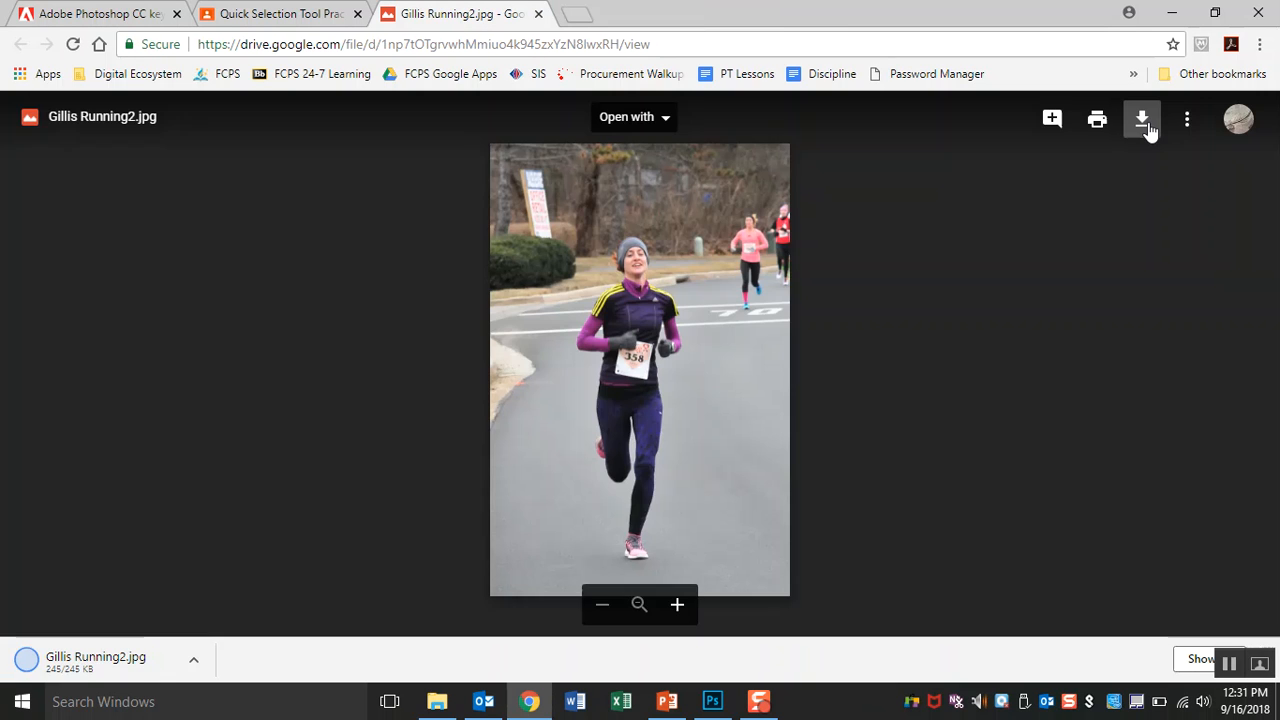
{"action": "mouse_move", "coordinate": [1142, 119]}
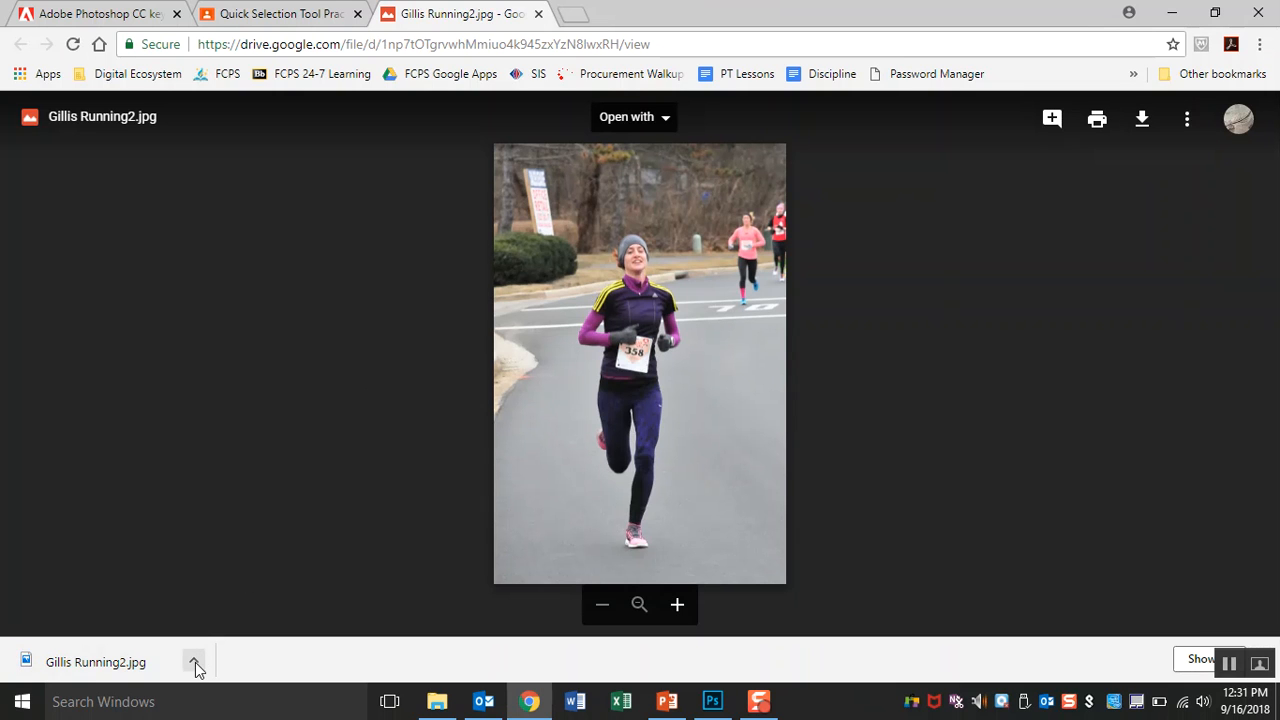
{"action": "left_click", "coordinate": [194, 662]}
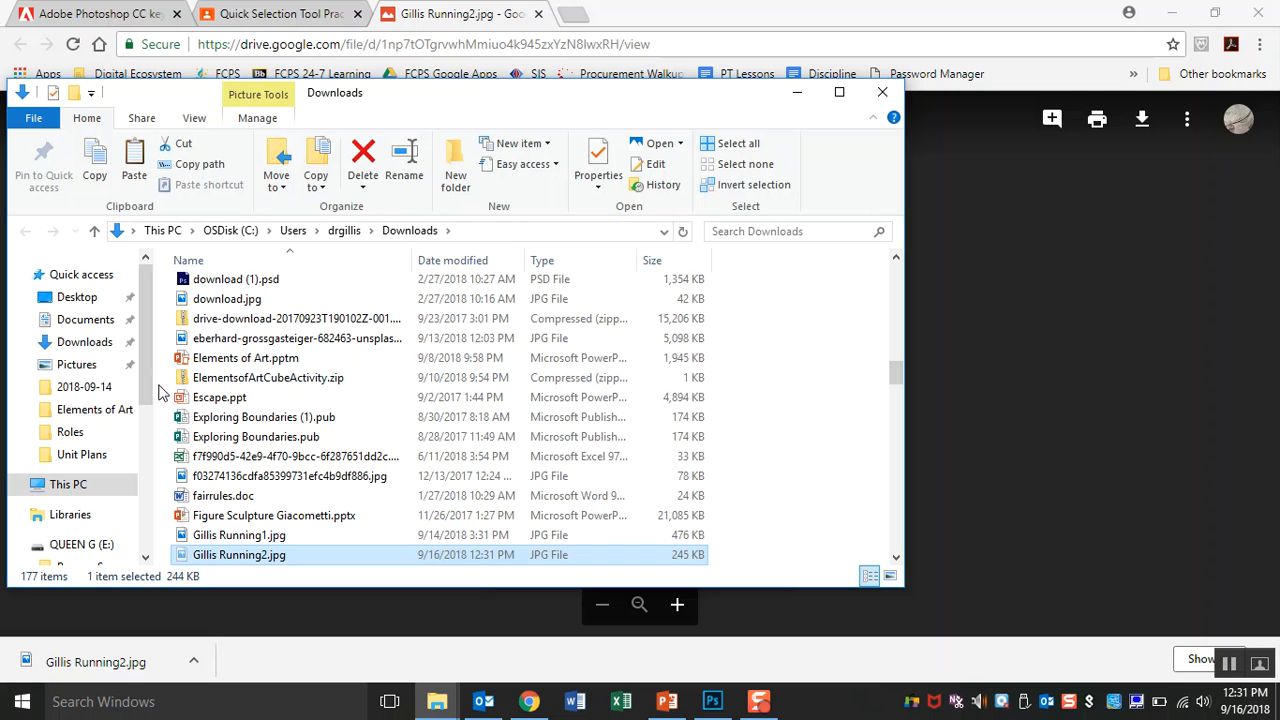
- Move from Downloads to This PC and open the QUEEN G (E:) drive for the runner photo
{"action": "scroll", "scroll_direction": "down", "scroll_amount": 3}
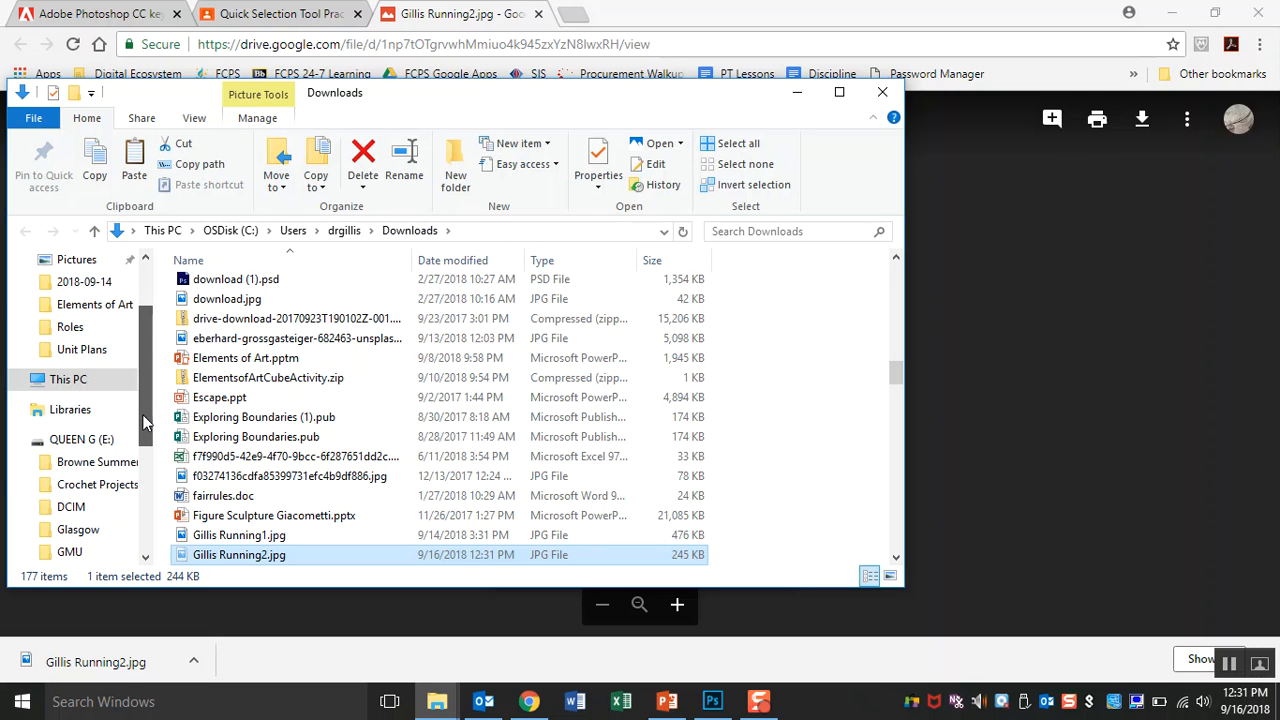
{"action": "scroll", "scroll_direction": "down", "scroll_amount": 3}
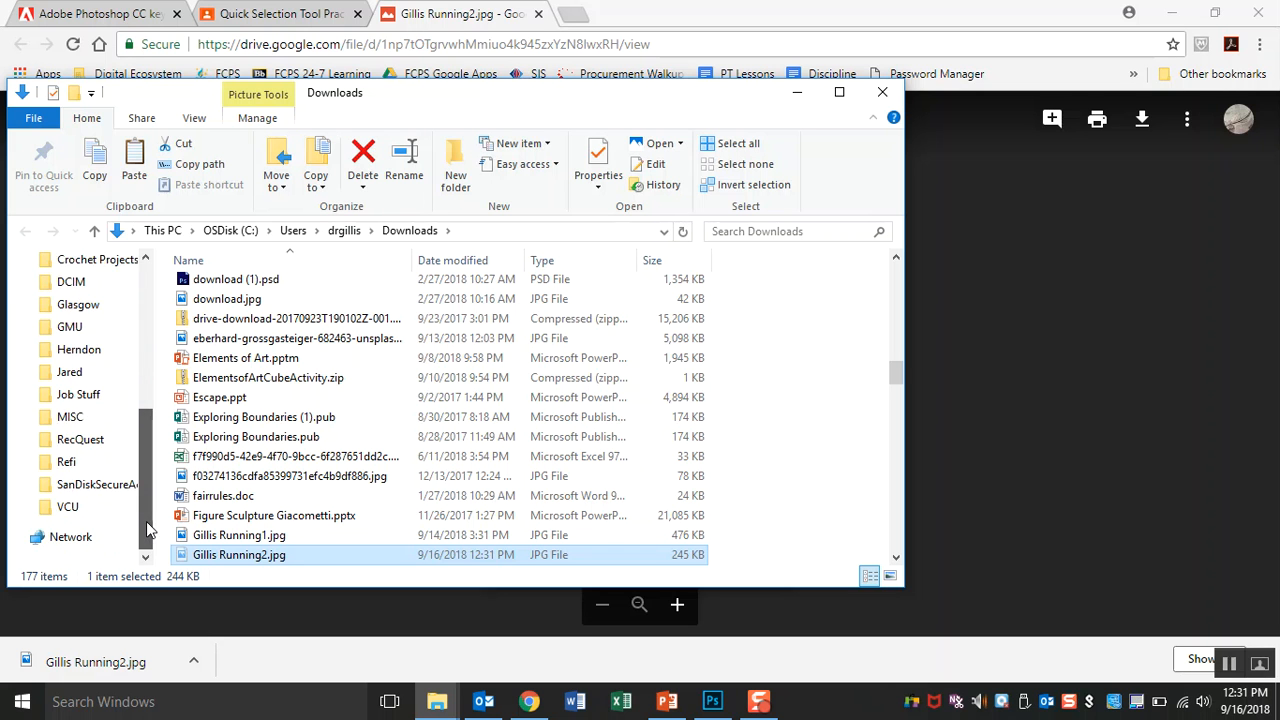
{"action": "left_click", "coordinate": [35, 349]}
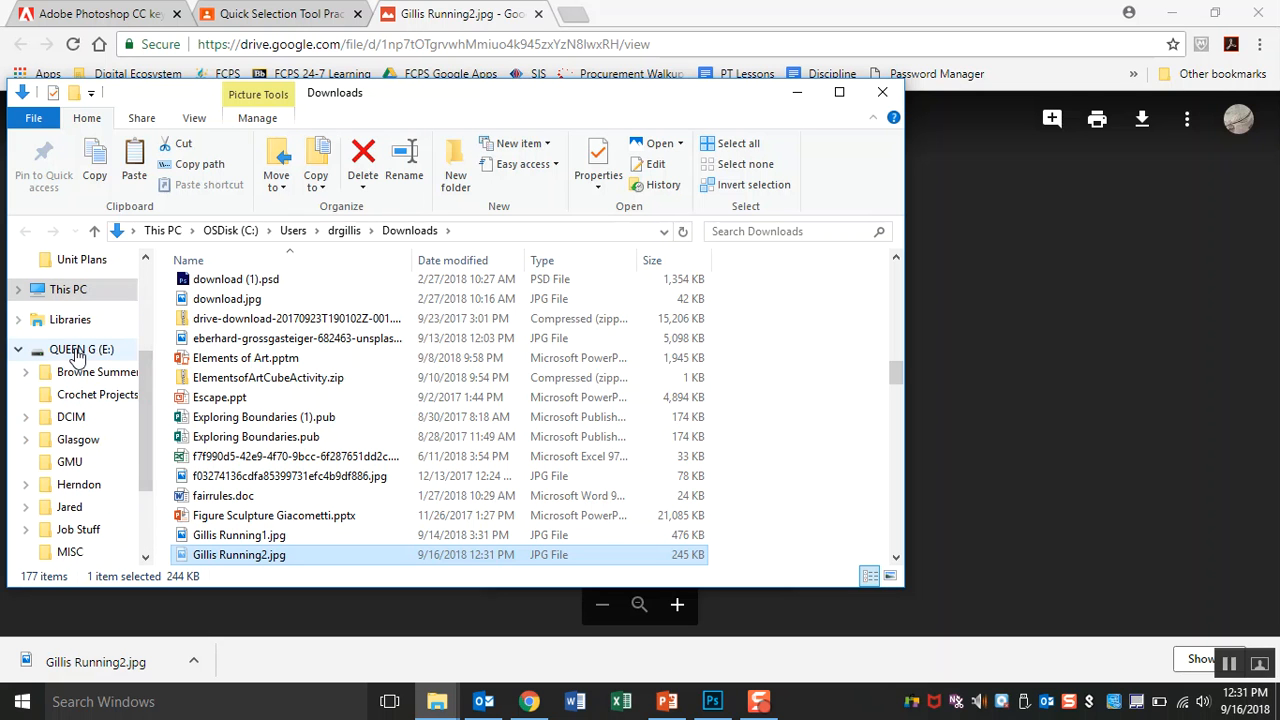
{"action": "left_click", "coordinate": [68, 266]}
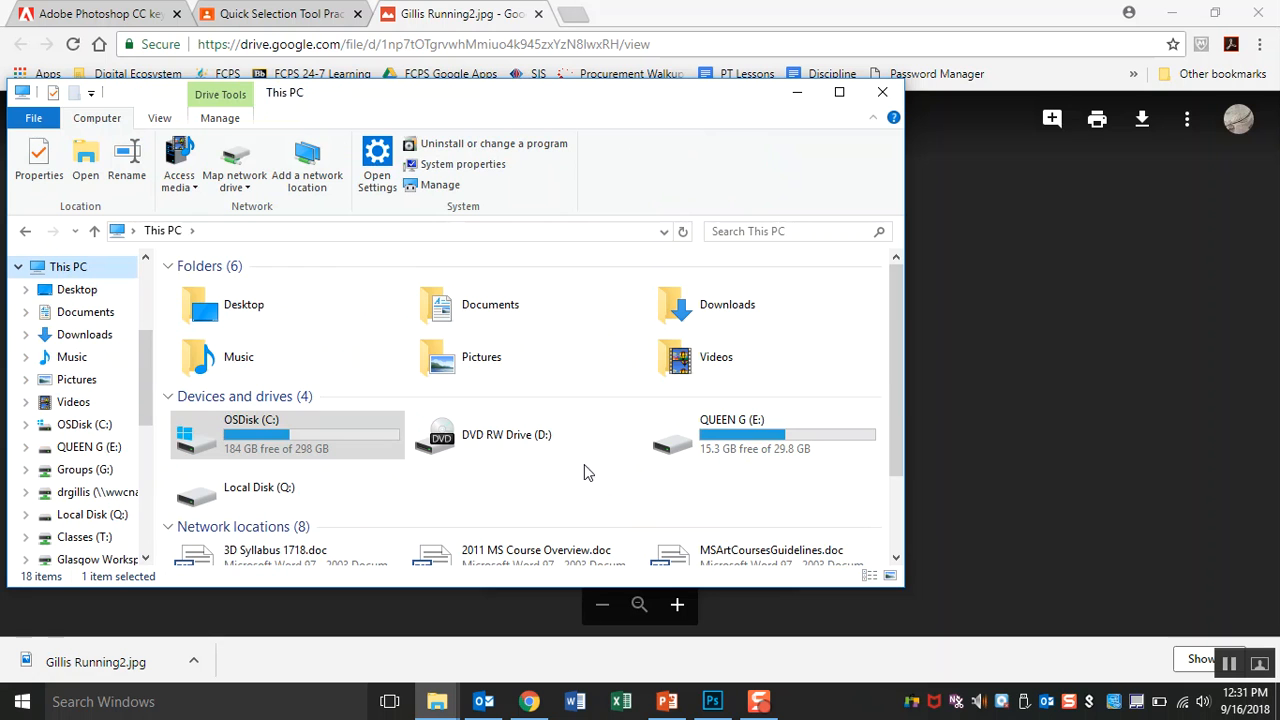
{"action": "scroll", "scroll_direction": "down", "scroll_amount": 3}
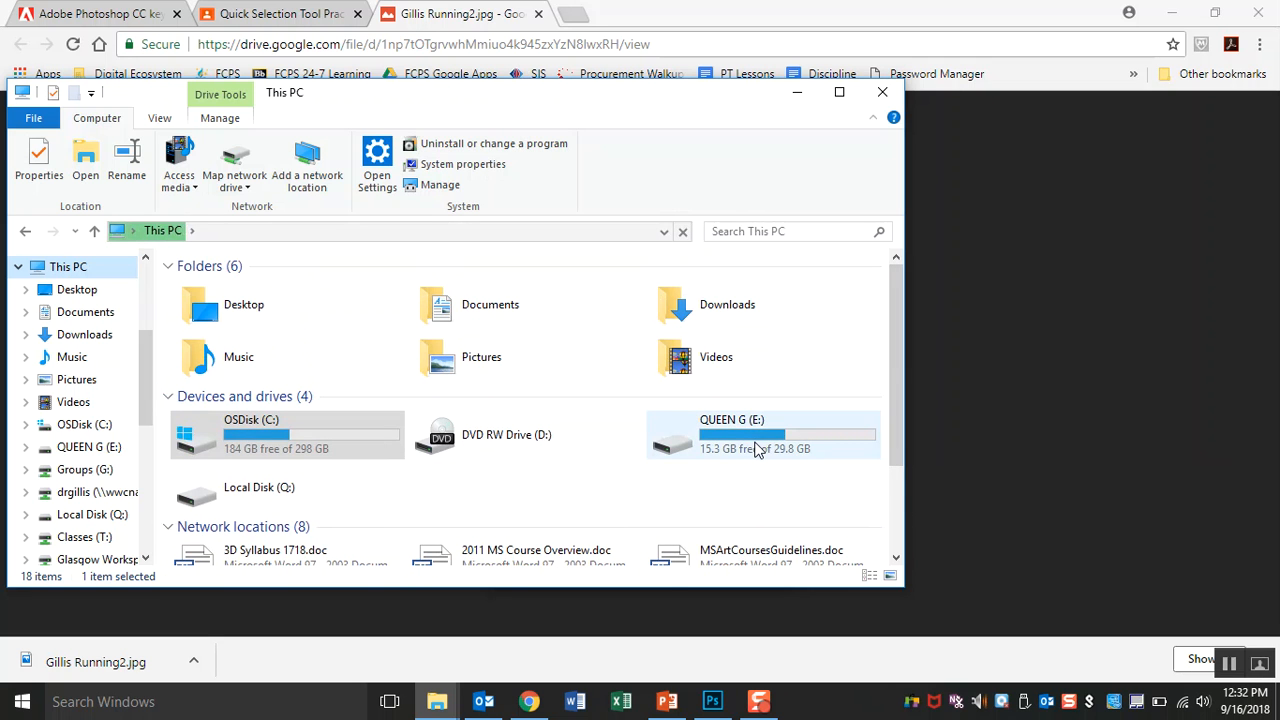
{"action": "double_click", "coordinate": [731, 434]}
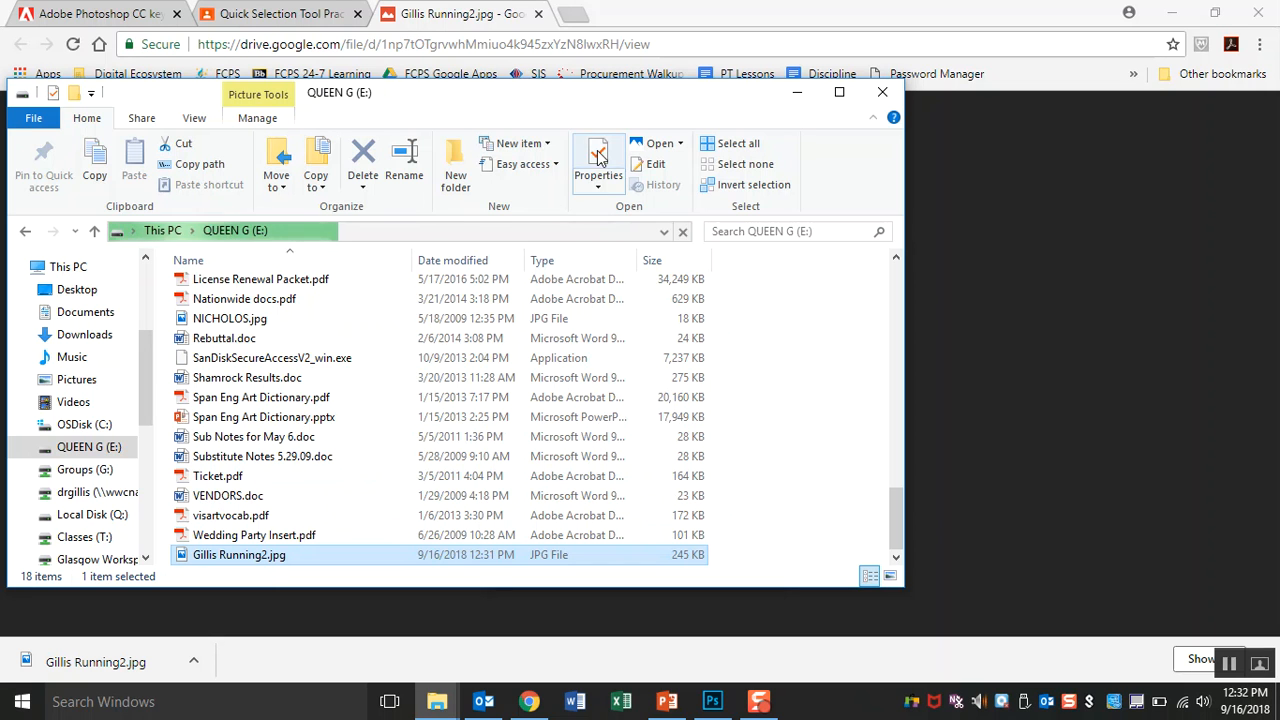
{"action": "mouse_move", "coordinate": [460, 14]}
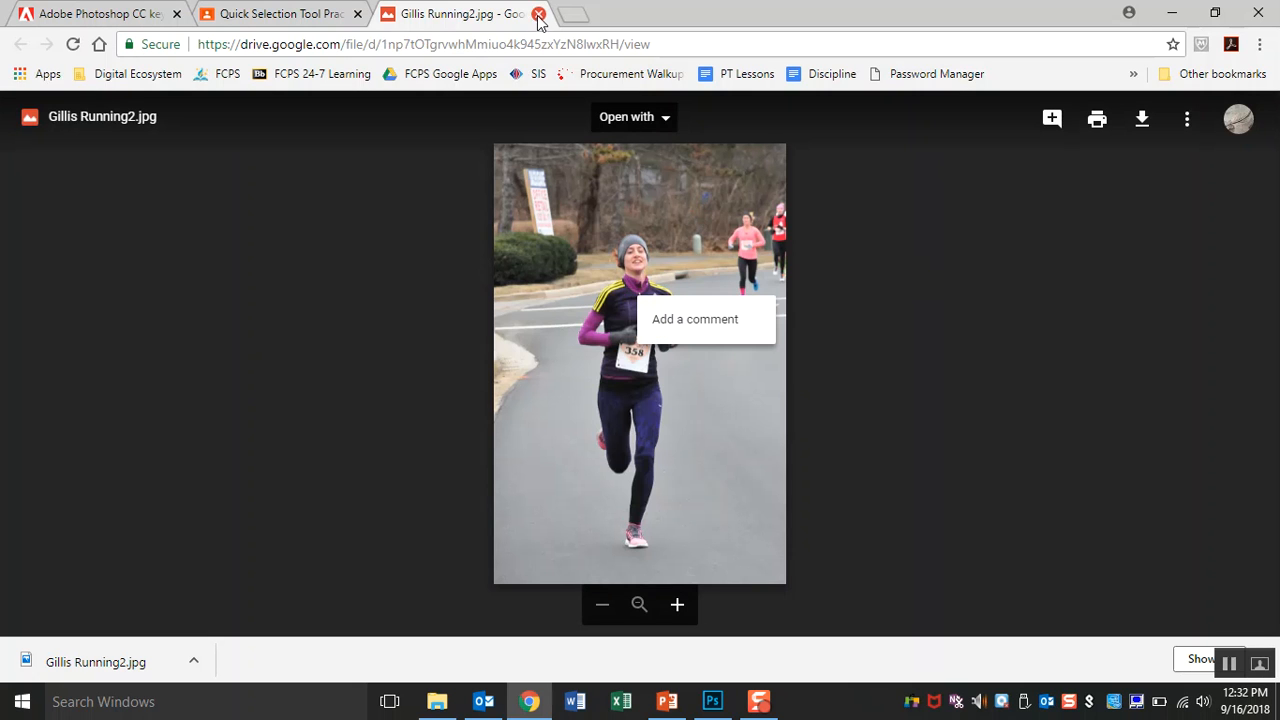
{"action": "mouse_move", "coordinate": [540, 18]}
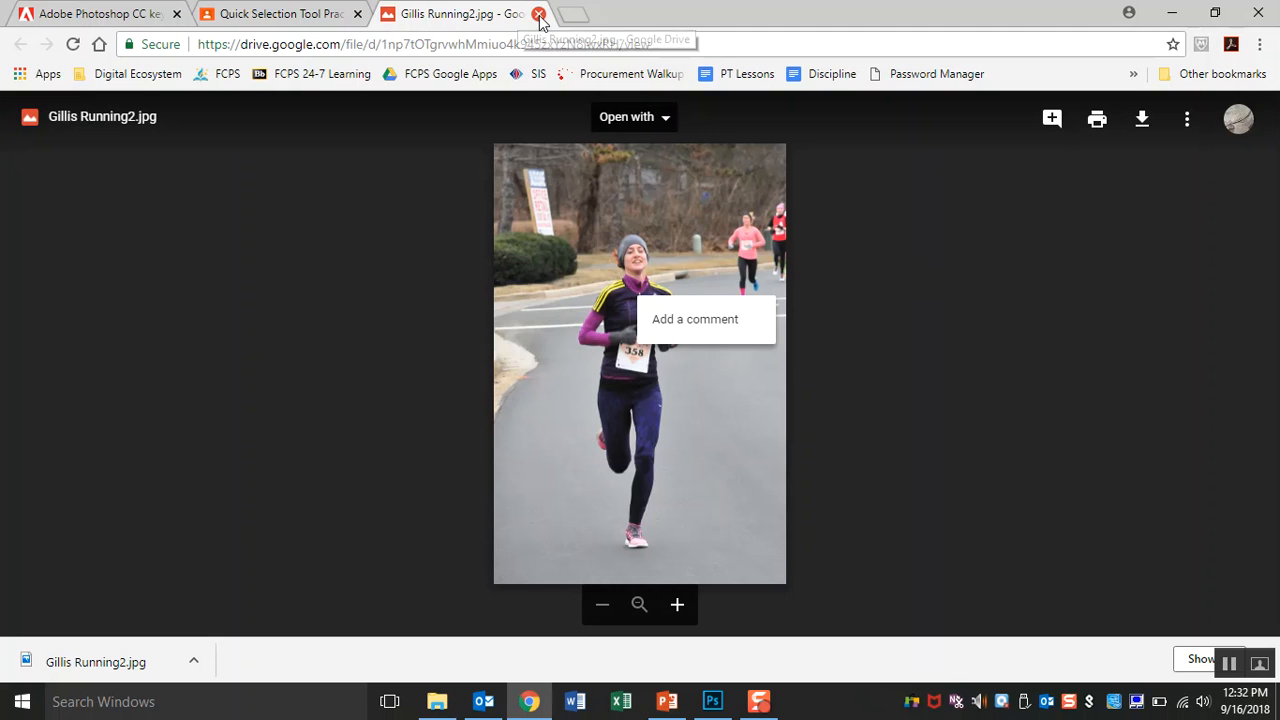
- Close the Drive tab, copy the previewed runner image, and switch to Photoshop
{"action": "left_click", "coordinate": [540, 14]}
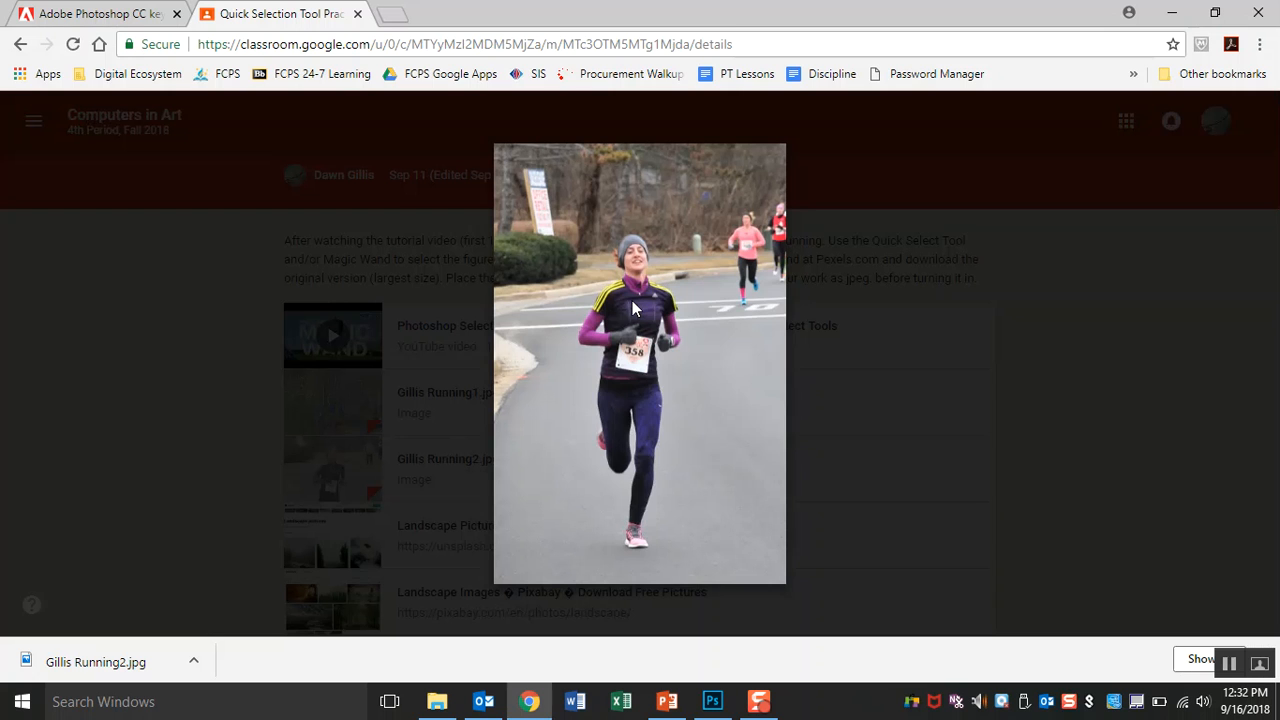
{"action": "right_click", "coordinate": [632, 307]}
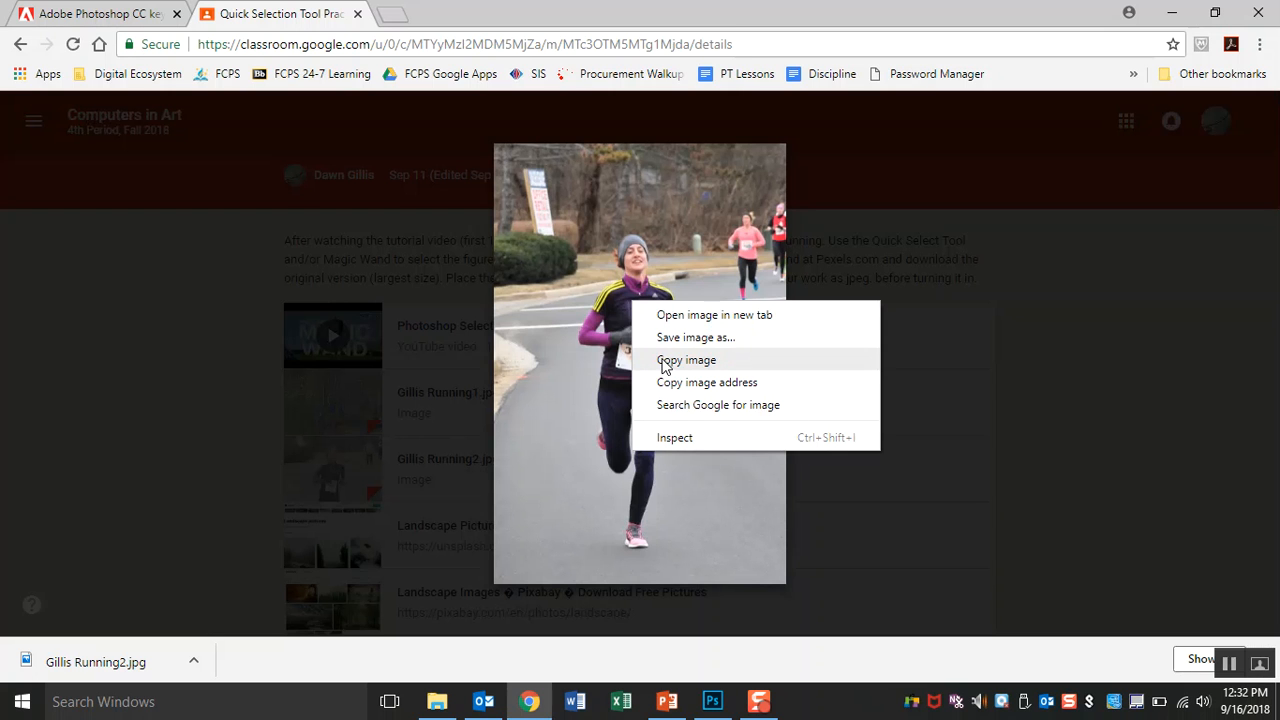
{"action": "left_click", "coordinate": [686, 359]}
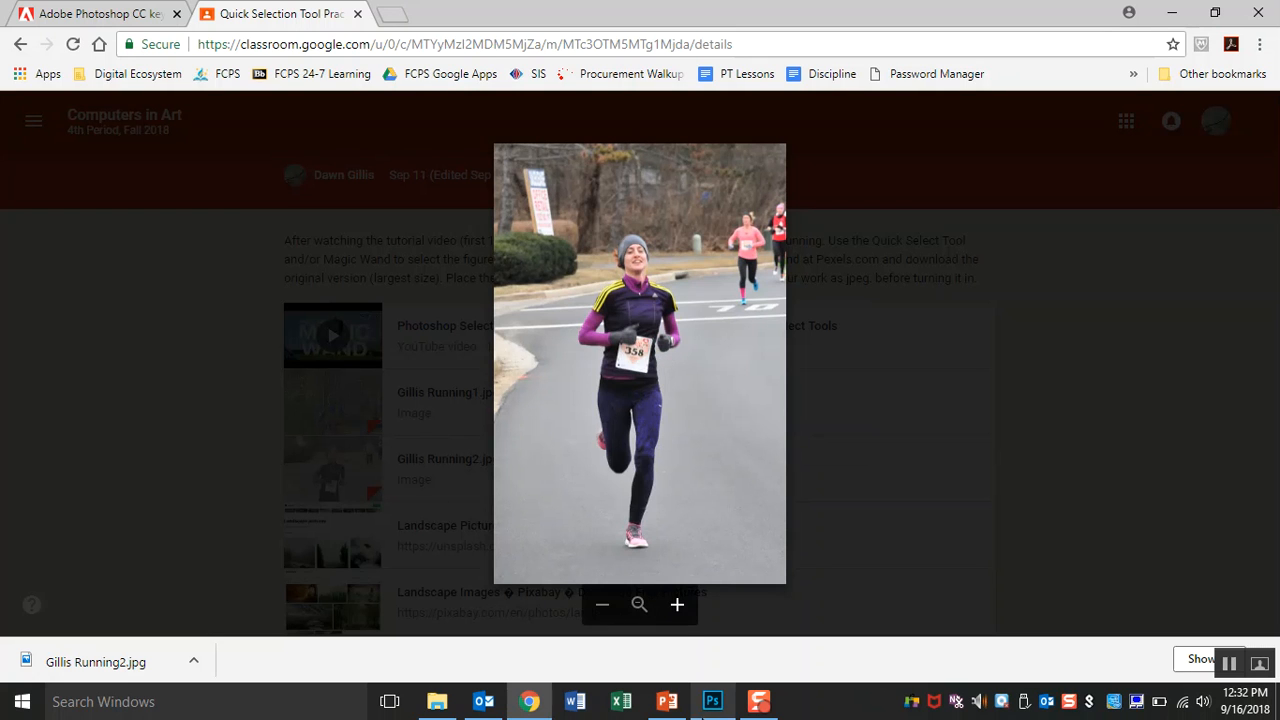
{"action": "left_click", "coordinate": [712, 700]}
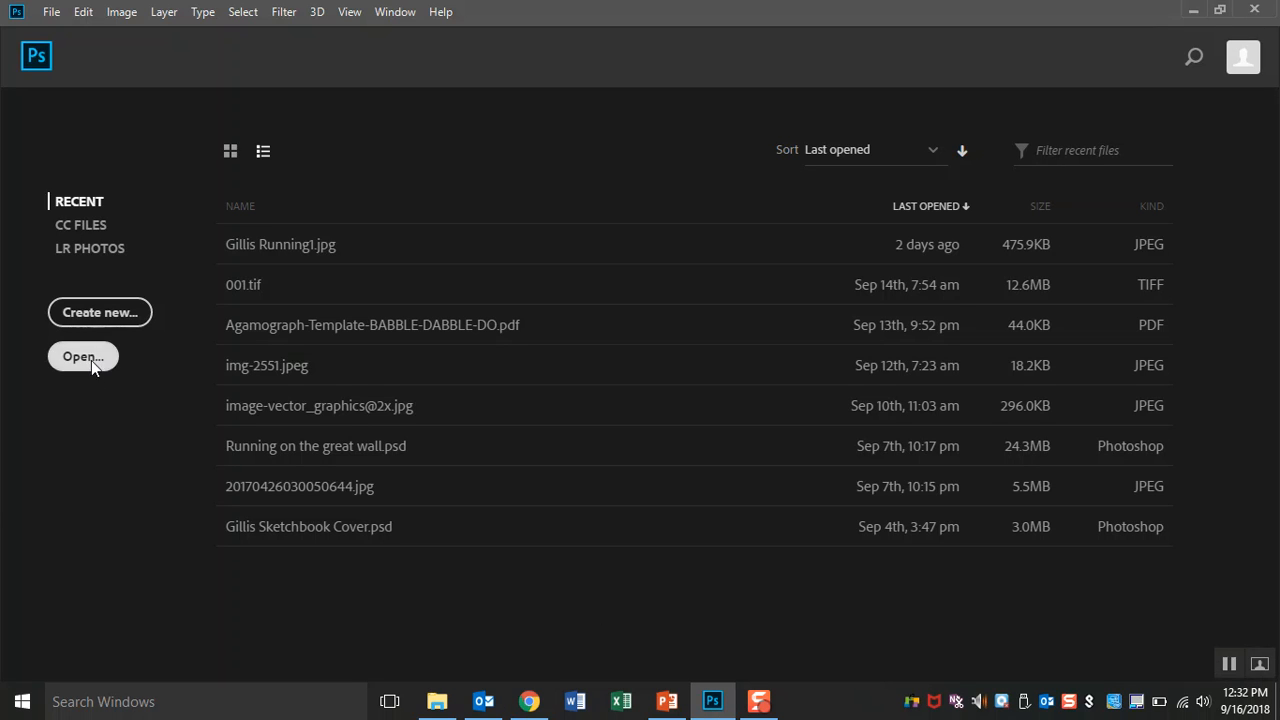
- Open Gillis Running2.jpg from the E: drive in Photoshop
{"action": "left_click", "coordinate": [83, 356]}
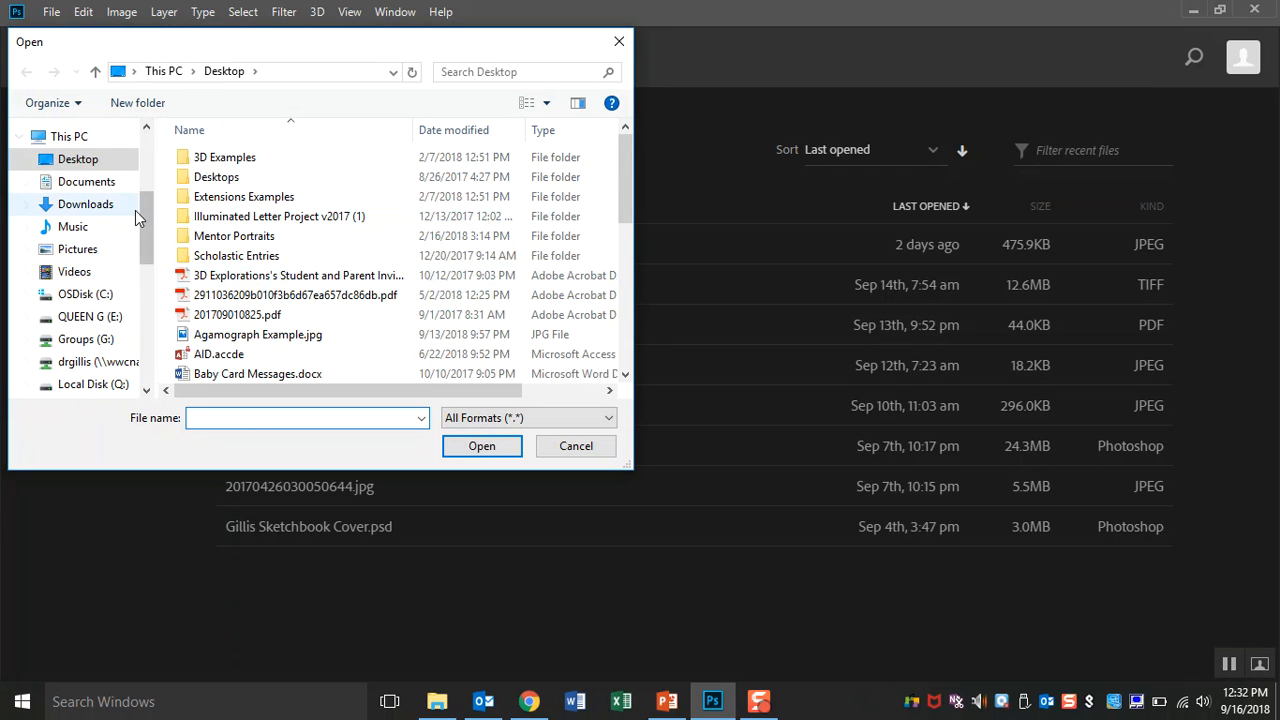
{"action": "left_click", "coordinate": [90, 316]}
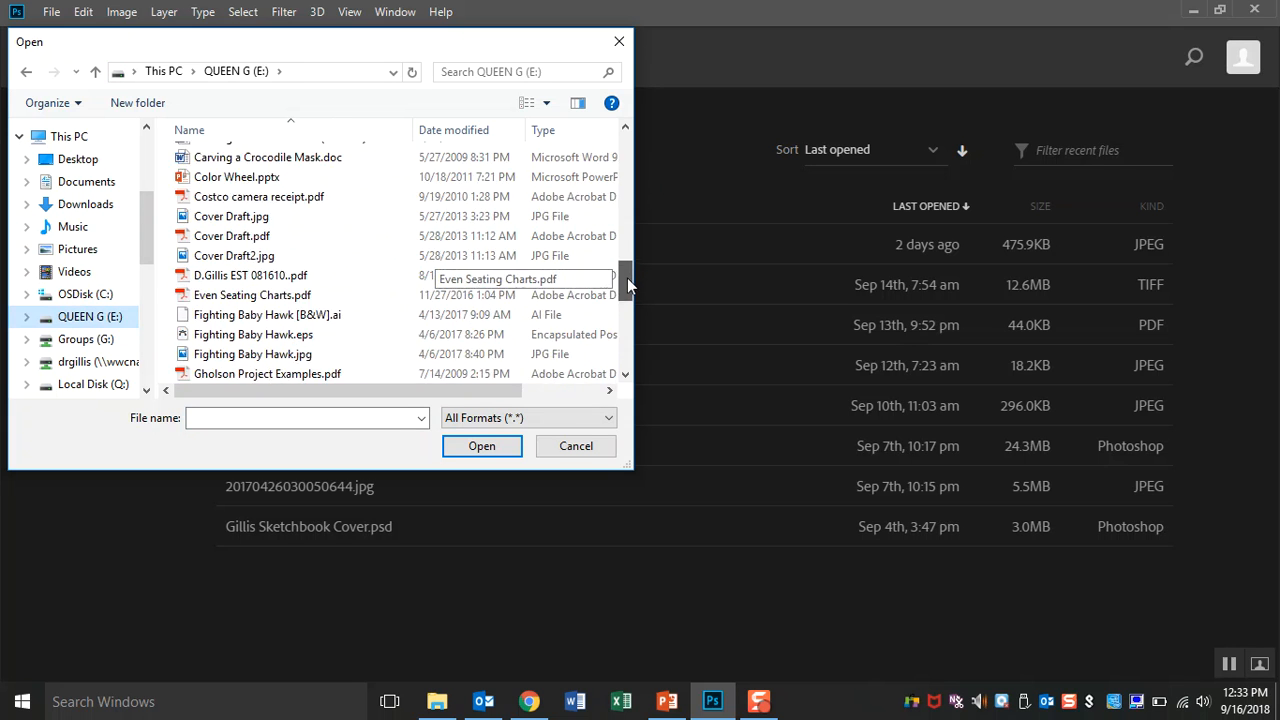
{"action": "left_click", "coordinate": [240, 318]}
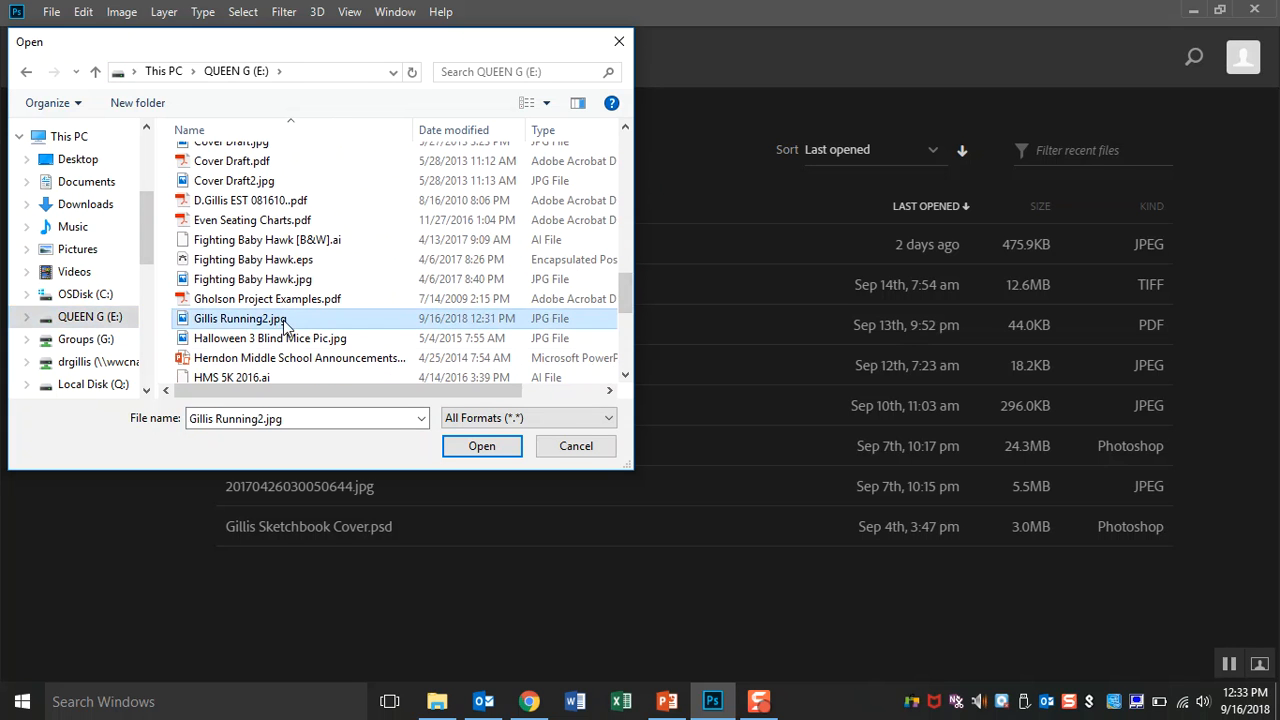
{"action": "left_click", "coordinate": [481, 446]}
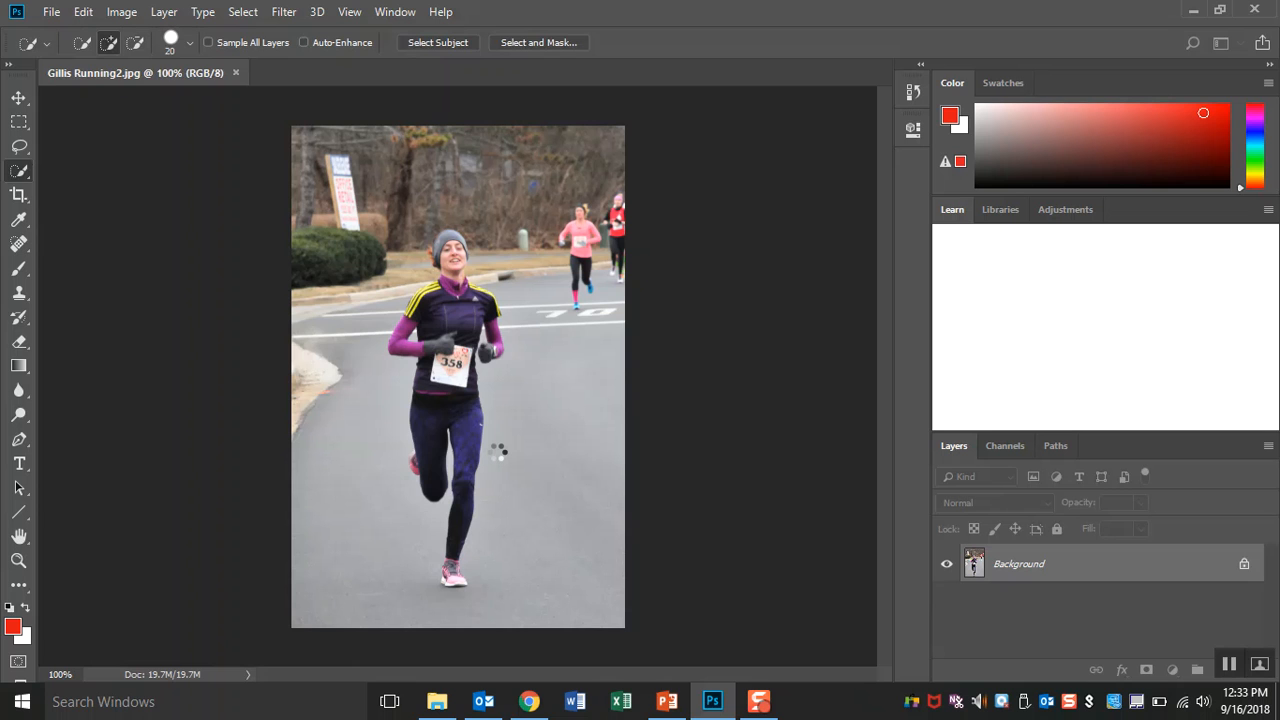
{"action": "mouse_move", "coordinate": [760, 389]}
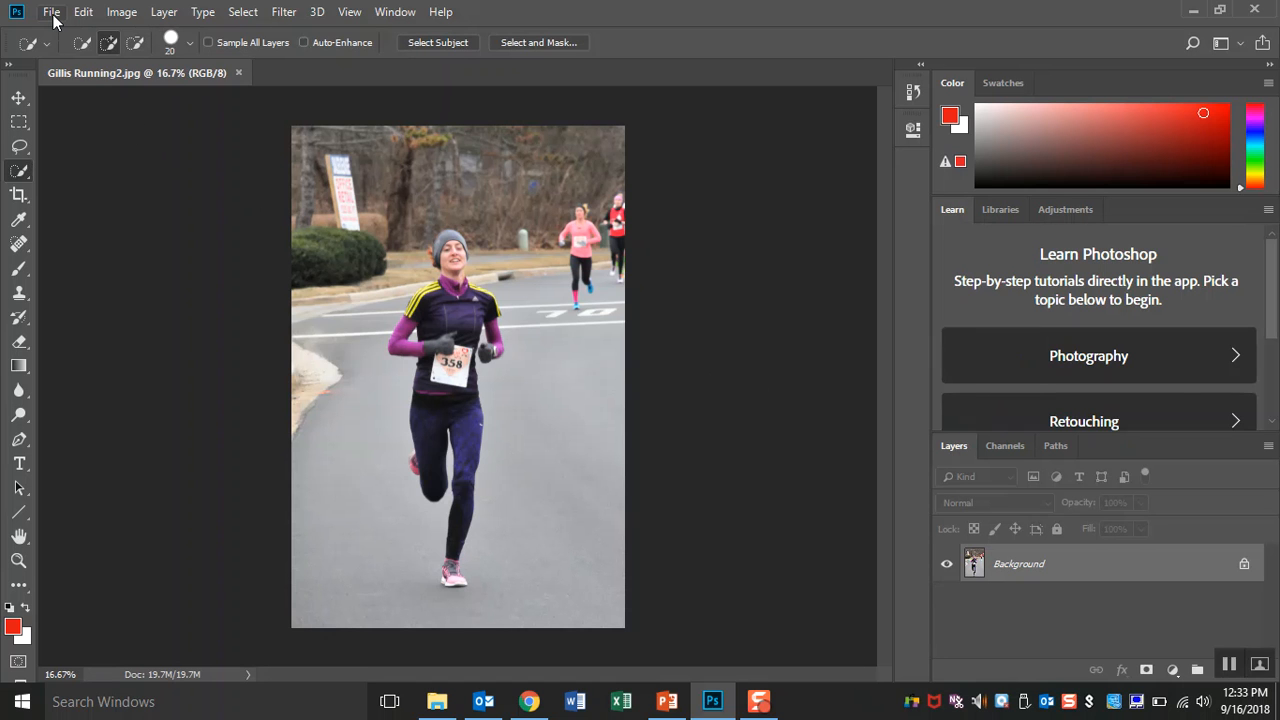
- Create a 419 × 631 px clipboard-sized document, paste the runner photo, and view Untitled-1
{"action": "left_click", "coordinate": [51, 12]}
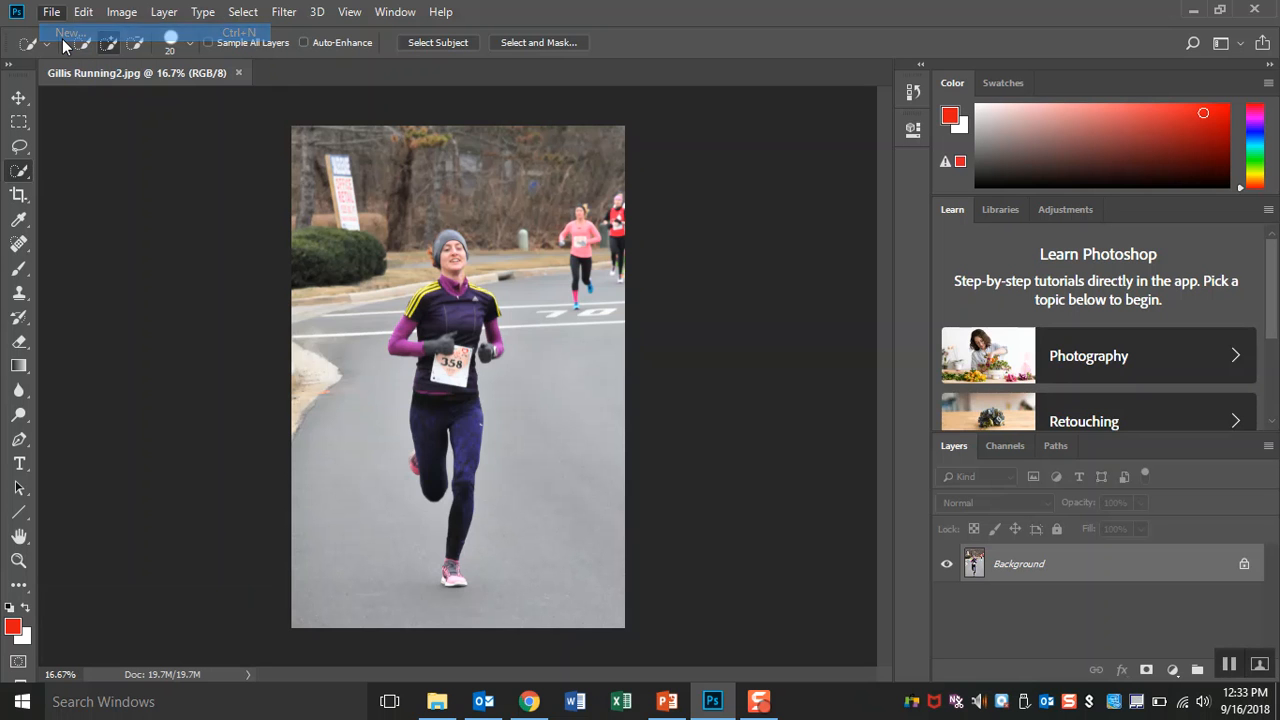
{"action": "left_click", "coordinate": [68, 33]}
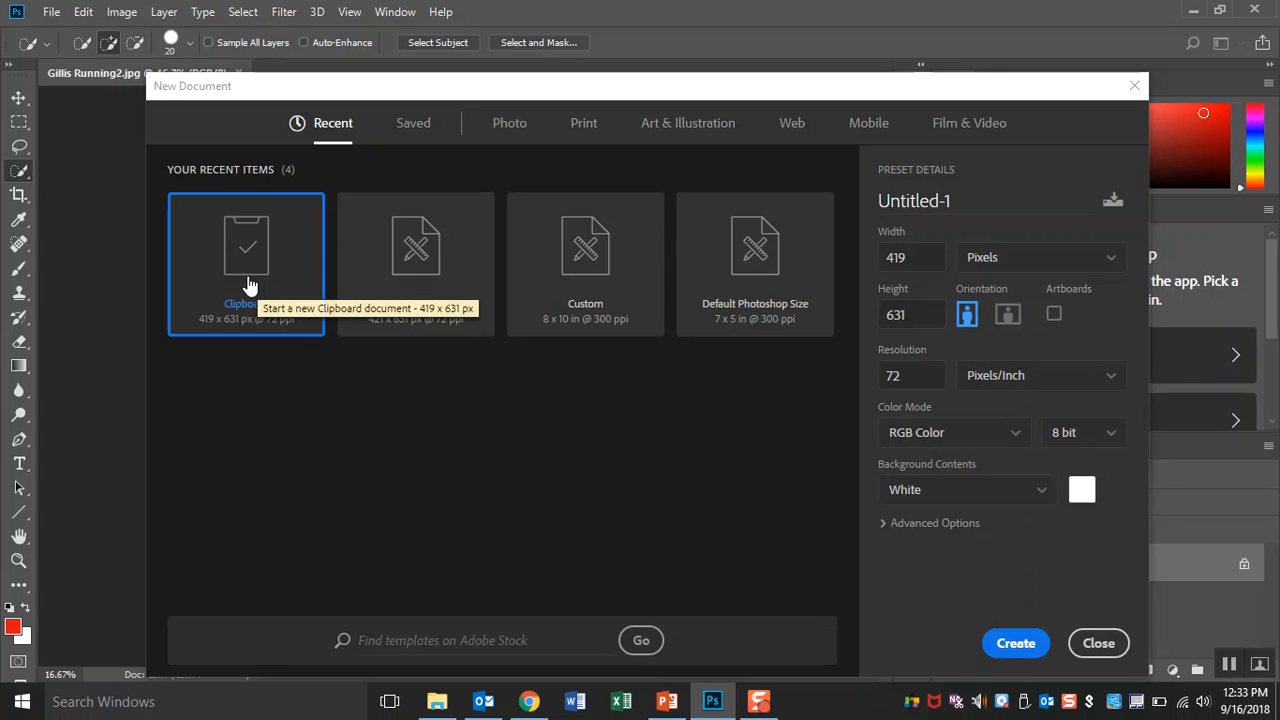
{"action": "mouse_move", "coordinate": [290, 273]}
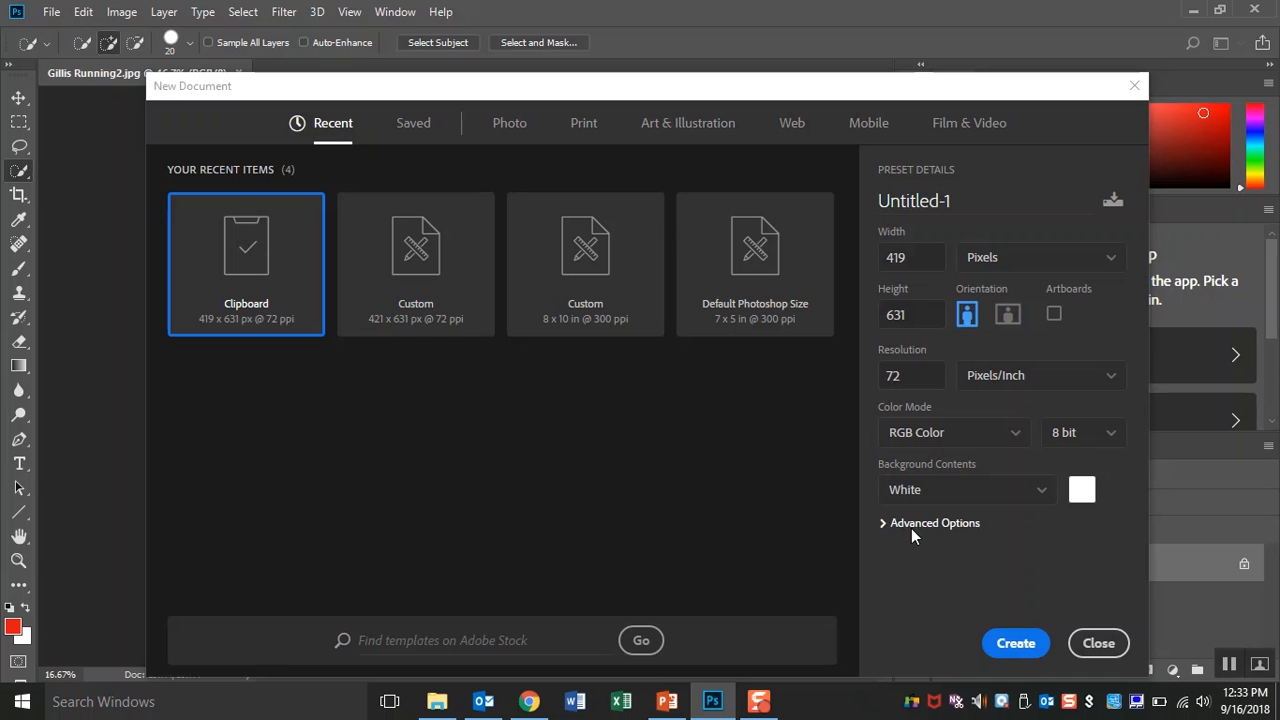
{"action": "left_click", "coordinate": [1015, 643]}
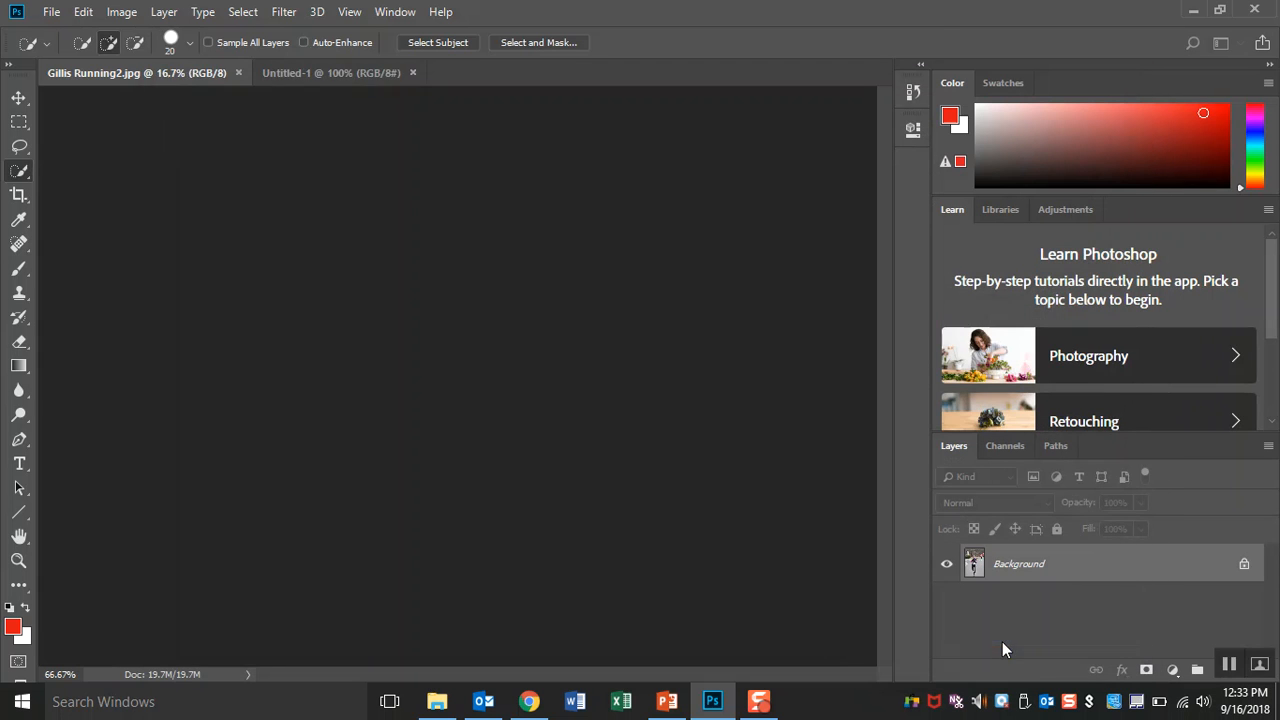
{"action": "left_click", "coordinate": [331, 72]}
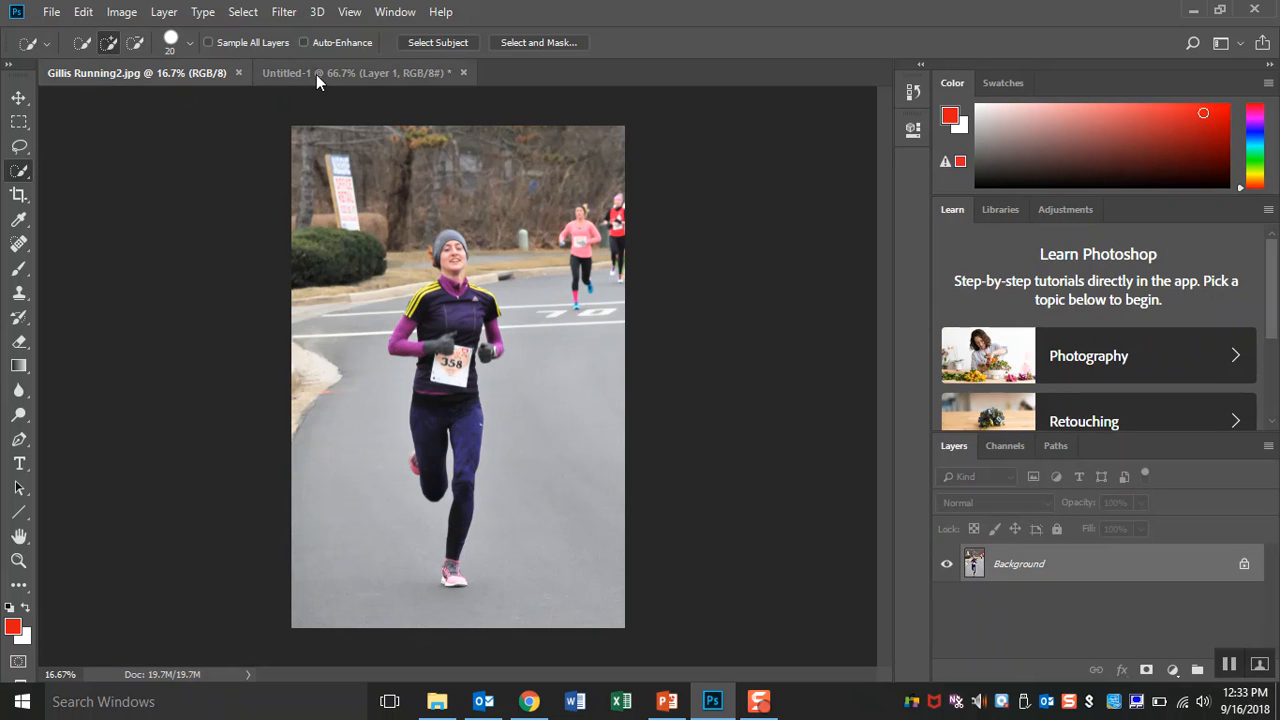
{"action": "left_click", "coordinate": [350, 72]}
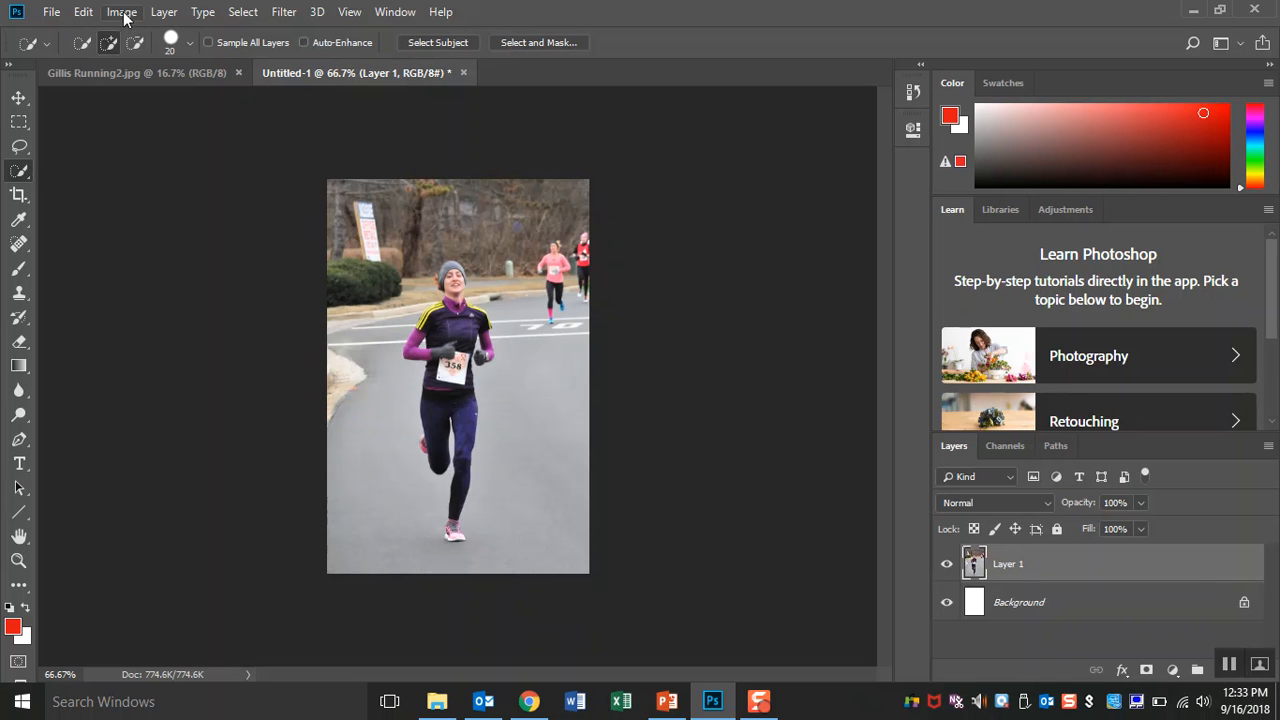
{"action": "left_click", "coordinate": [121, 11]}
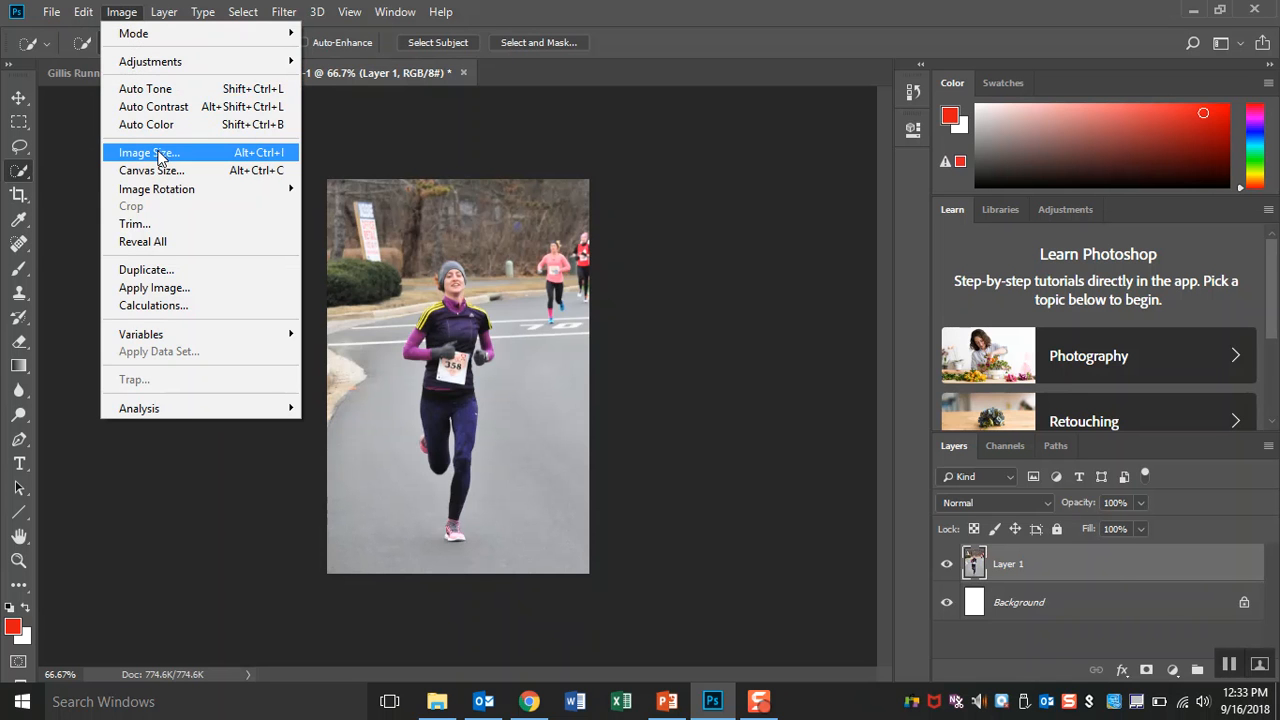
- Confirm Untitled-1's image size is 419 × 631 px at 72 ppi
{"action": "left_click", "coordinate": [149, 152]}
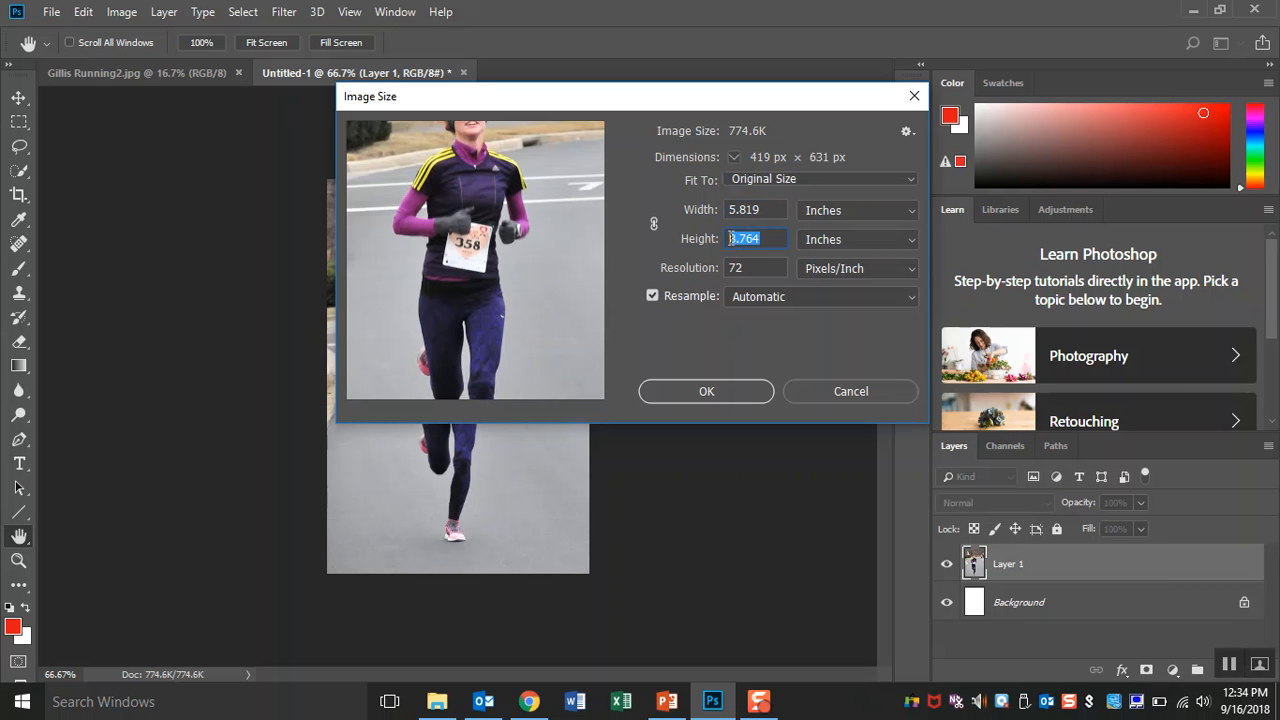
{"action": "left_click", "coordinate": [755, 267]}
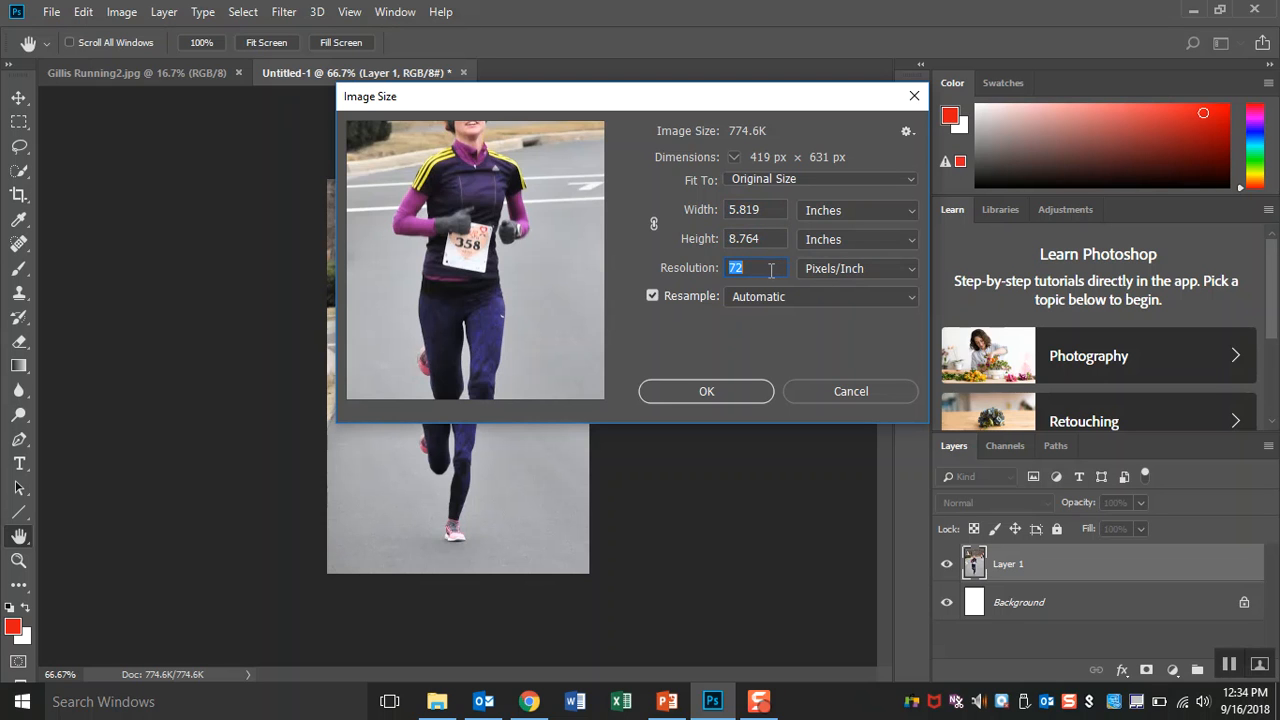
{"action": "mouse_move", "coordinate": [706, 391]}
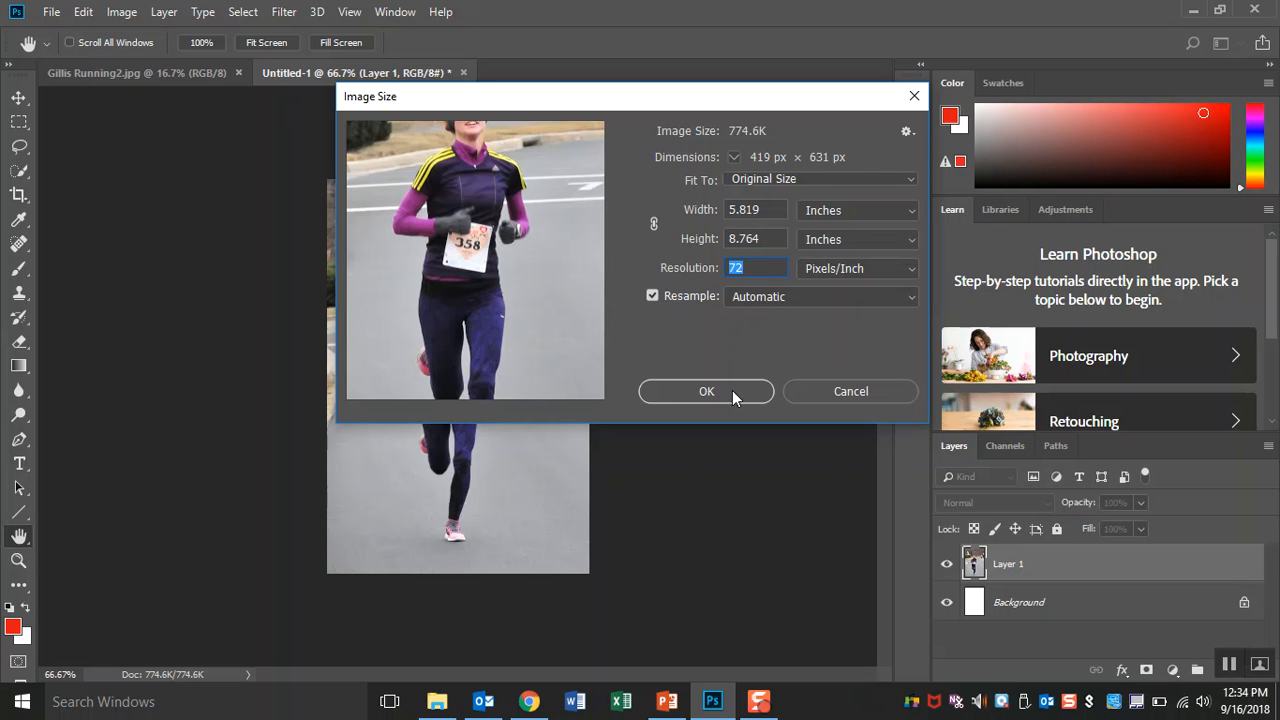
{"action": "left_click", "coordinate": [706, 391]}
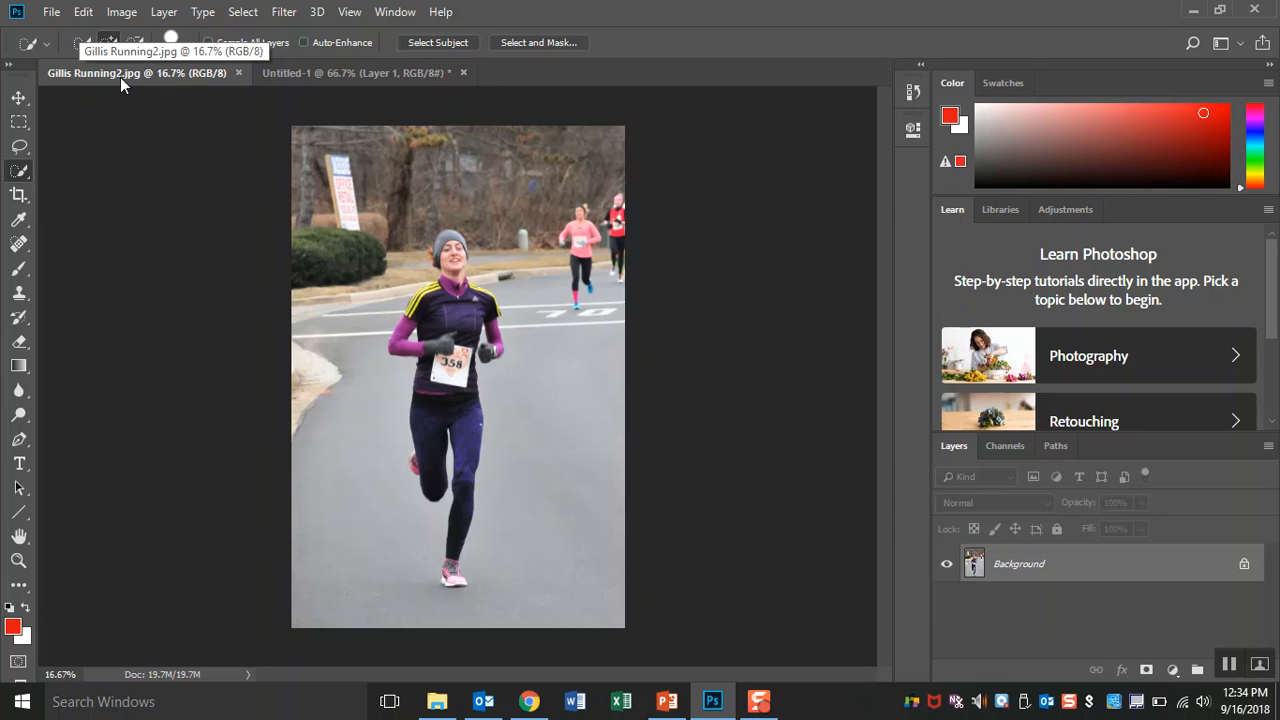
{"action": "left_click", "coordinate": [121, 11]}
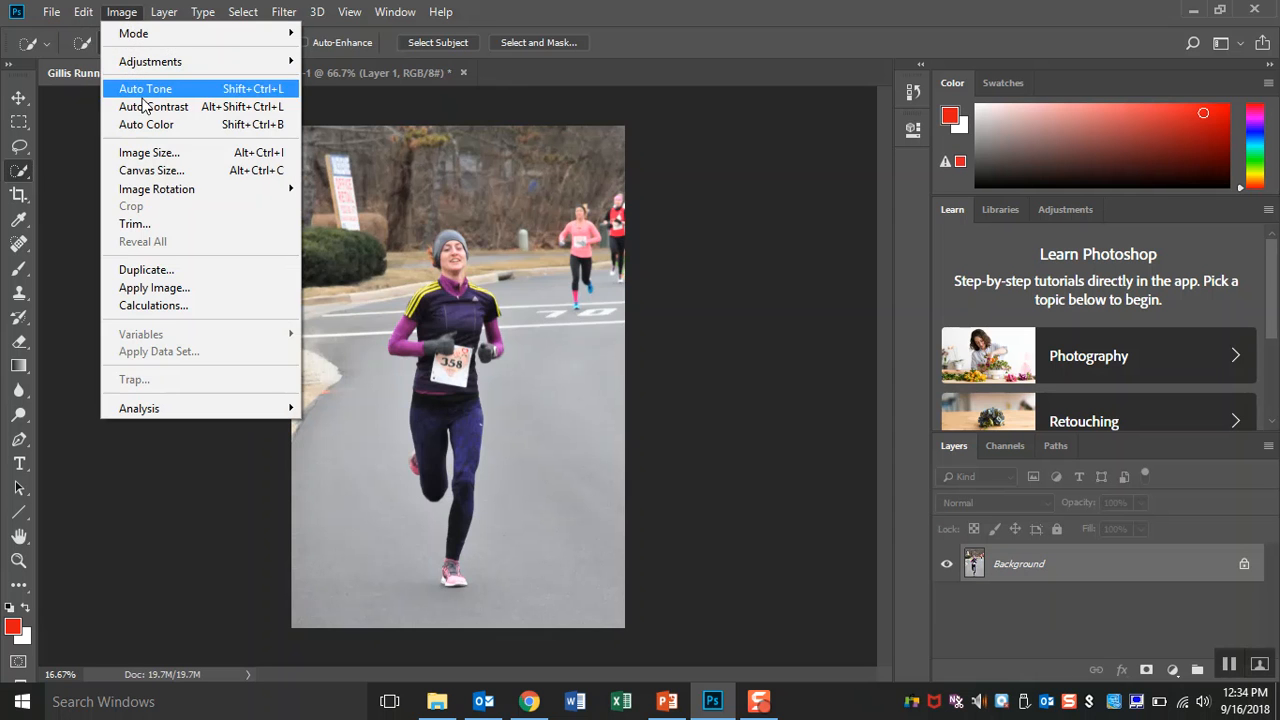
{"action": "left_click", "coordinate": [149, 152]}
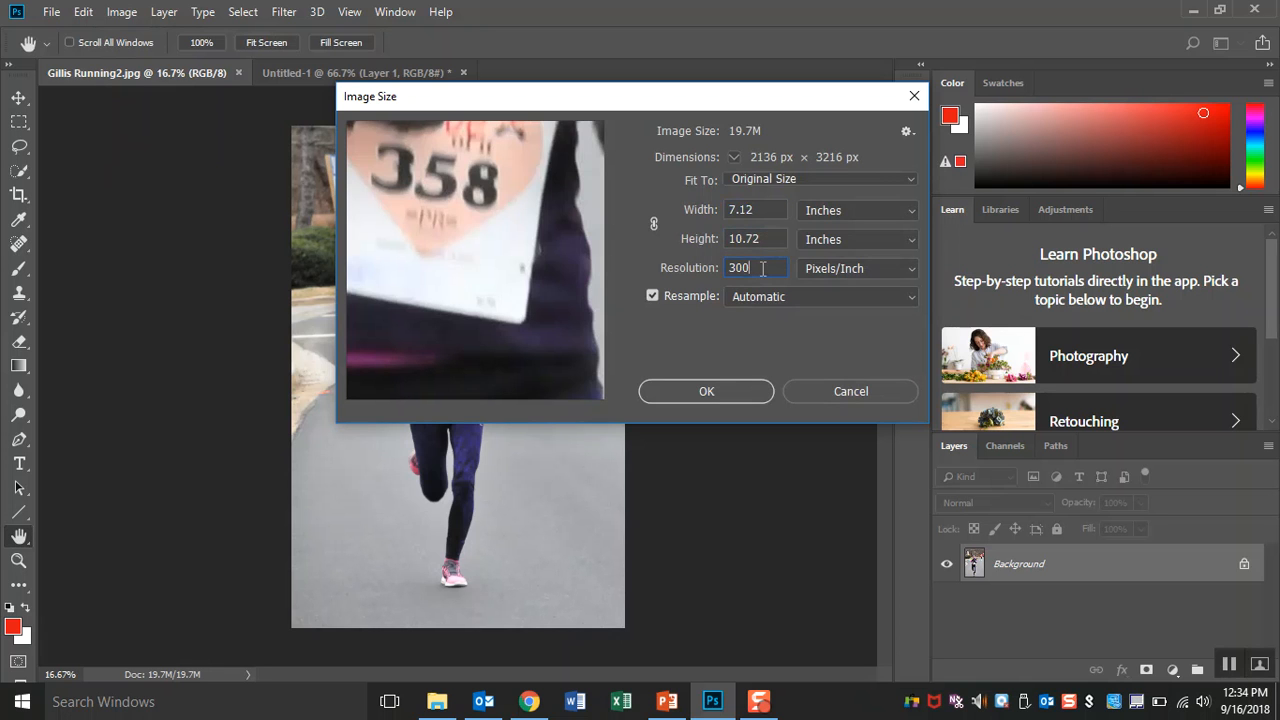
{"action": "mouse_move", "coordinate": [738, 267]}
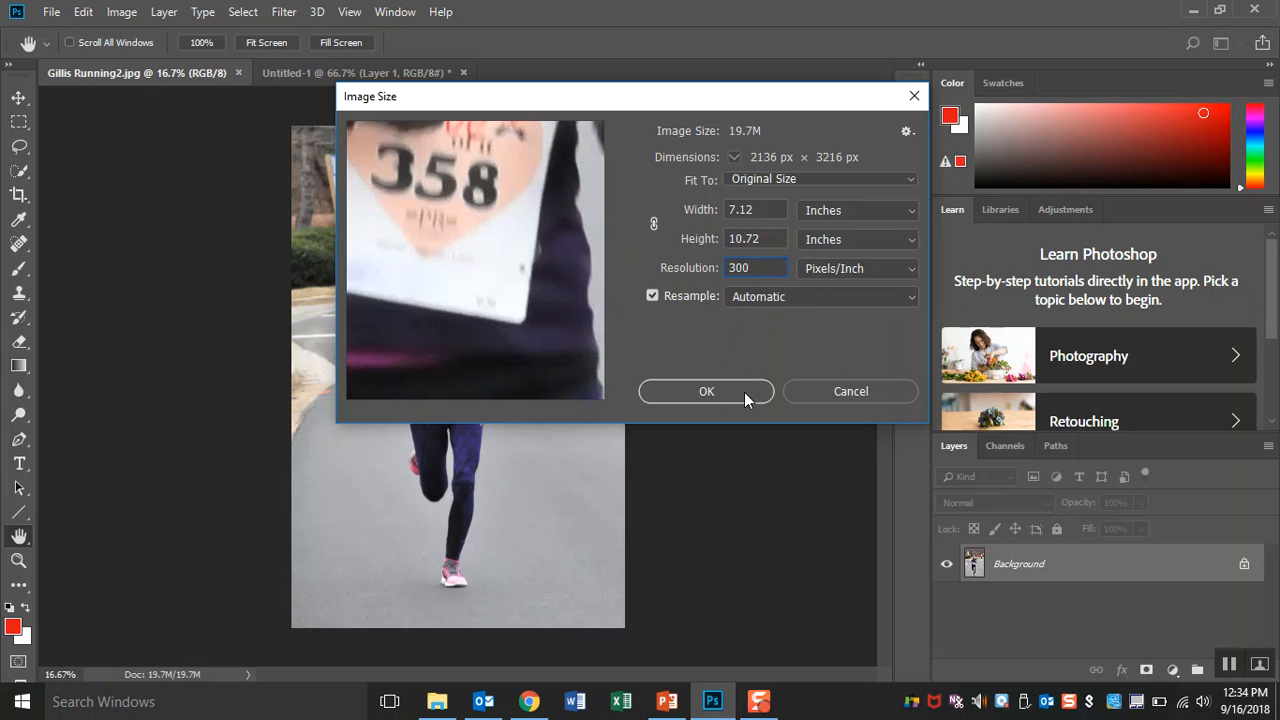
{"action": "left_click", "coordinate": [706, 391]}
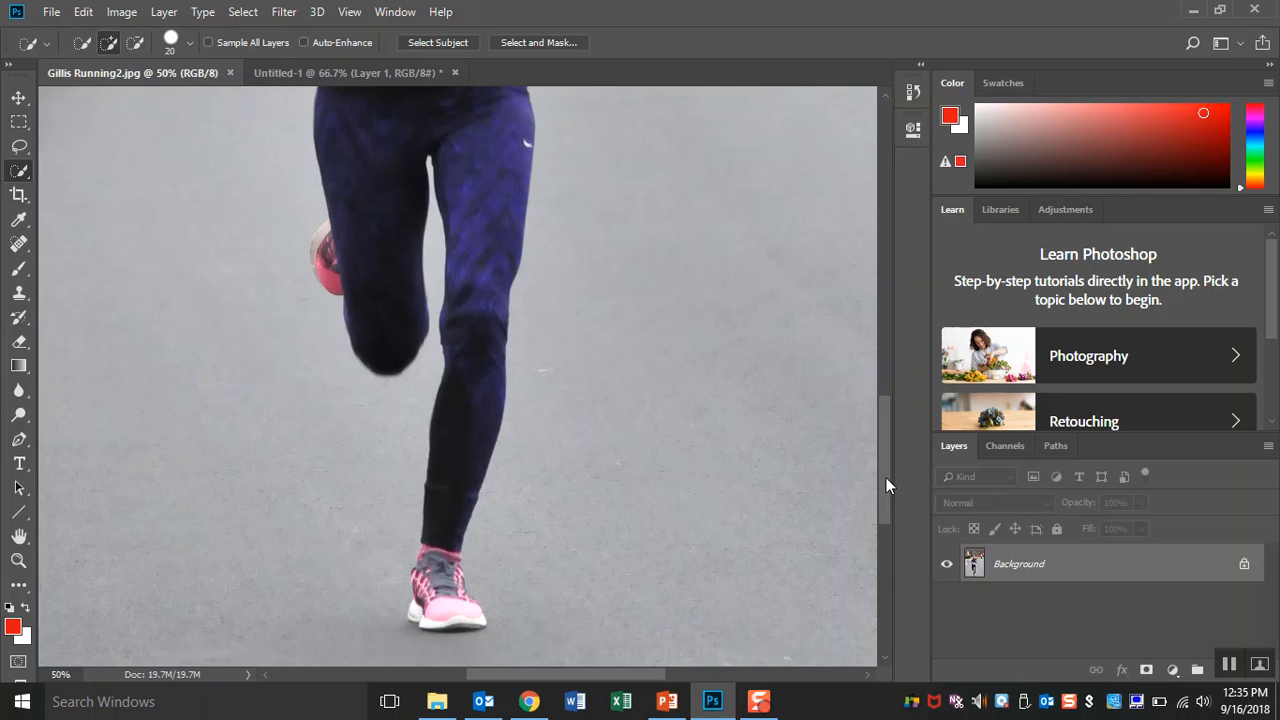
- Scroll Untitled-1's 400% view, glance at Gillis Running2.jpg, then return to Untitled-1
{"action": "left_click", "coordinate": [345, 72]}
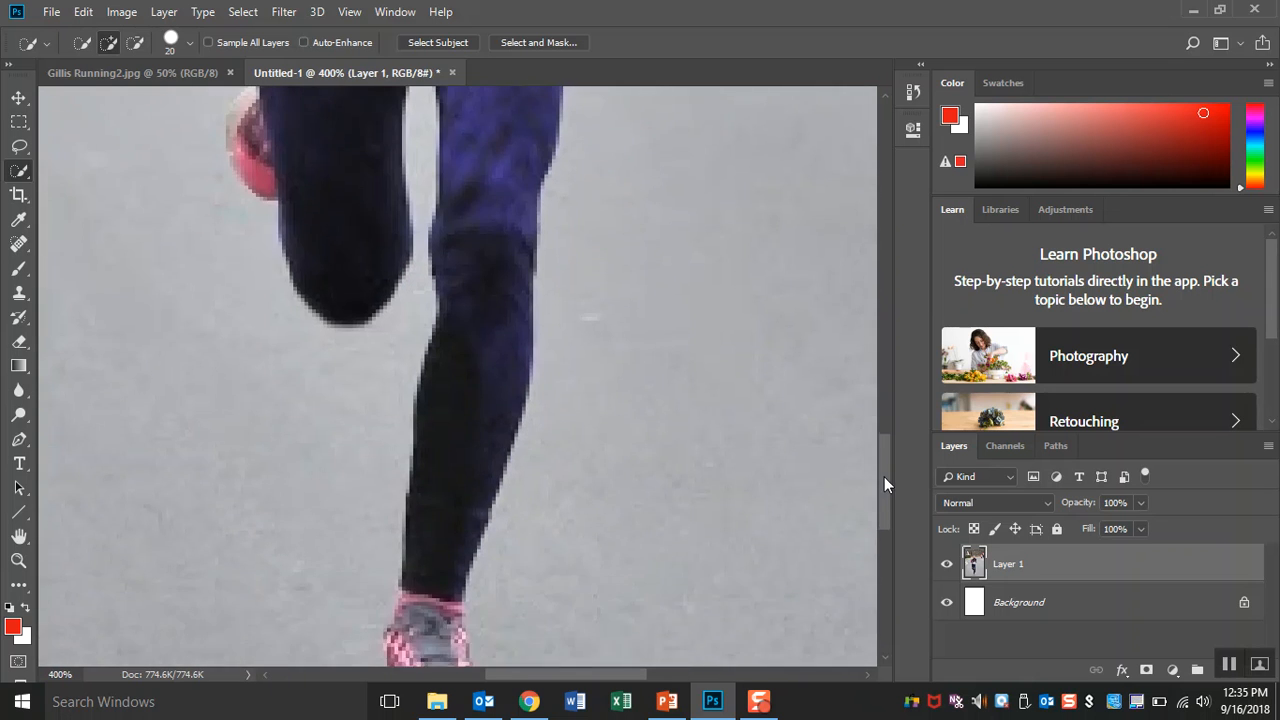
{"action": "scroll", "scroll_direction": "down", "scroll_amount": 3}
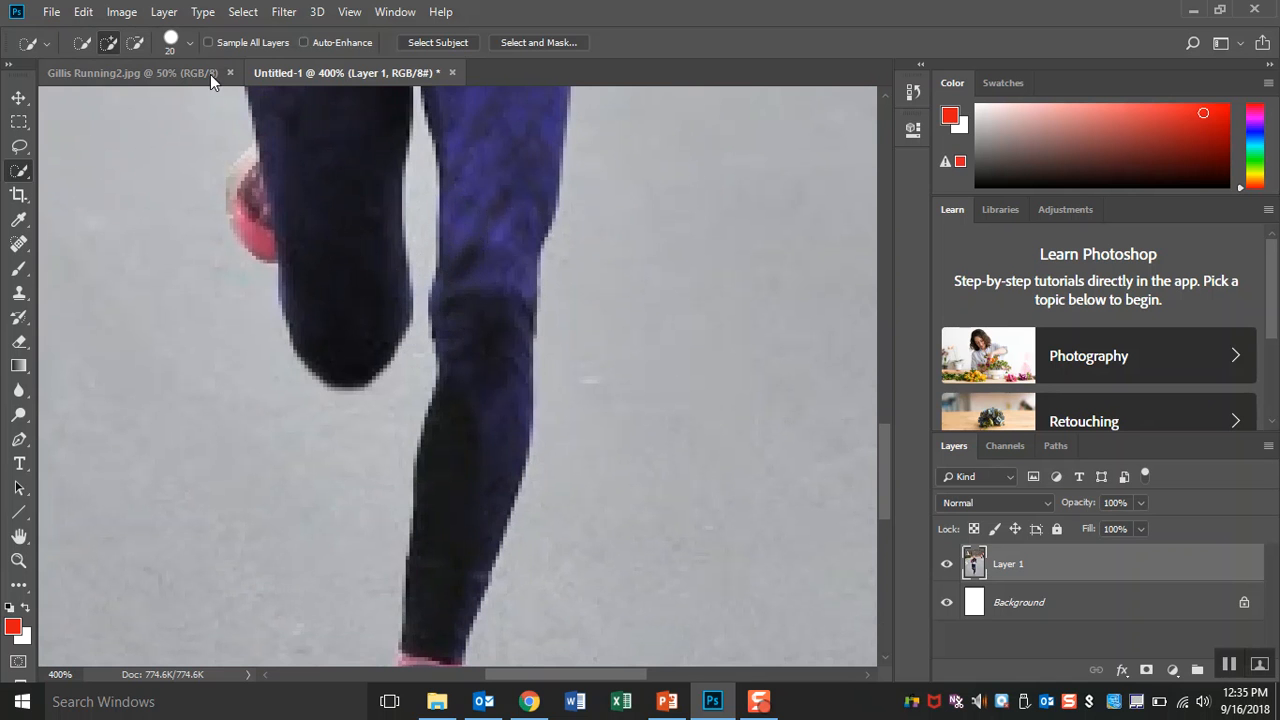
{"action": "left_click", "coordinate": [130, 72]}
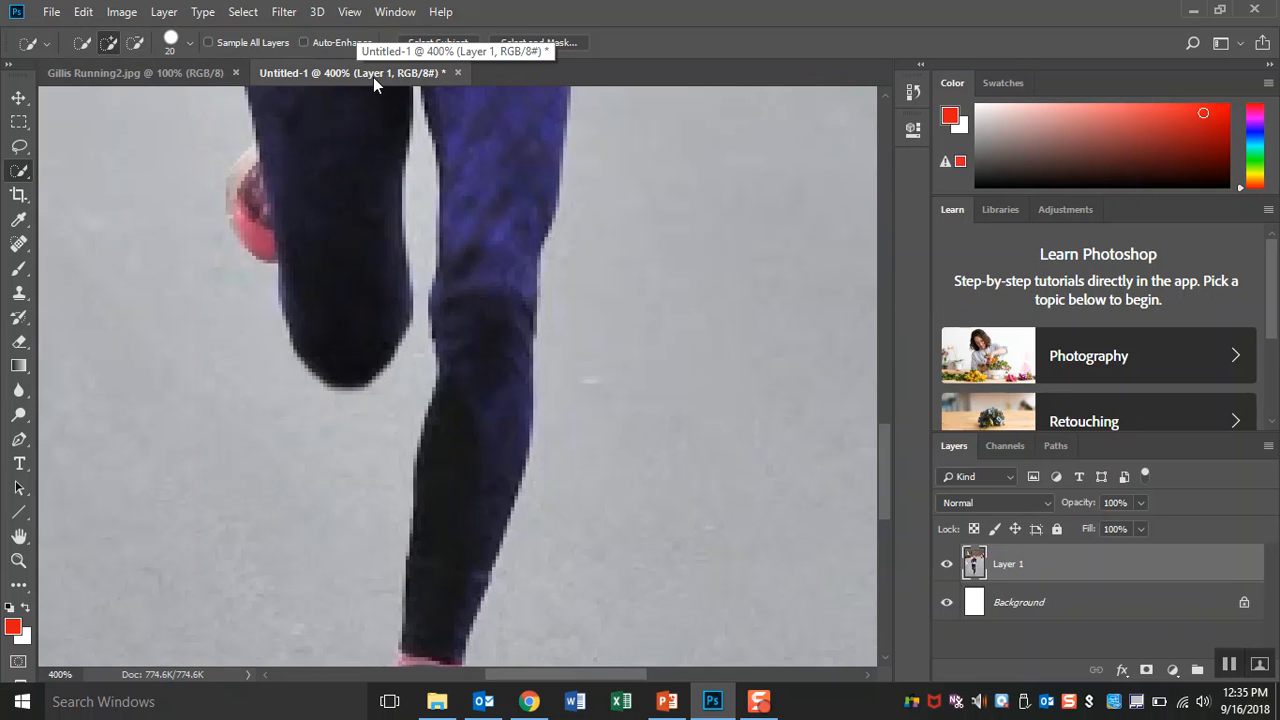
{"action": "left_click", "coordinate": [135, 72]}
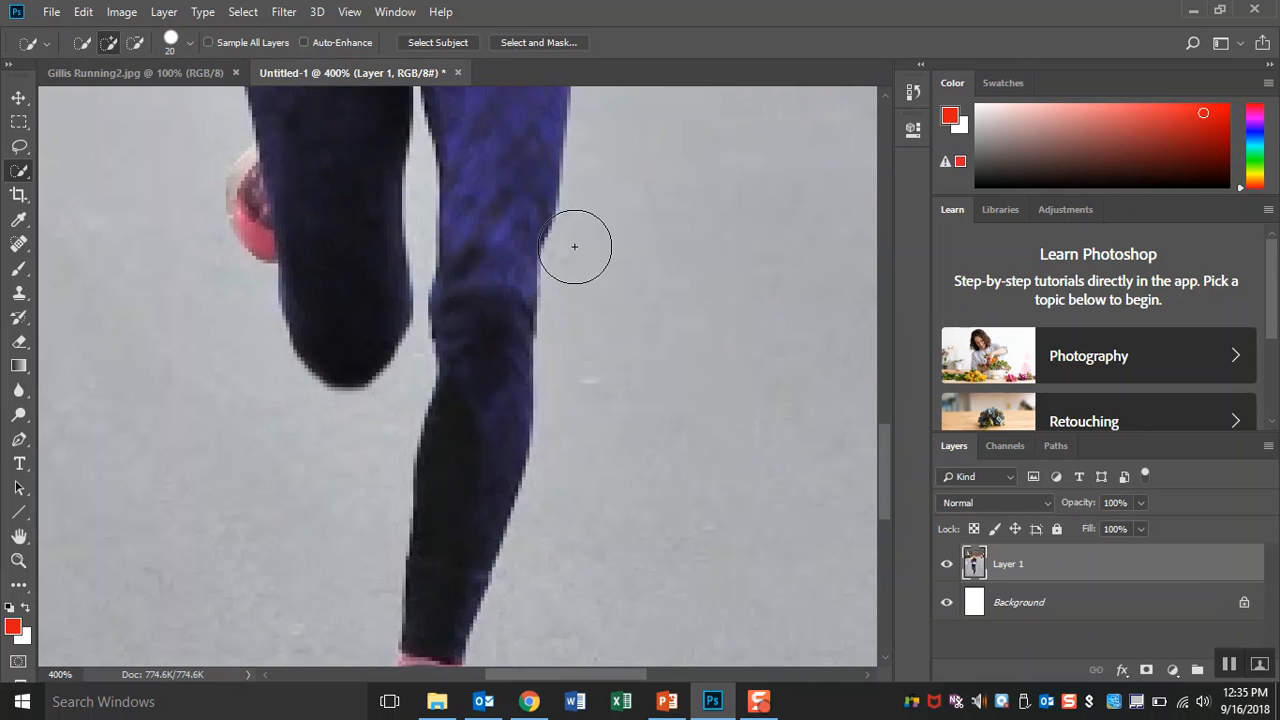
{"action": "mouse_move", "coordinate": [504, 167]}
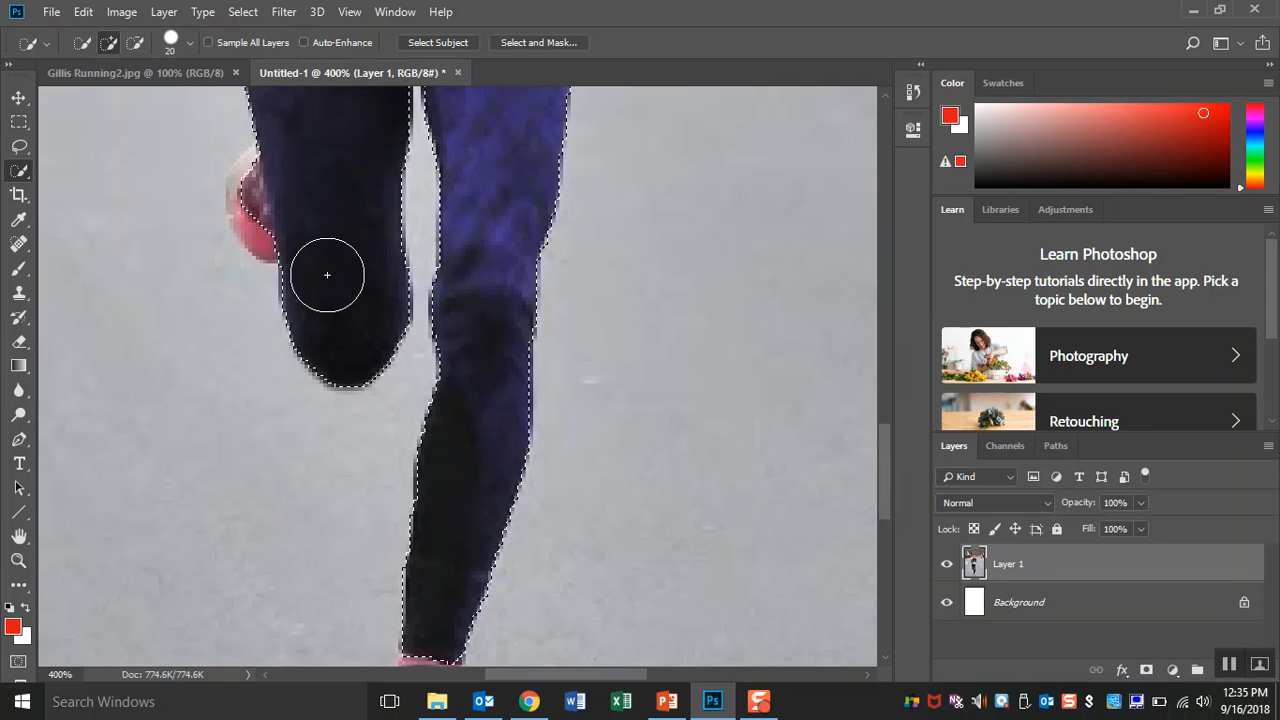
- Quick-select the runner's legs and upper body, then bring Gillis Running2.jpg forward
{"action": "left_click_drag", "start_coordinate": [327, 275], "coordinate": [269, 207]}
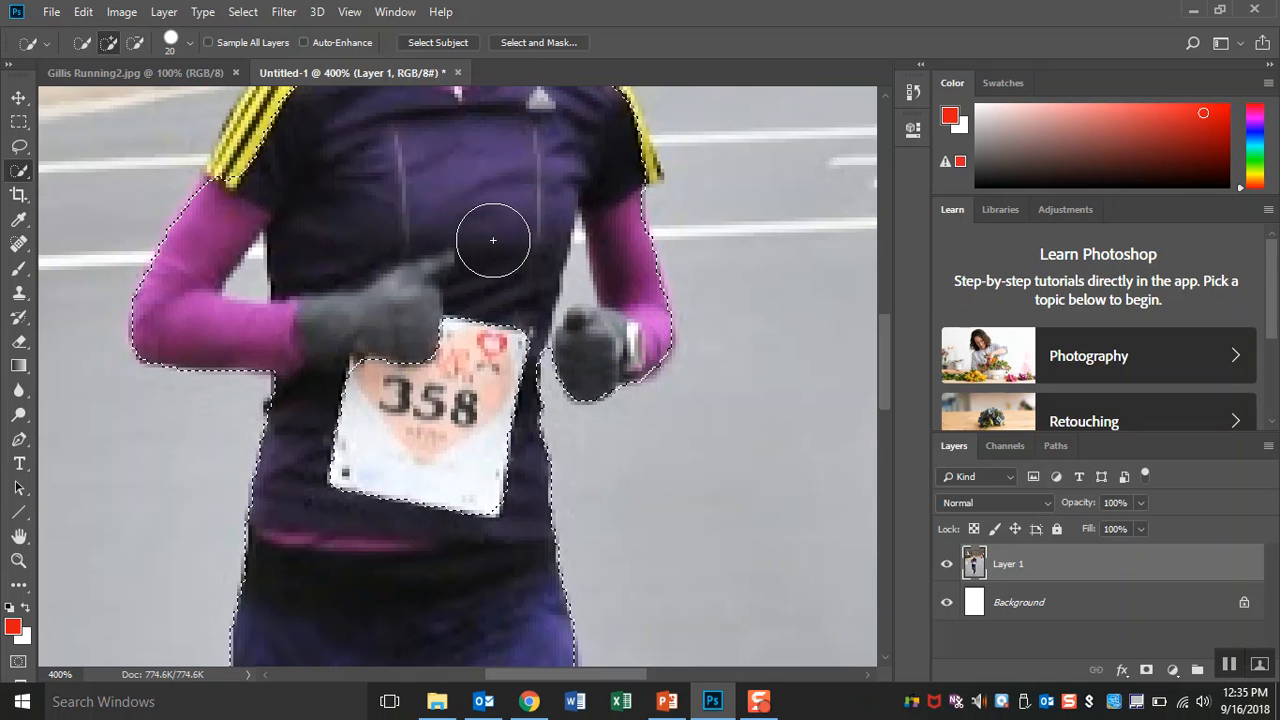
{"action": "left_click", "coordinate": [135, 72]}
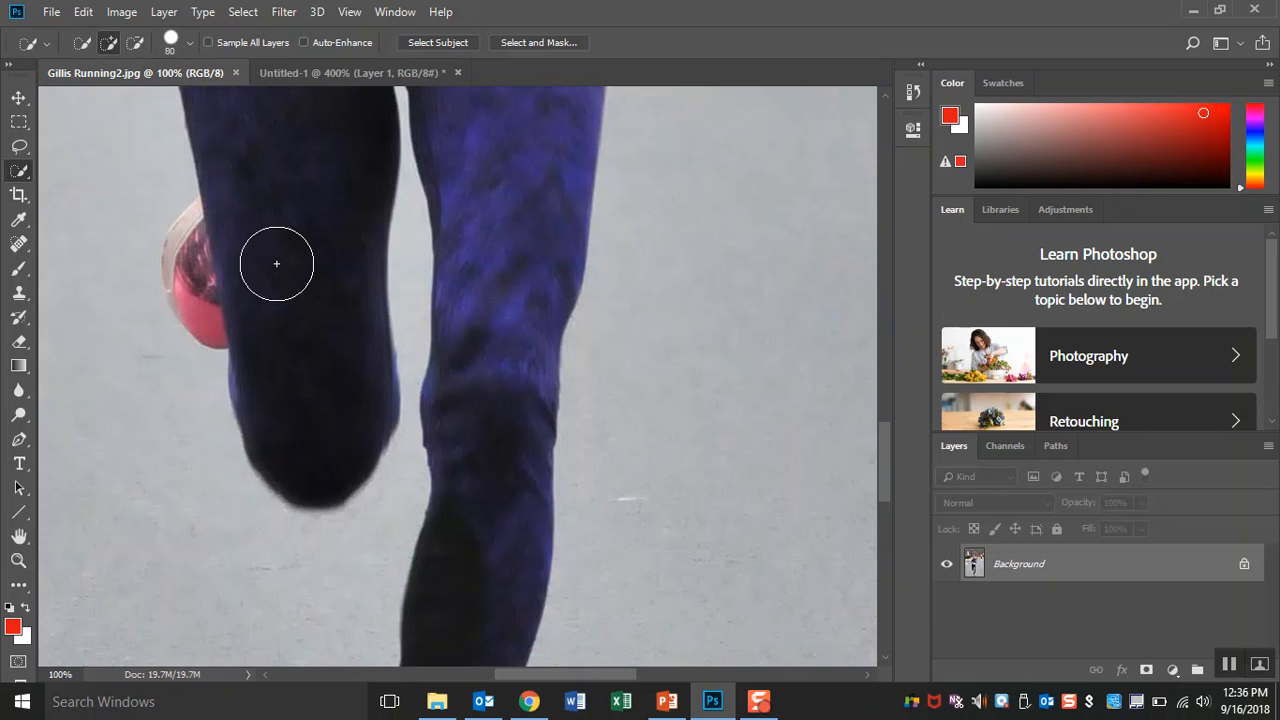
{"action": "mouse_move", "coordinate": [312, 309]}
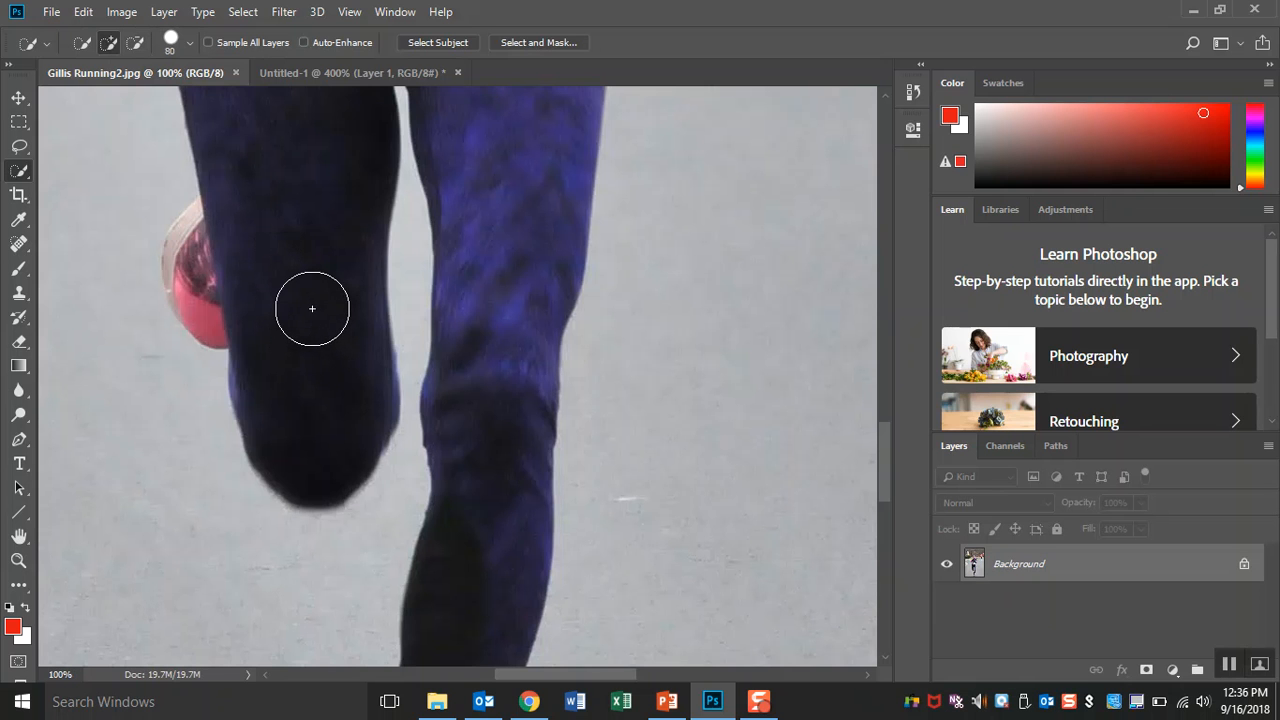
- Paint a Quick Selection over the runner's legs, then refine the edge along her shoulder
{"action": "left_click_drag", "start_coordinate": [312, 309], "coordinate": [248, 251]}
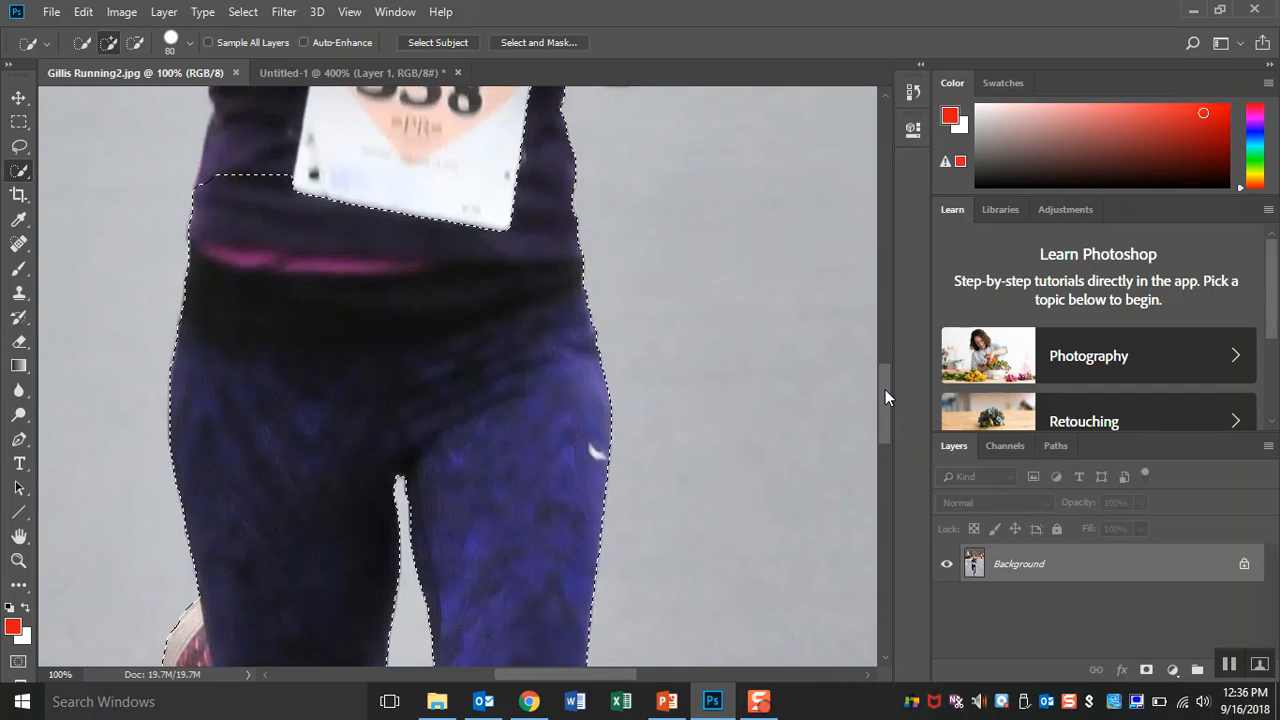
{"action": "scroll", "scroll_direction": "down", "scroll_amount": 3}
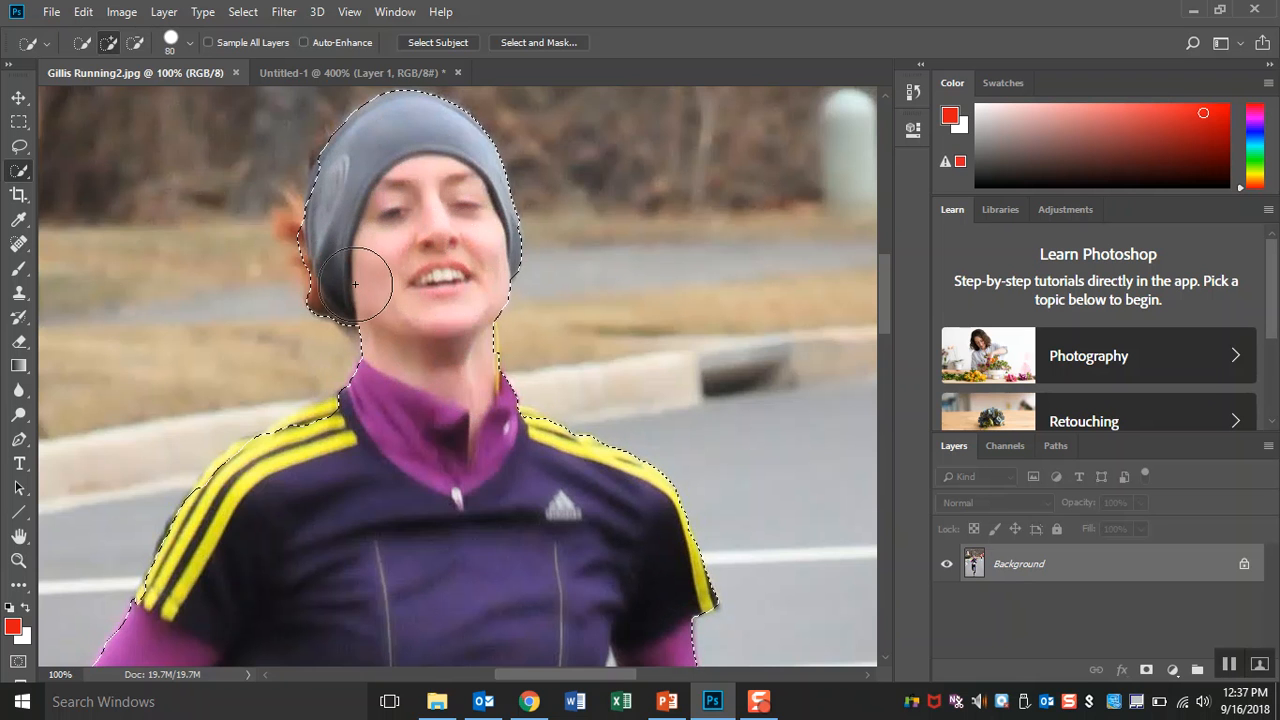
{"action": "scroll", "scroll_direction": "down", "scroll_amount": 3}
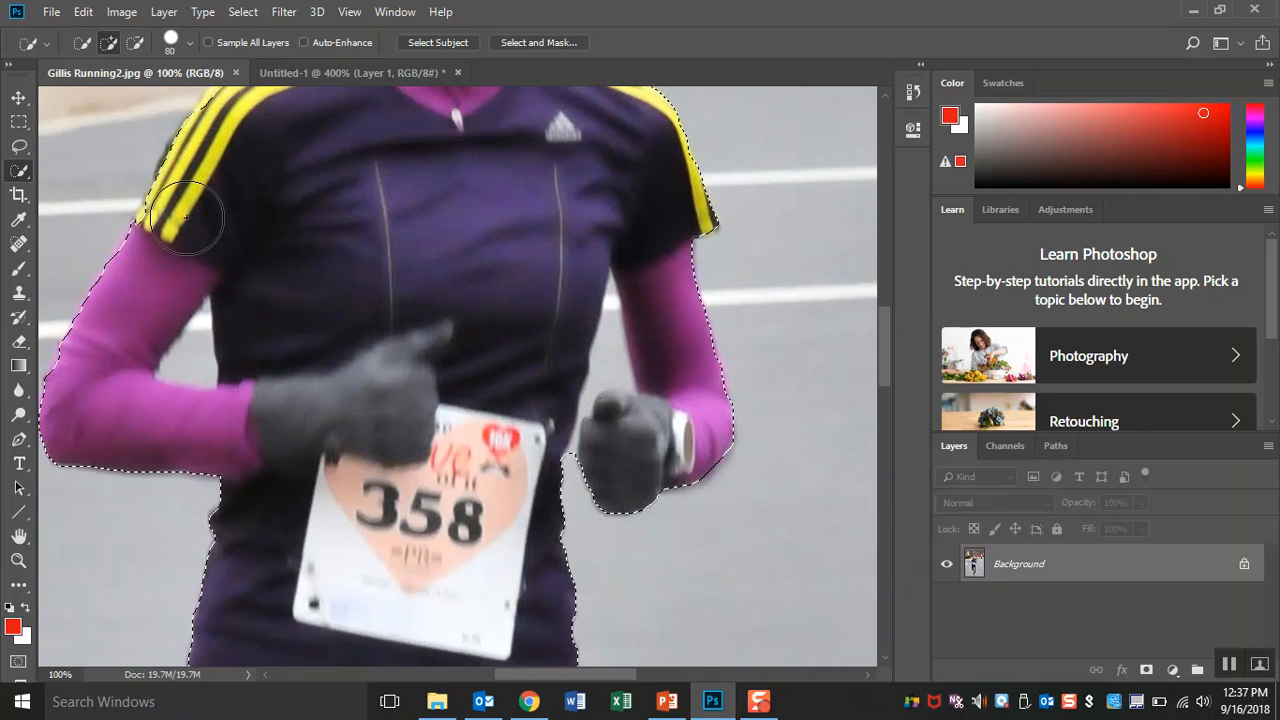
{"action": "left_click", "coordinate": [18, 170]}
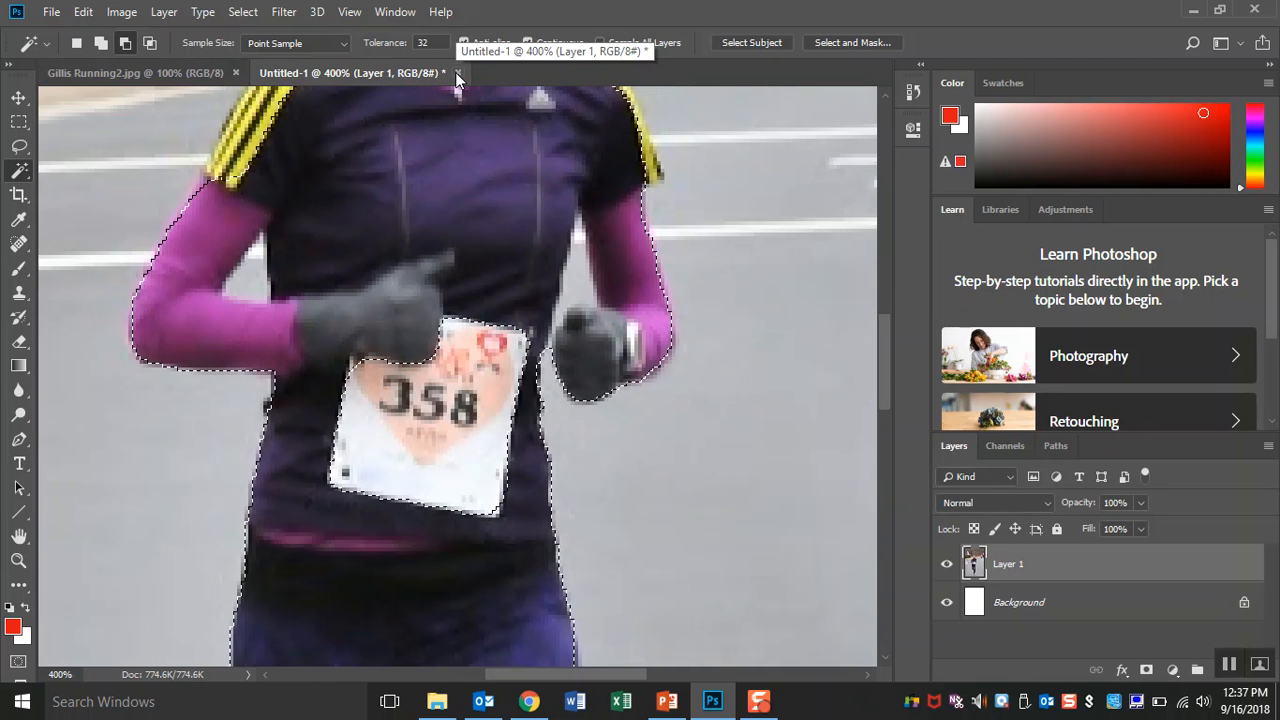
- Close the Untitled-1 practice document, choosing No to discard its changes
{"action": "left_click", "coordinate": [458, 72]}
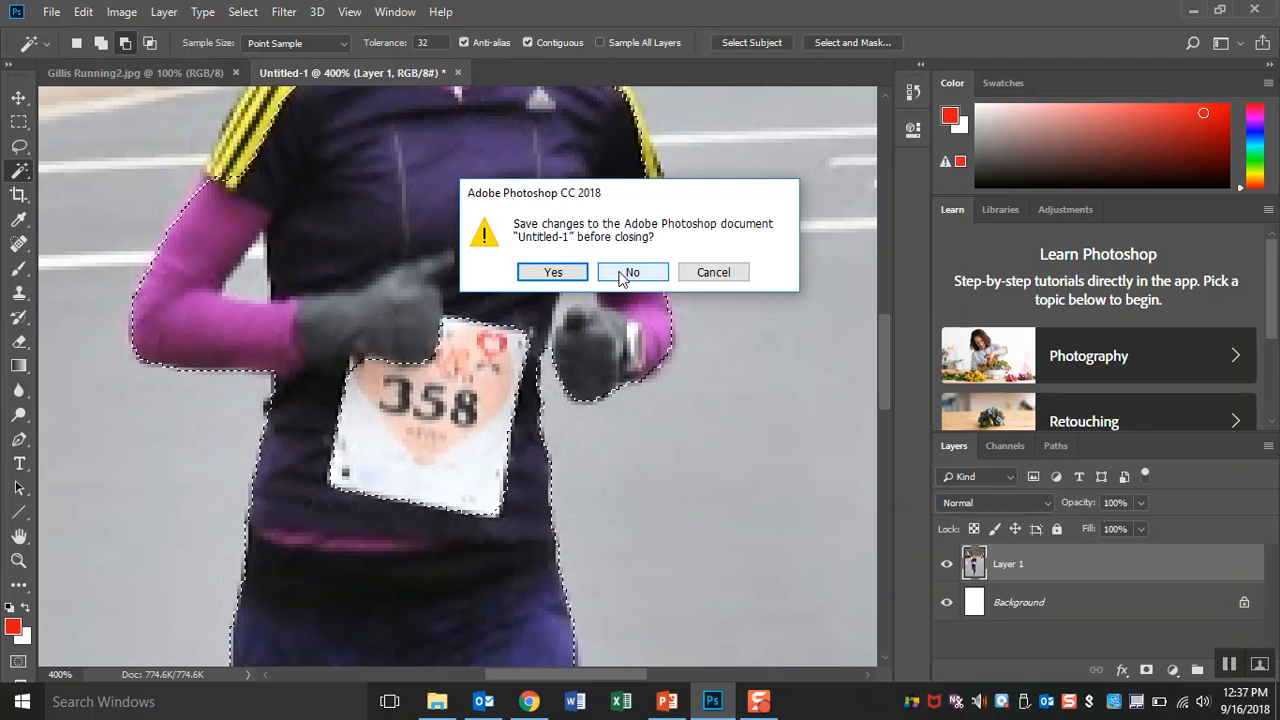
{"action": "left_click", "coordinate": [632, 272]}
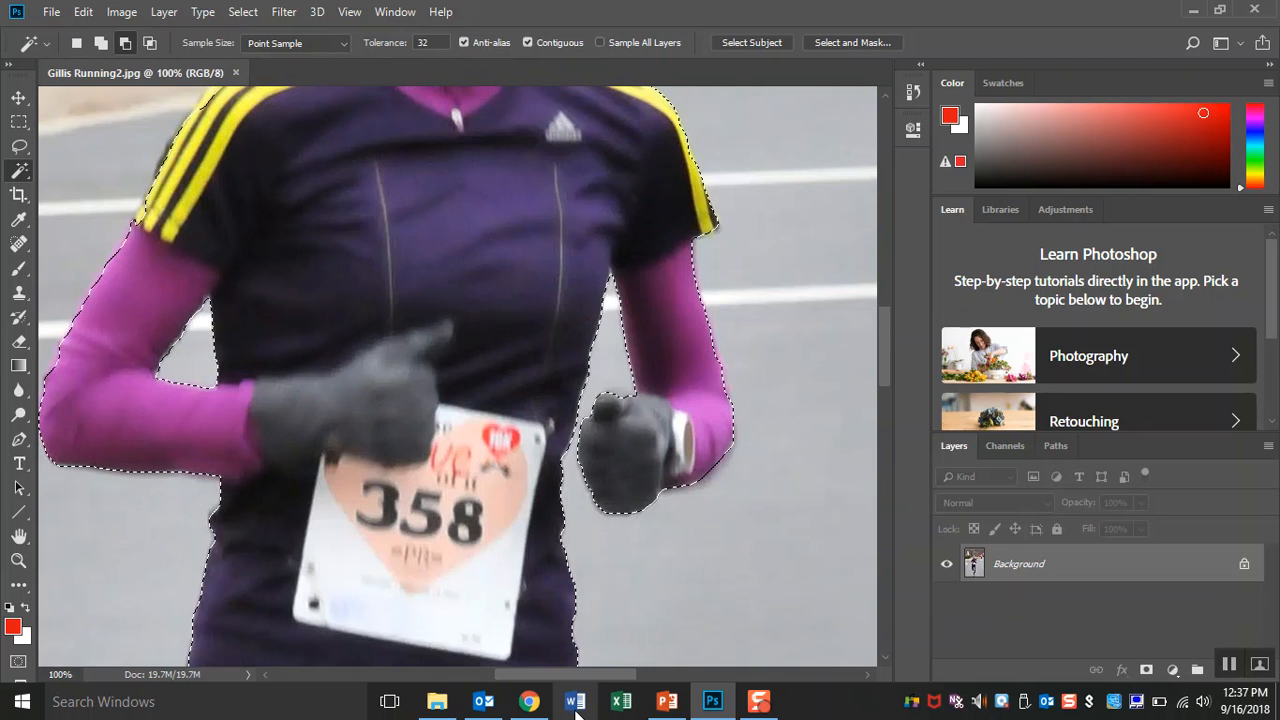
{"action": "left_click", "coordinate": [529, 700]}
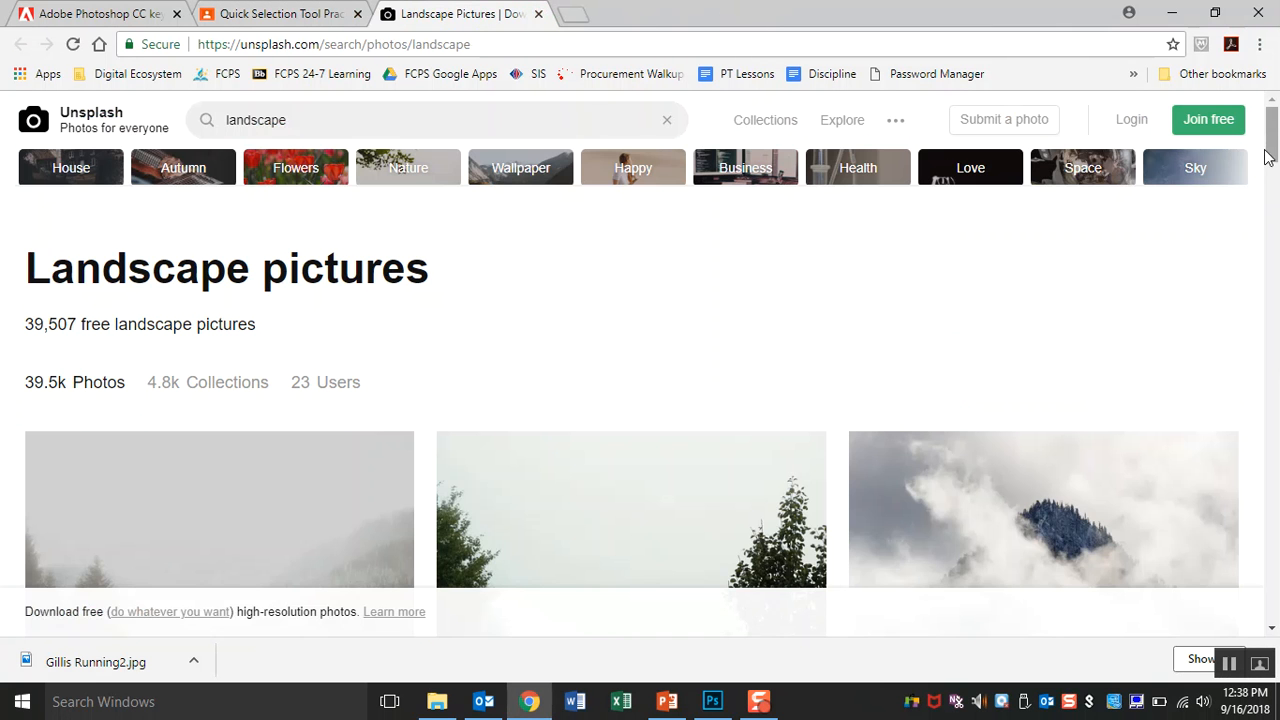
- Download Caterina Beleffi's asphalt road photo from Unsplash and show it in Downloads
{"action": "scroll", "scroll_direction": "down", "scroll_amount": 3}
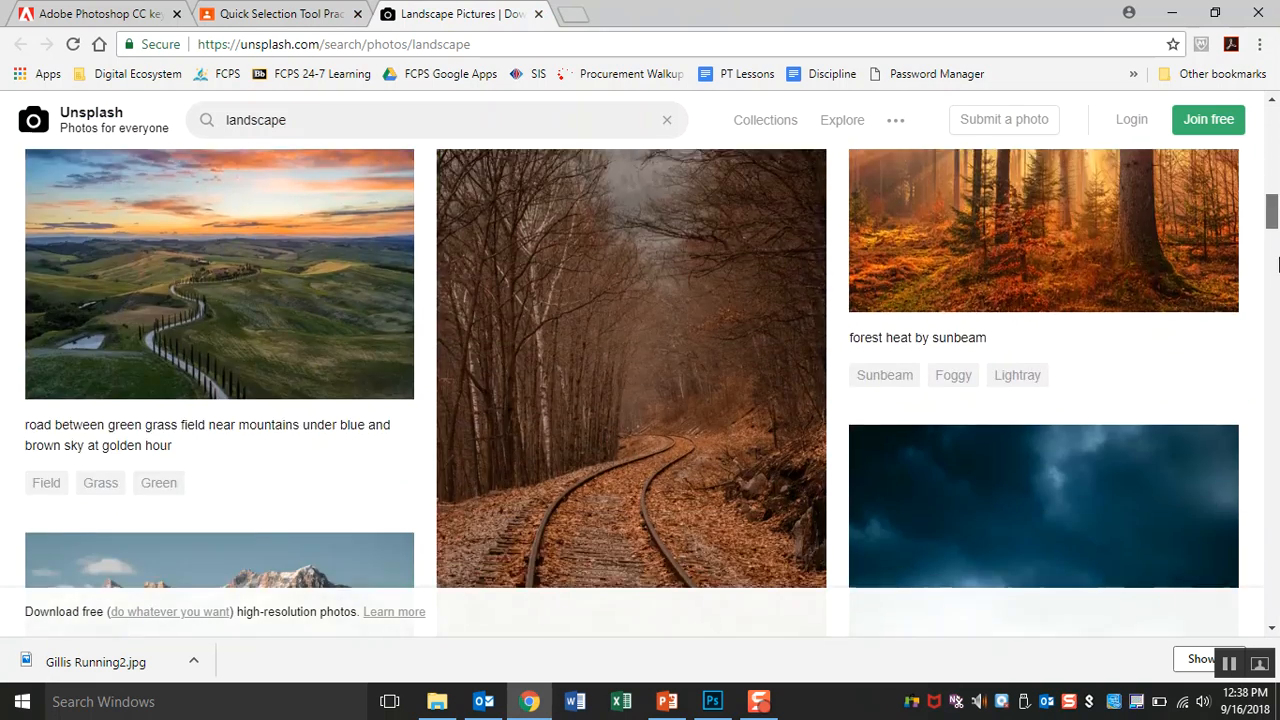
{"action": "scroll", "scroll_direction": "down", "scroll_amount": 3}
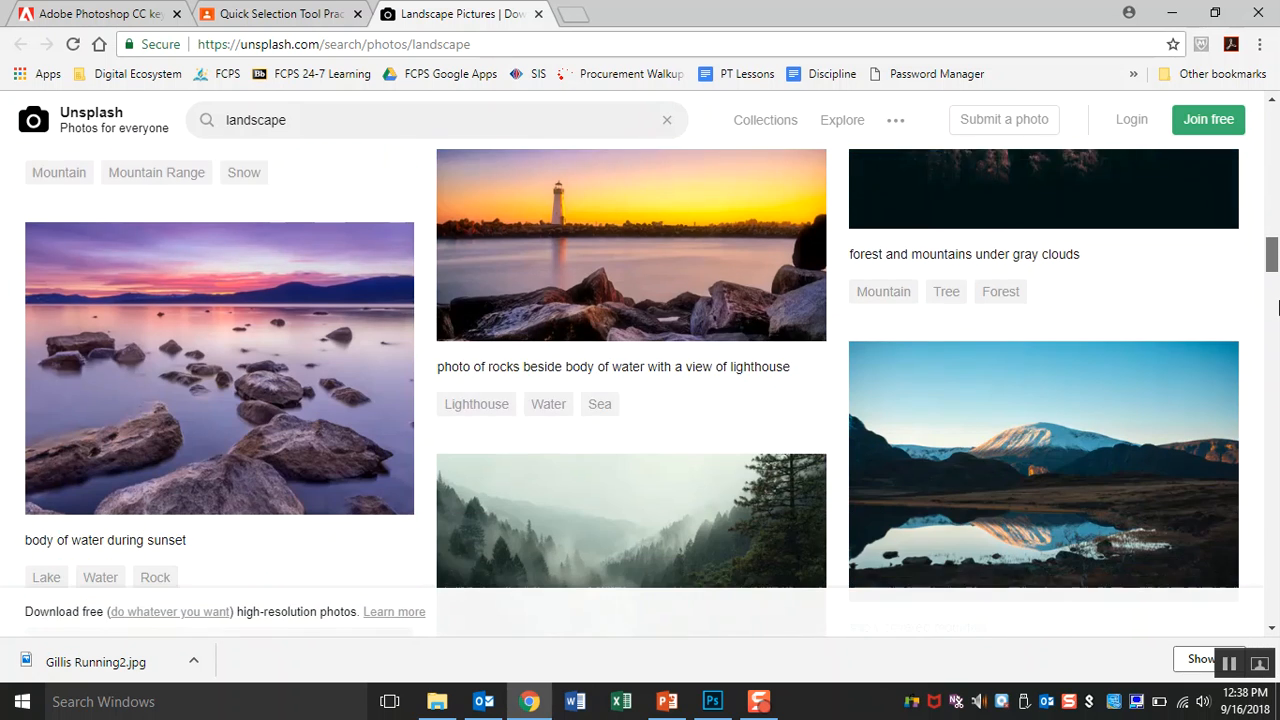
{"action": "scroll", "scroll_direction": "down", "scroll_amount": 3}
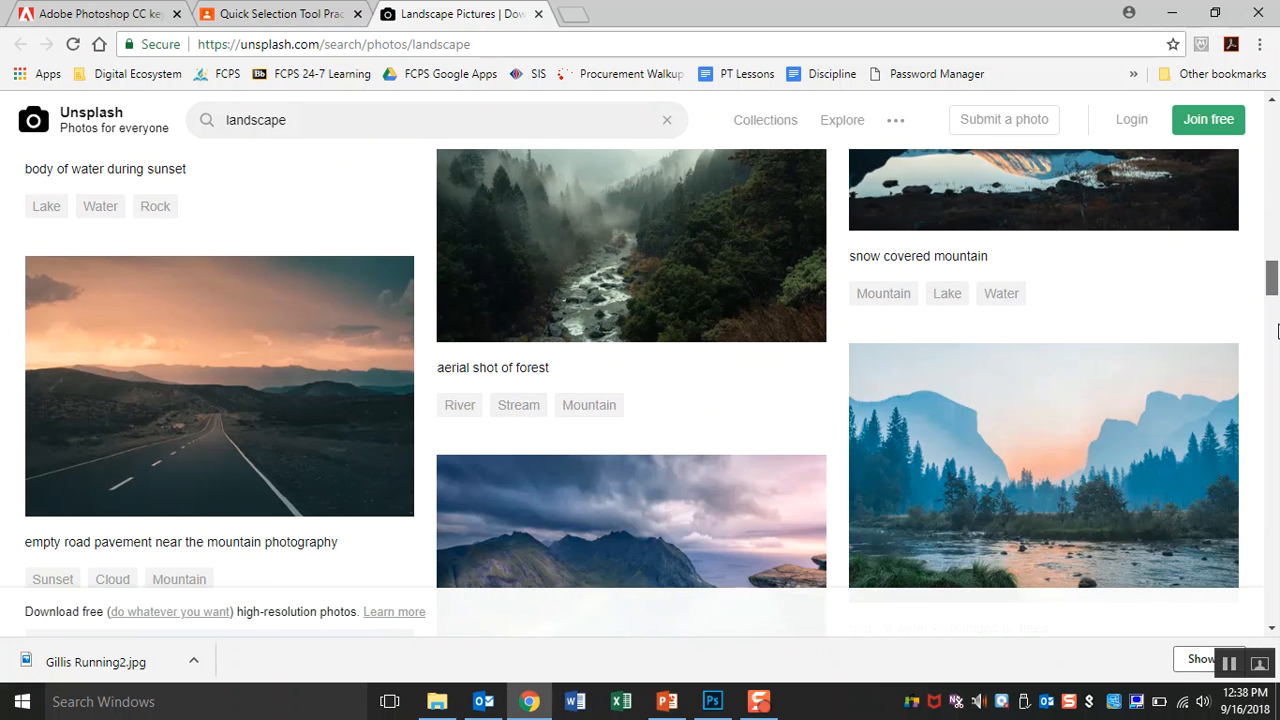
{"action": "scroll", "scroll_direction": "down", "scroll_amount": 3}
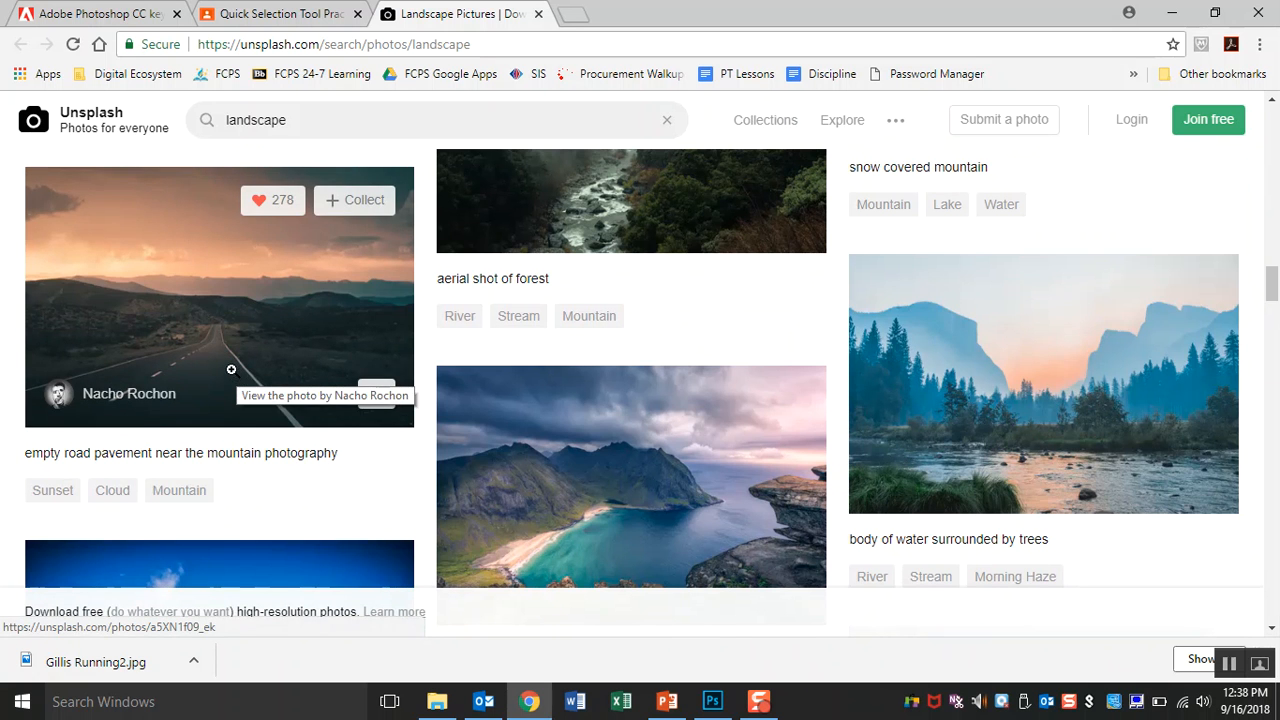
{"action": "scroll", "scroll_direction": "down", "scroll_amount": 3}
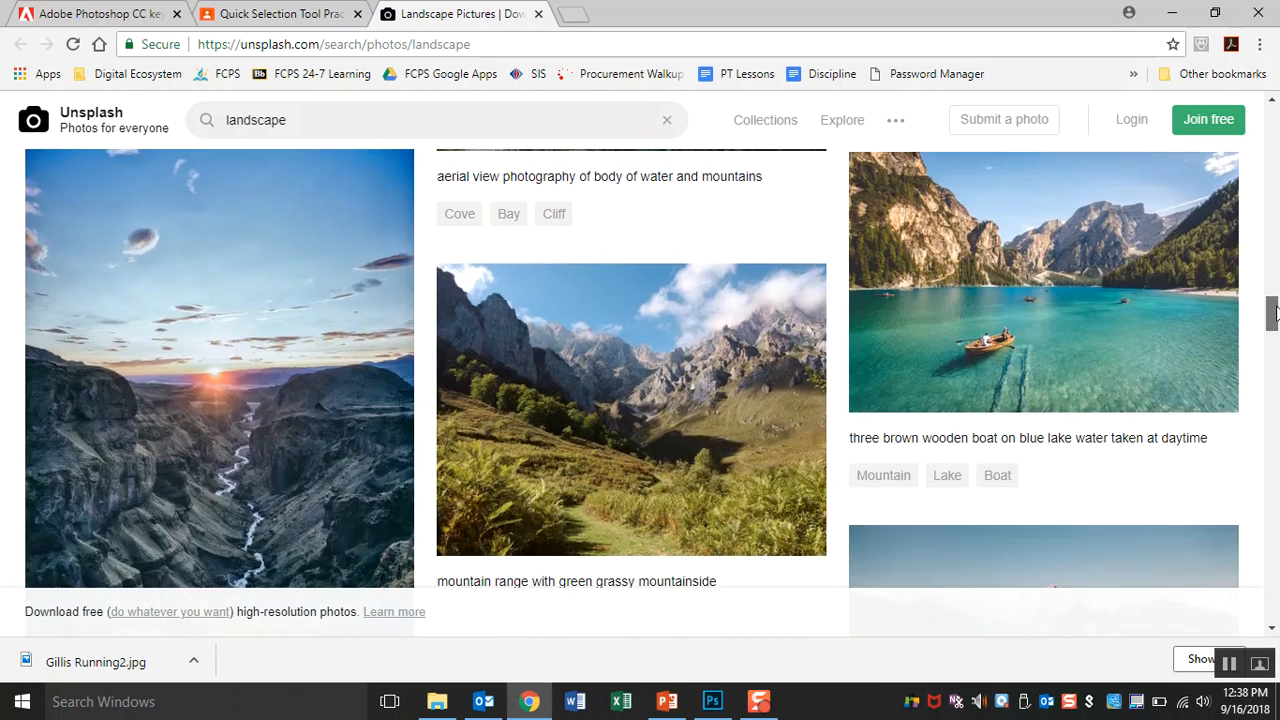
{"action": "scroll", "scroll_direction": "down", "scroll_amount": 3}
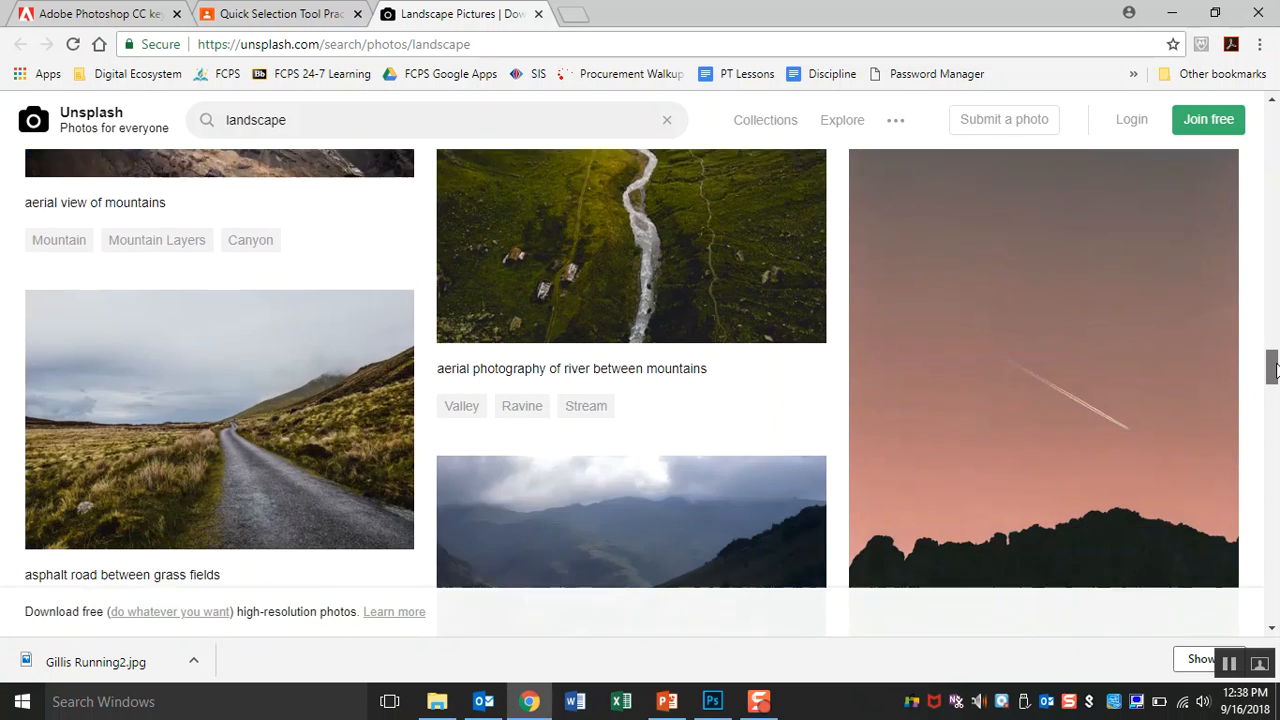
{"action": "scroll", "scroll_direction": "down", "scroll_amount": 3}
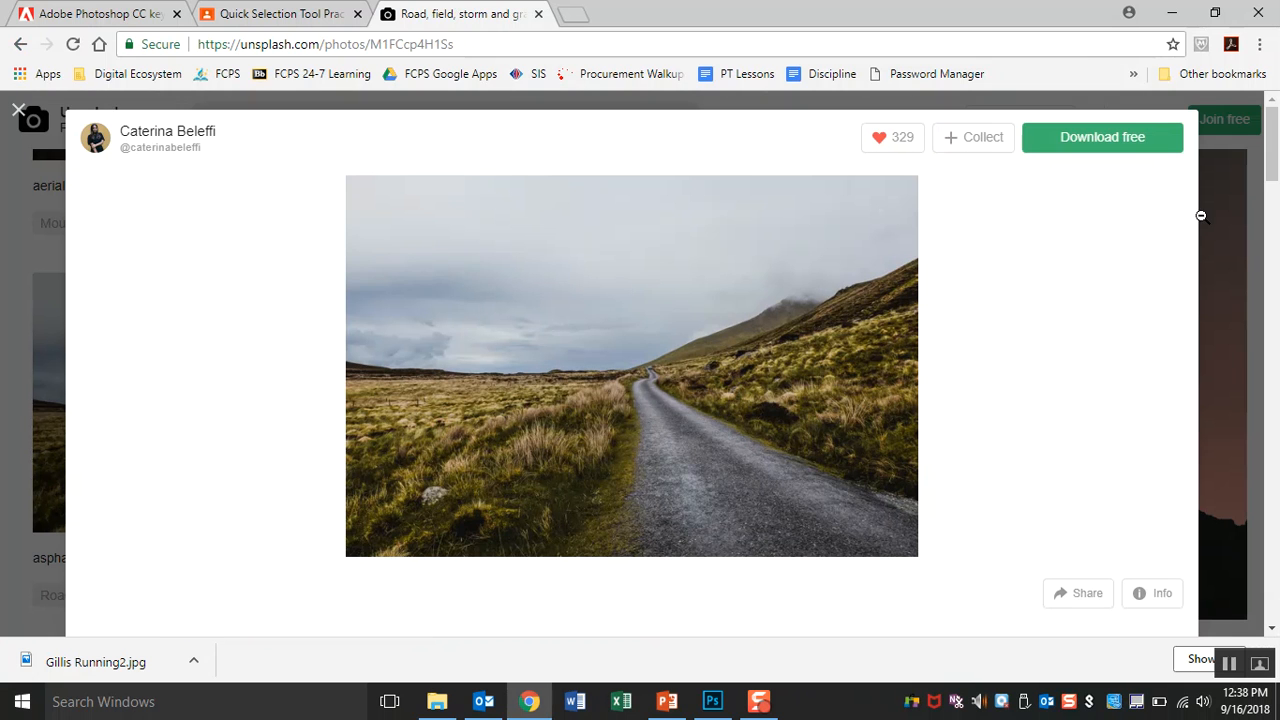
{"action": "left_click", "coordinate": [1102, 137]}
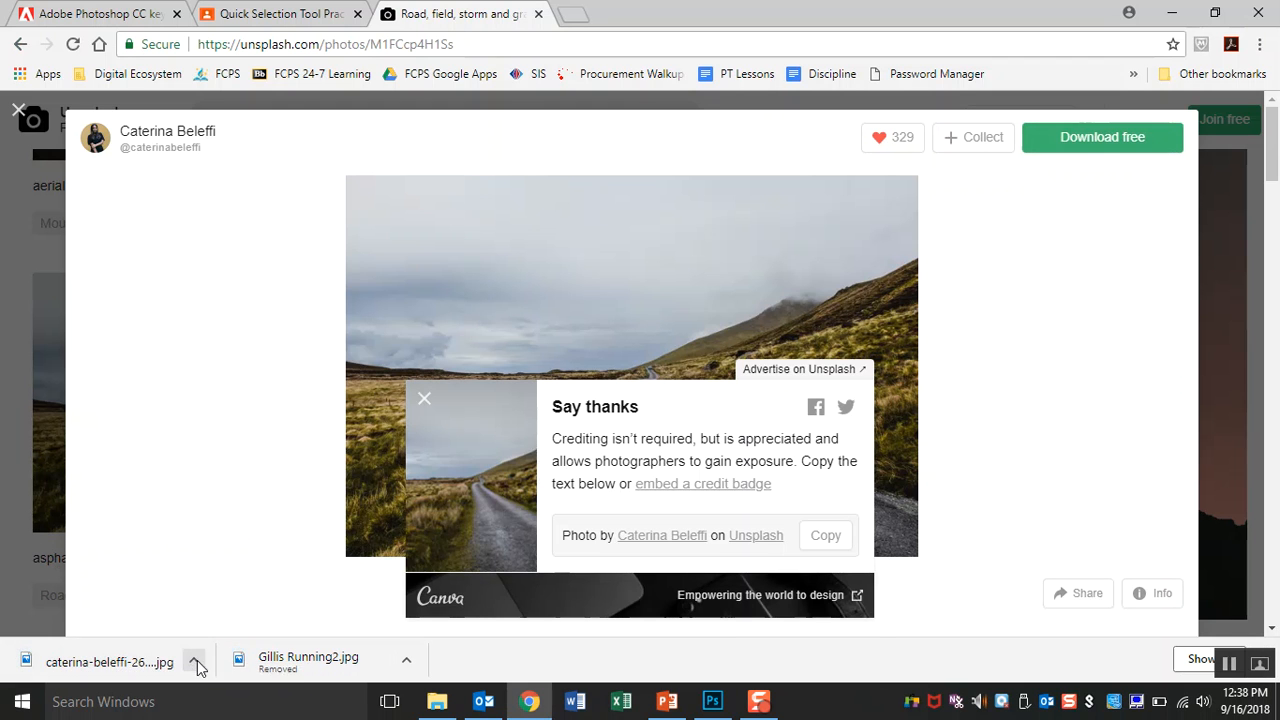
{"action": "left_click", "coordinate": [196, 662]}
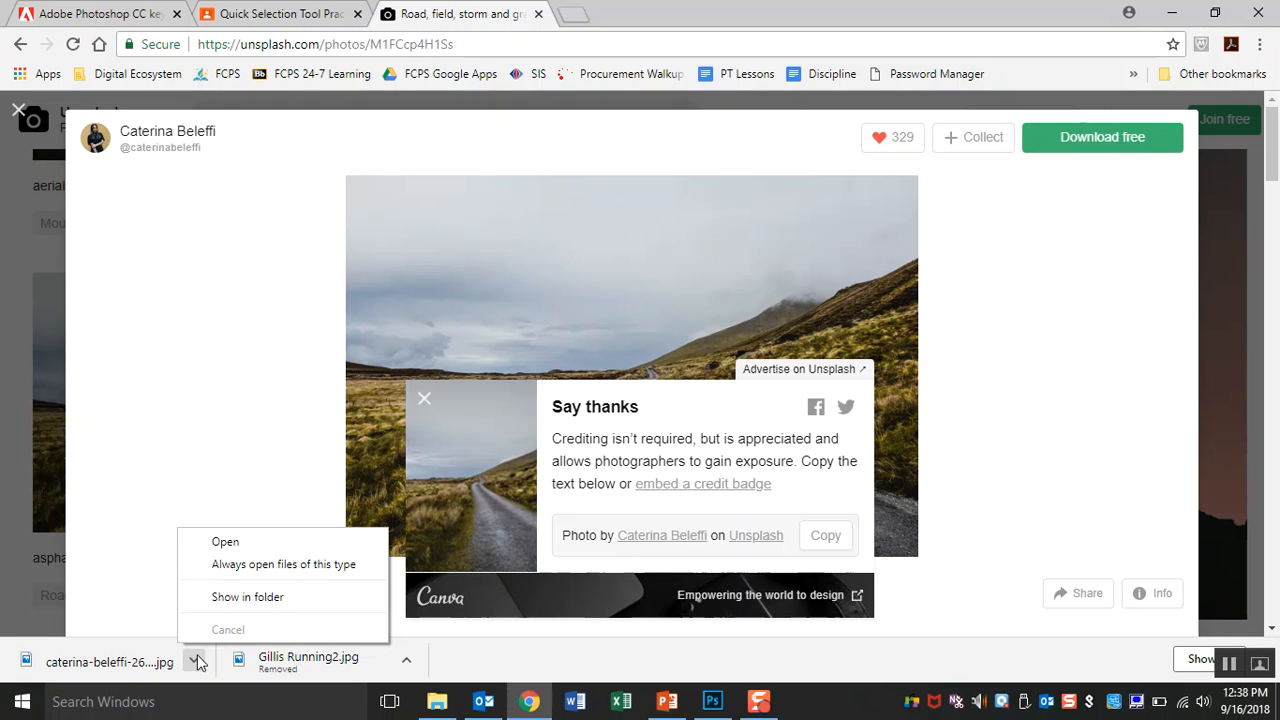
{"action": "left_click", "coordinate": [247, 596]}
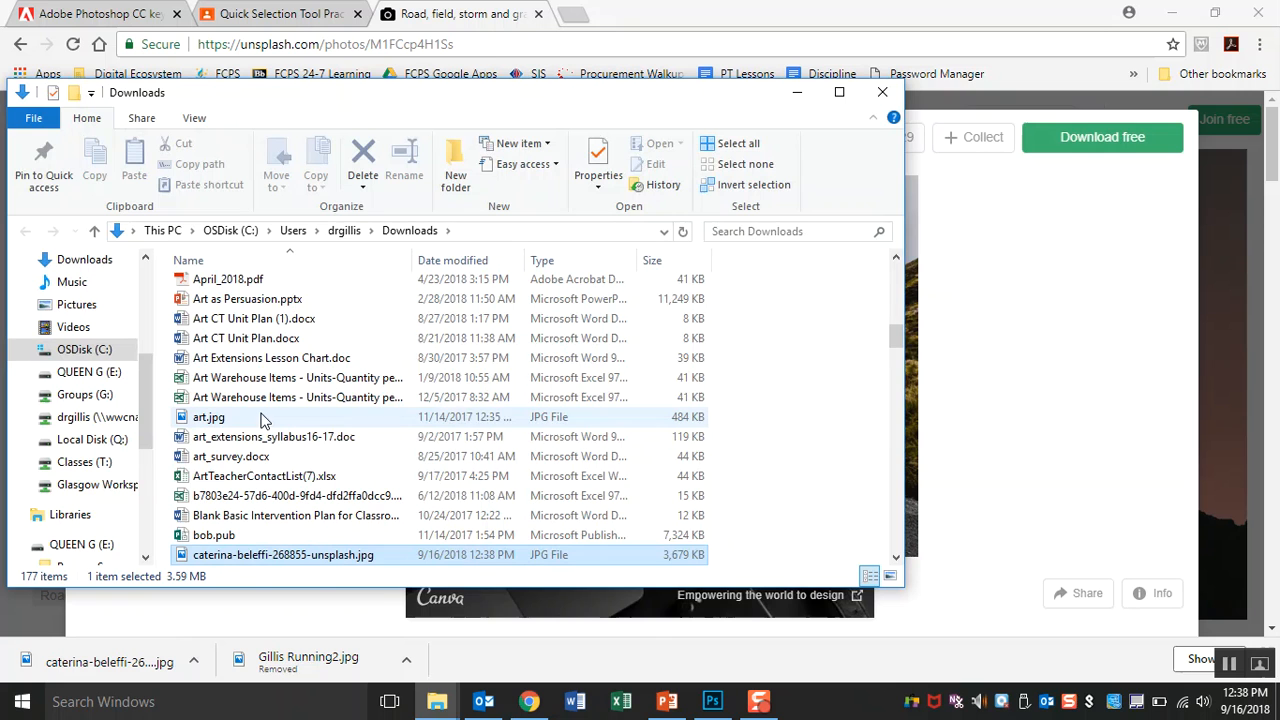
- Copy caterina-beleffi-268855-unsplash.jpg from Downloads onto the QUEEN G (E:) drive
{"action": "left_click", "coordinate": [283, 554]}
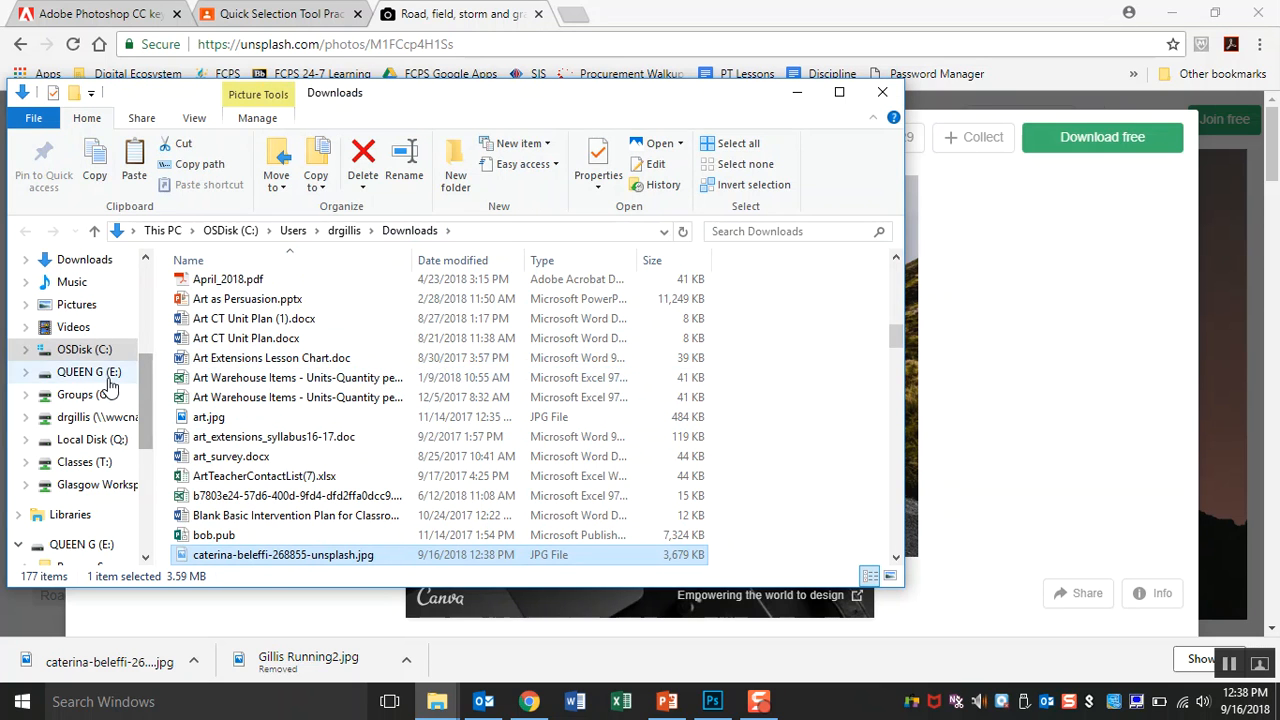
{"action": "left_click", "coordinate": [89, 371]}
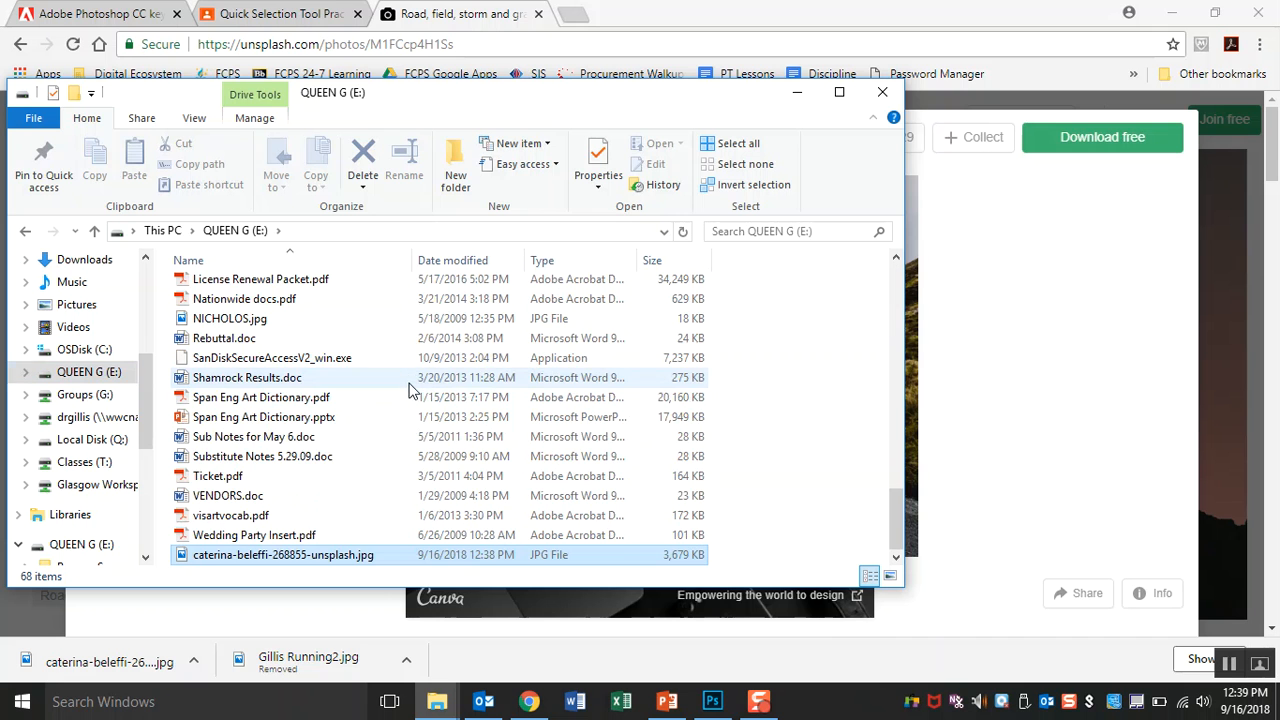
{"action": "left_click", "coordinate": [283, 554]}
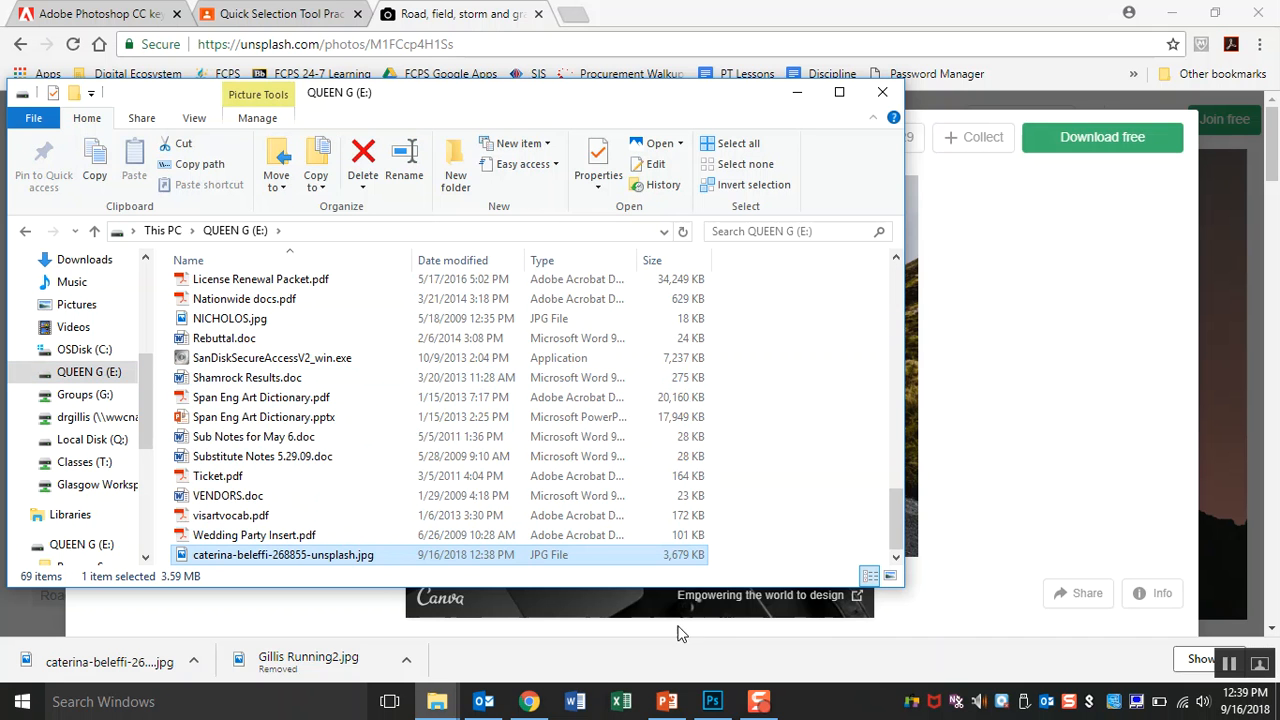
{"action": "left_click", "coordinate": [712, 700]}
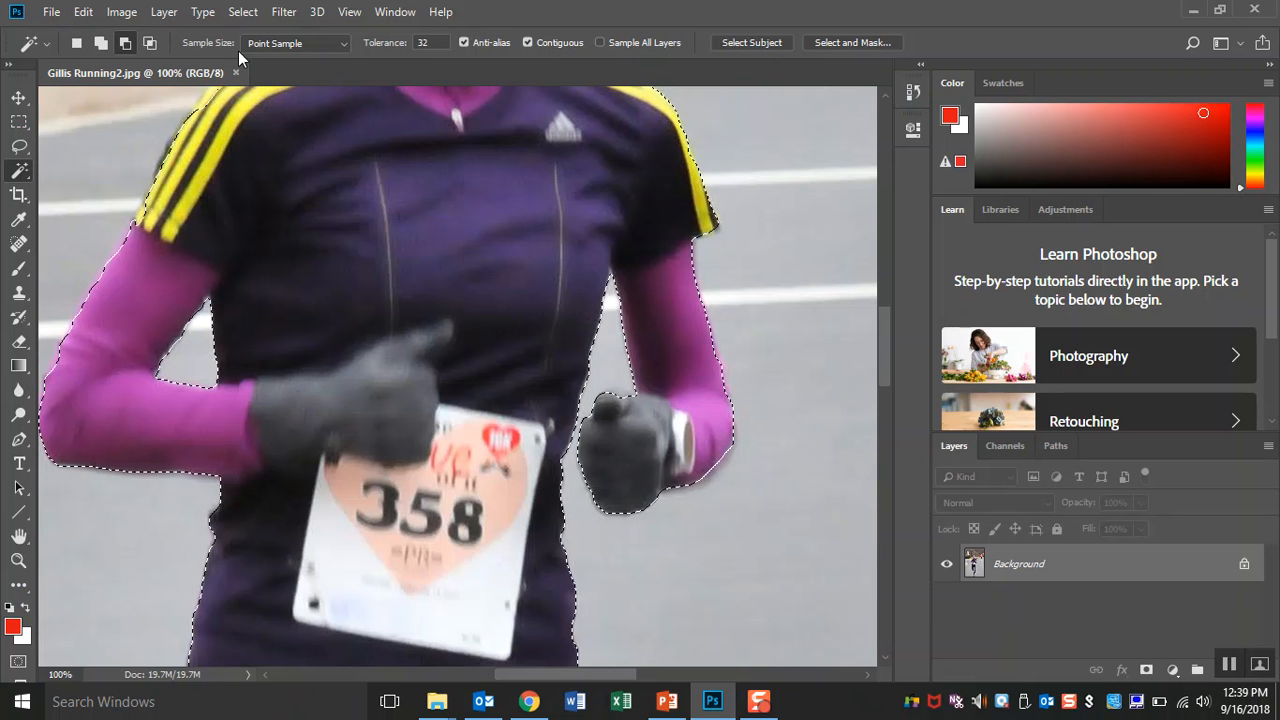
{"action": "left_click", "coordinate": [50, 11]}
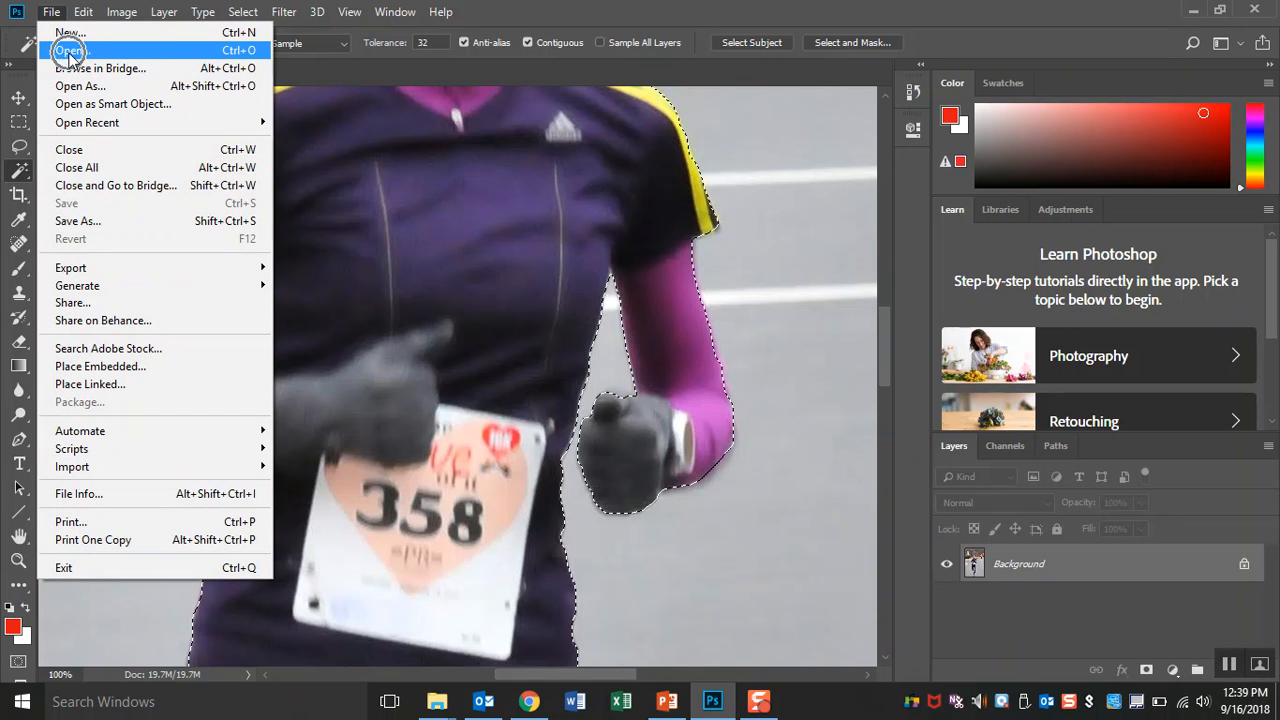
- Open caterina-beleffi-268855-unsplash.jpg from QUEEN G (E:) as a second document
{"action": "left_click", "coordinate": [69, 50]}
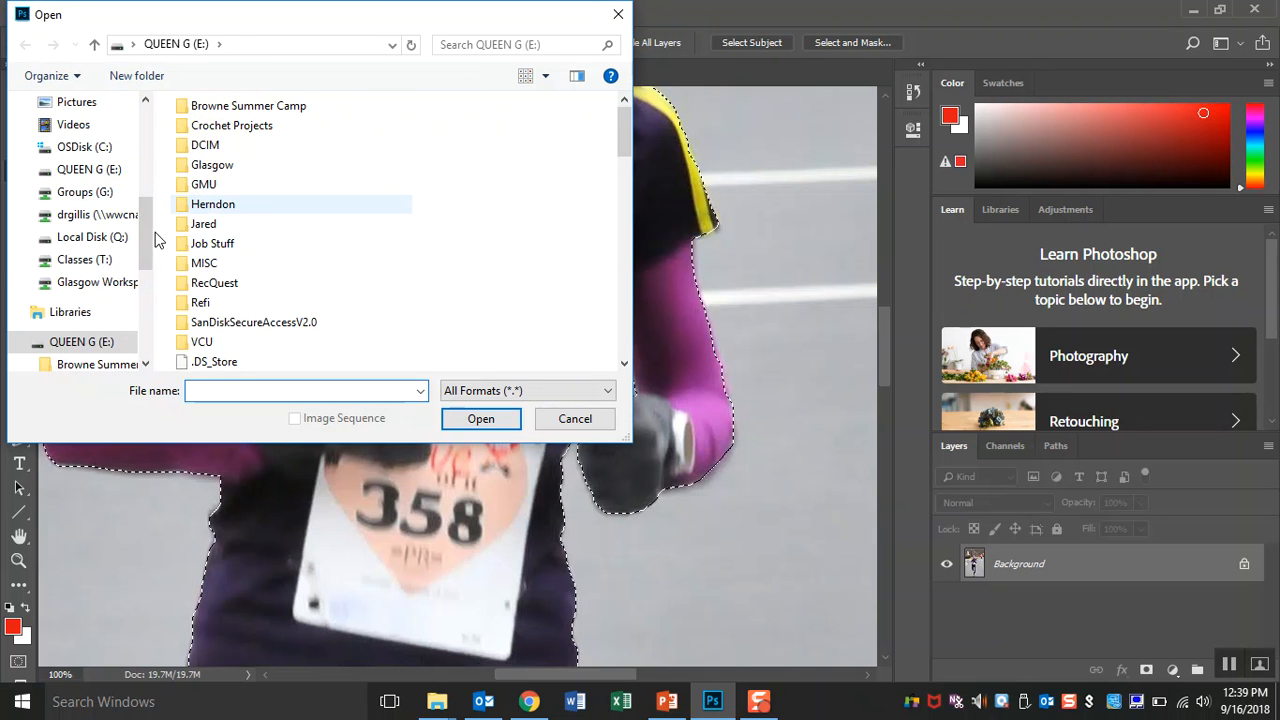
{"action": "scroll", "scroll_direction": "down", "scroll_amount": 3}
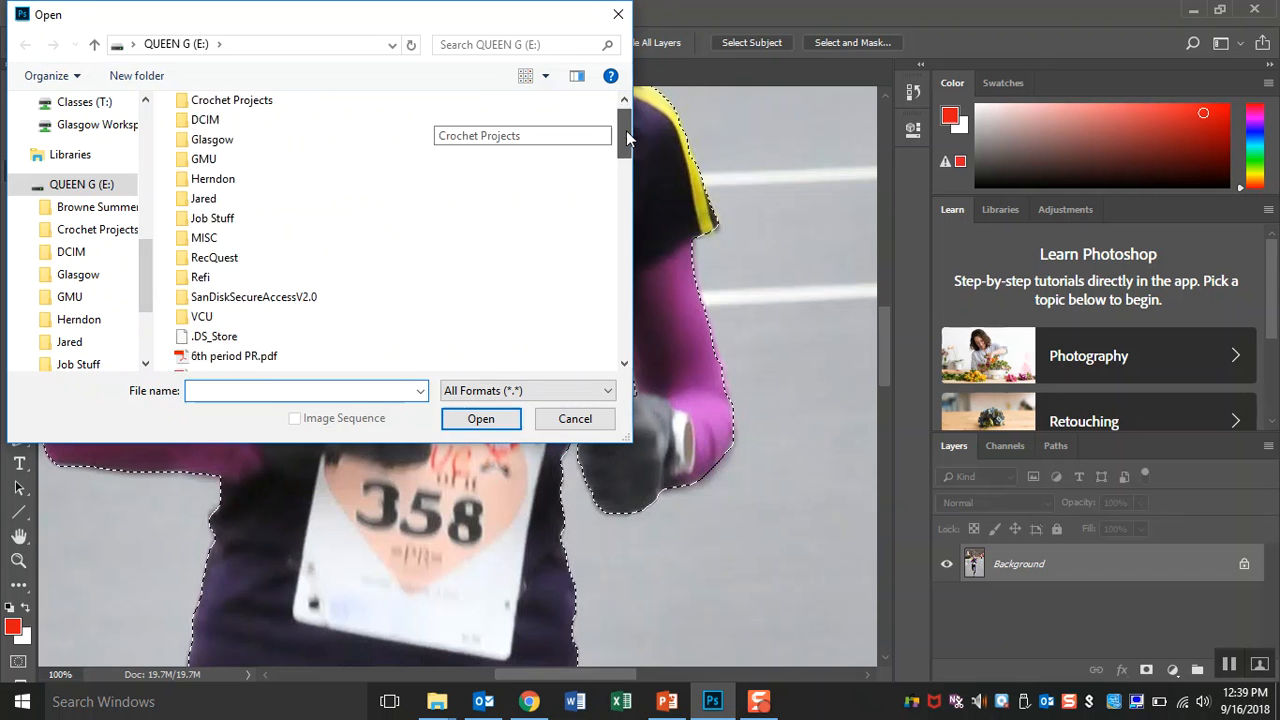
{"action": "scroll", "scroll_direction": "down", "scroll_amount": 3}
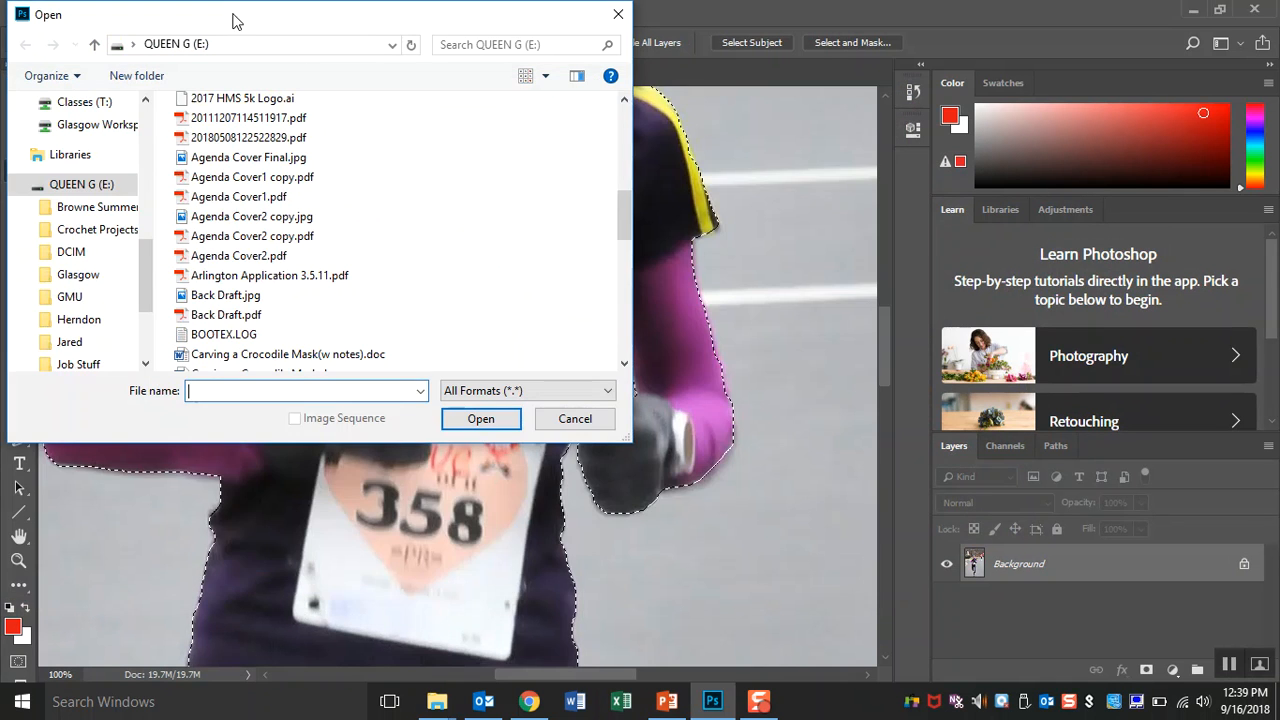
{"action": "scroll", "scroll_direction": "down", "scroll_amount": 3}
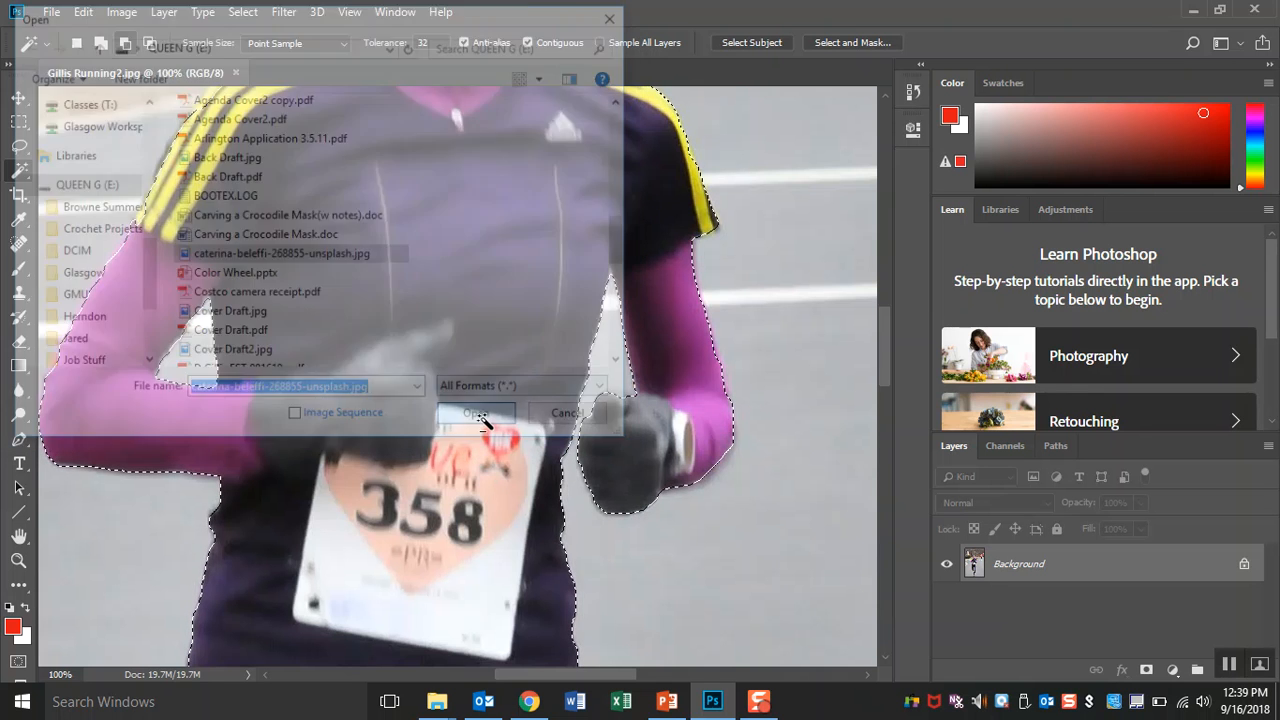
{"action": "left_click", "coordinate": [474, 412]}
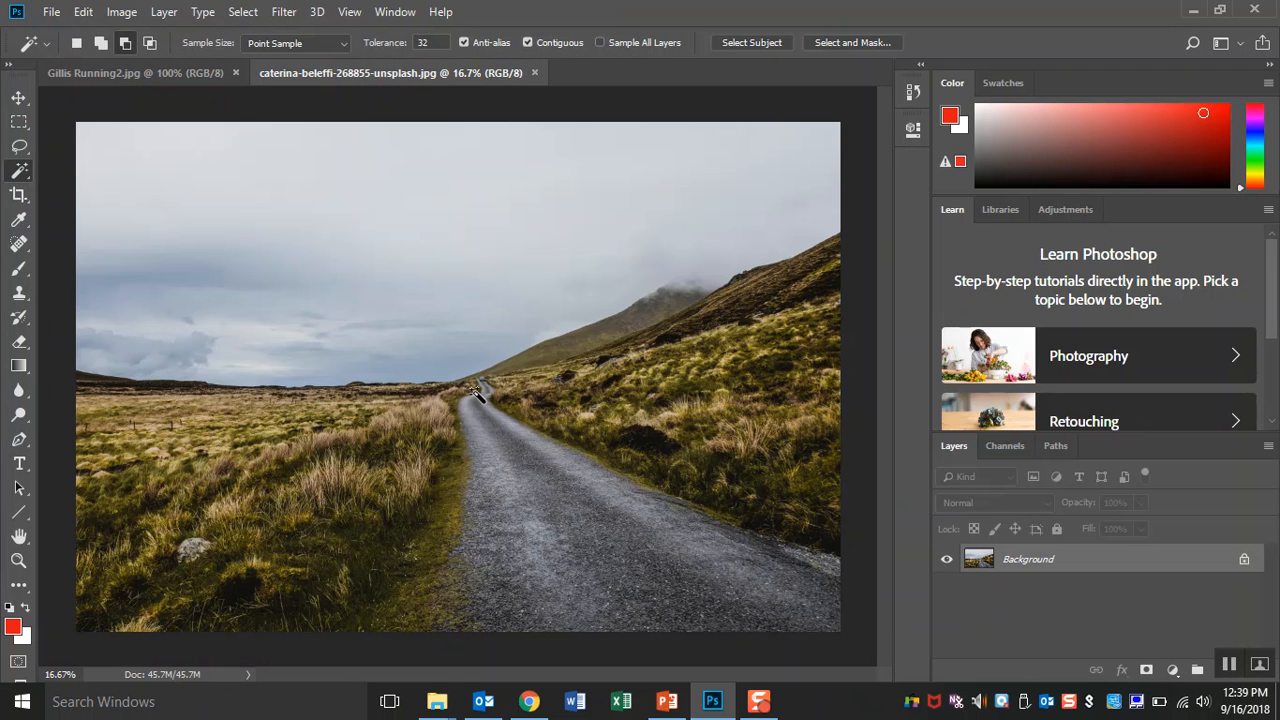
{"action": "mouse_move", "coordinate": [263, 87]}
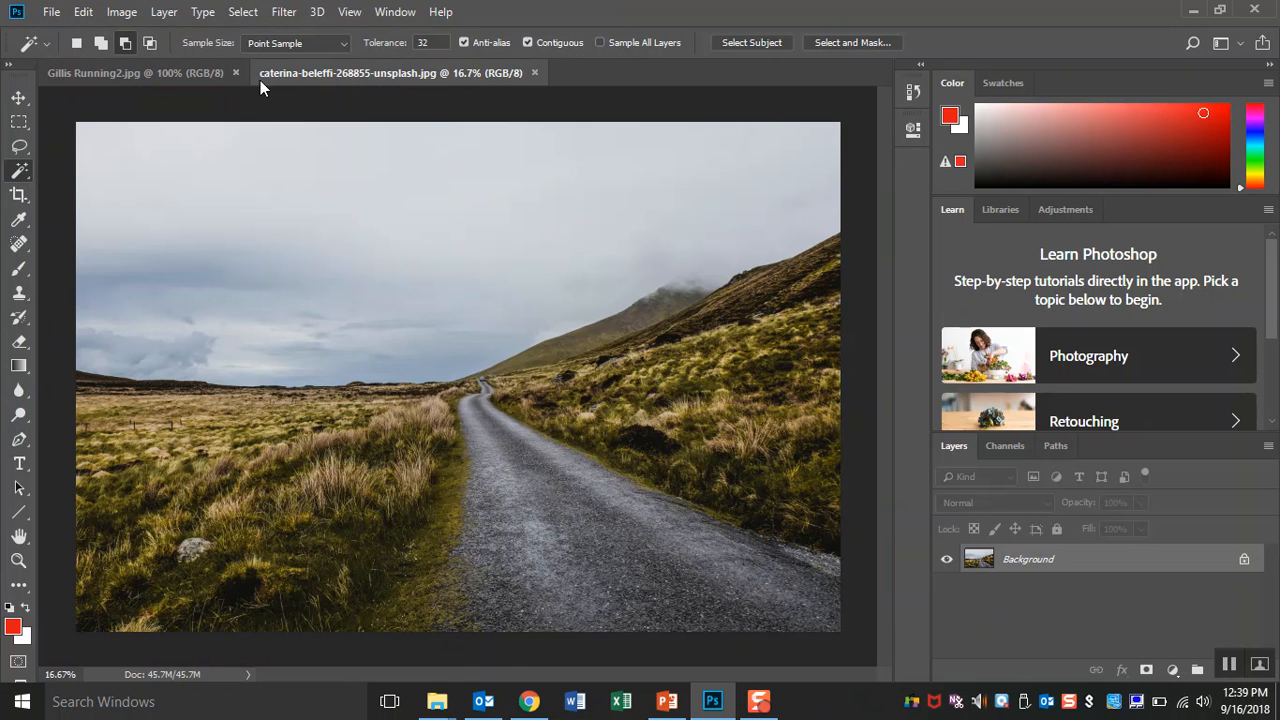
- Copy the selected runner from the running photo and paste her onto the road landscape
{"action": "left_click", "coordinate": [120, 72]}
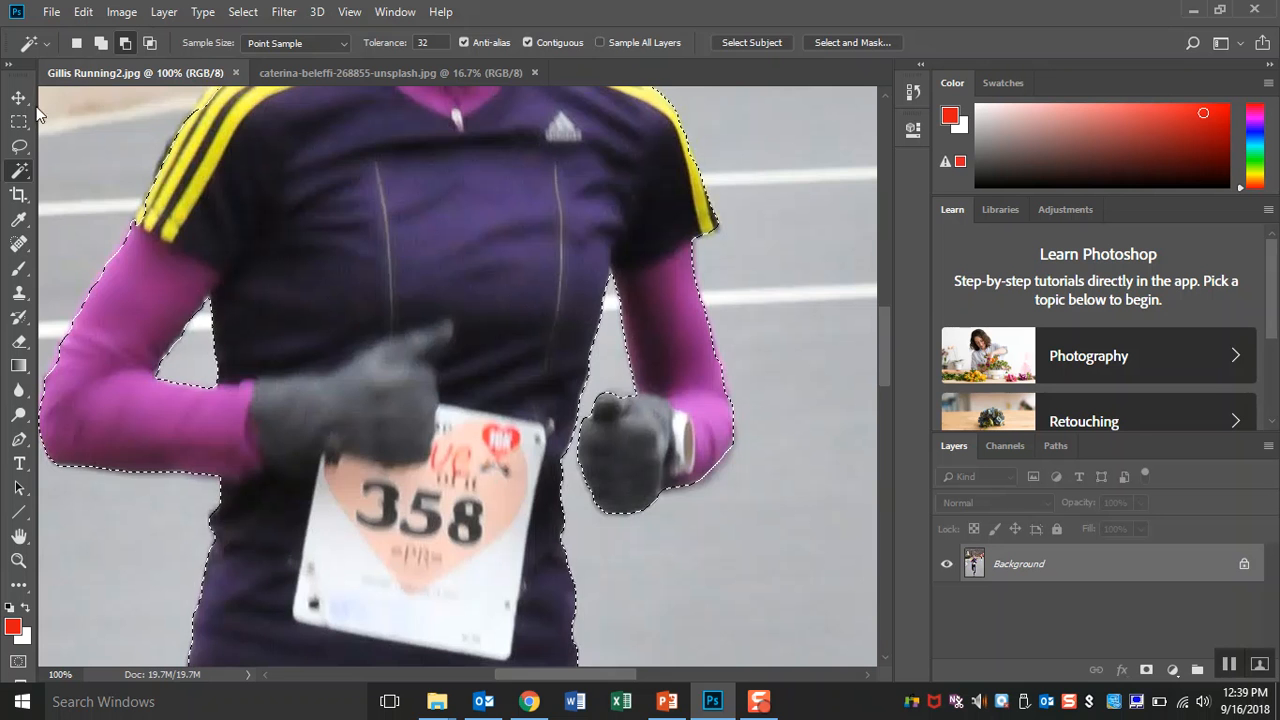
{"action": "left_click", "coordinate": [18, 97]}
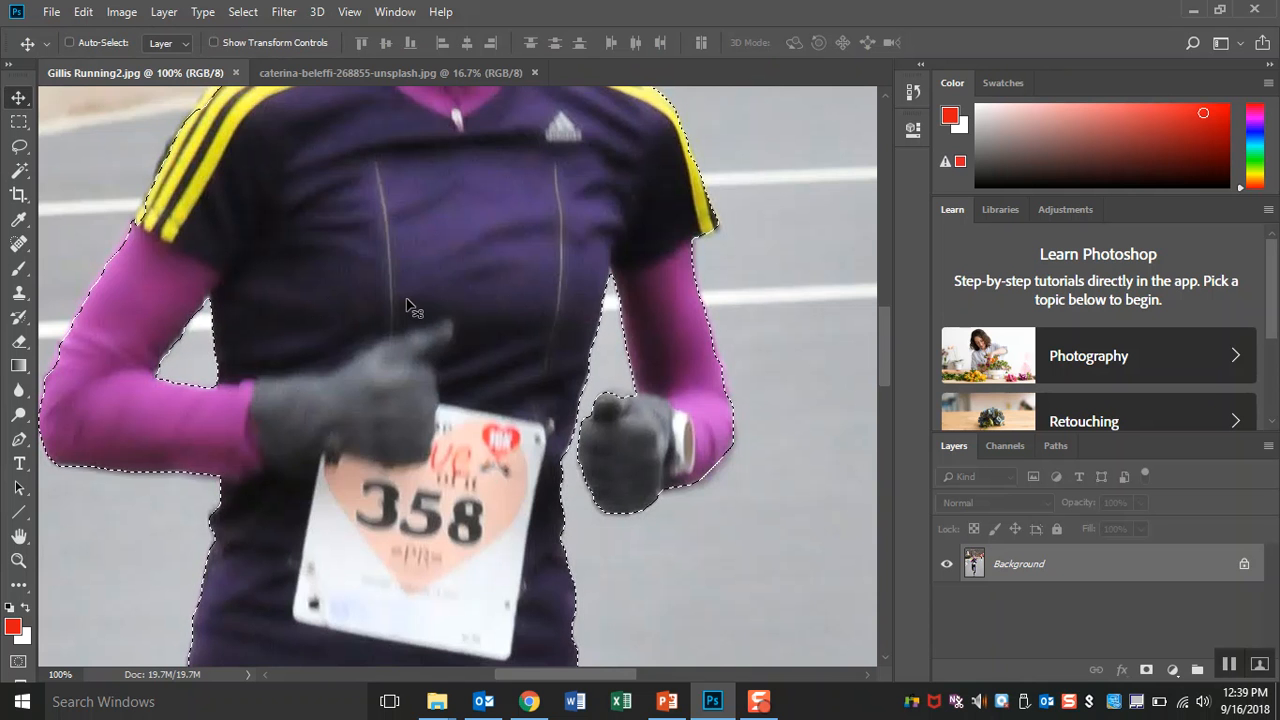
{"action": "left_click", "coordinate": [390, 72]}
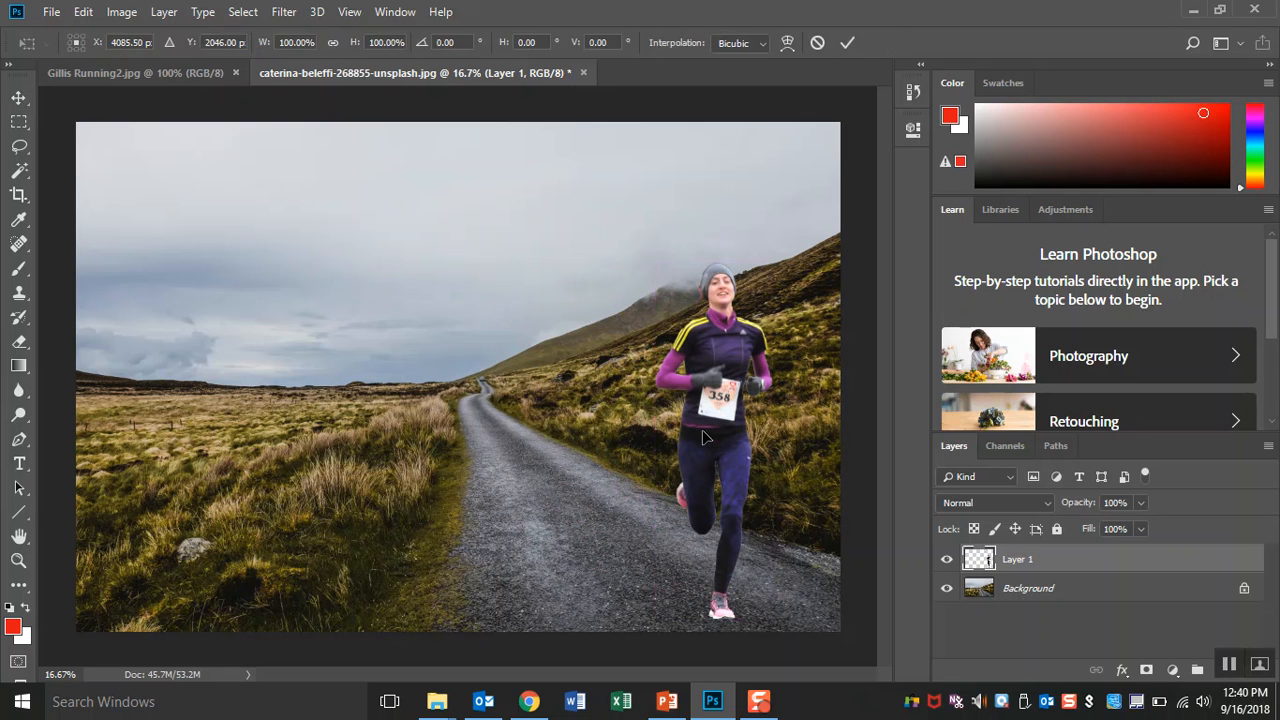
- Free-transform the runner, scaling her down and moving her onto the grassy verge
{"action": "left_click", "coordinate": [83, 11]}
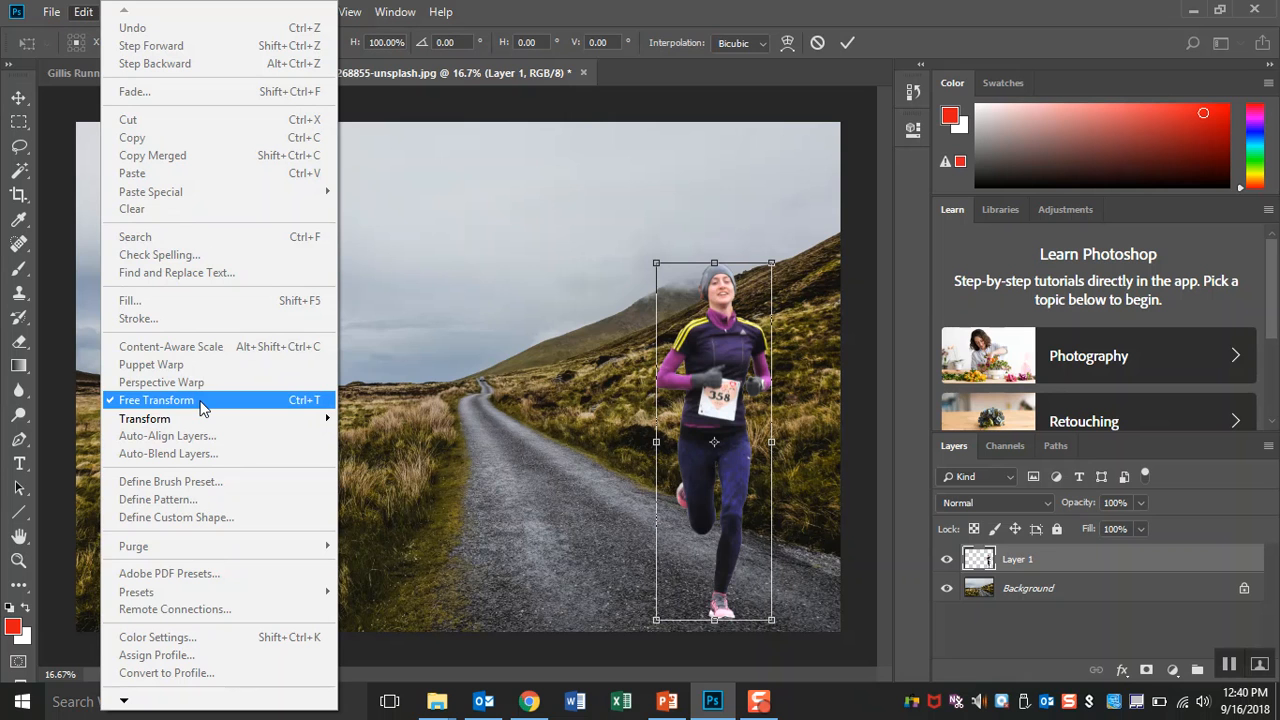
{"action": "left_click", "coordinate": [156, 400]}
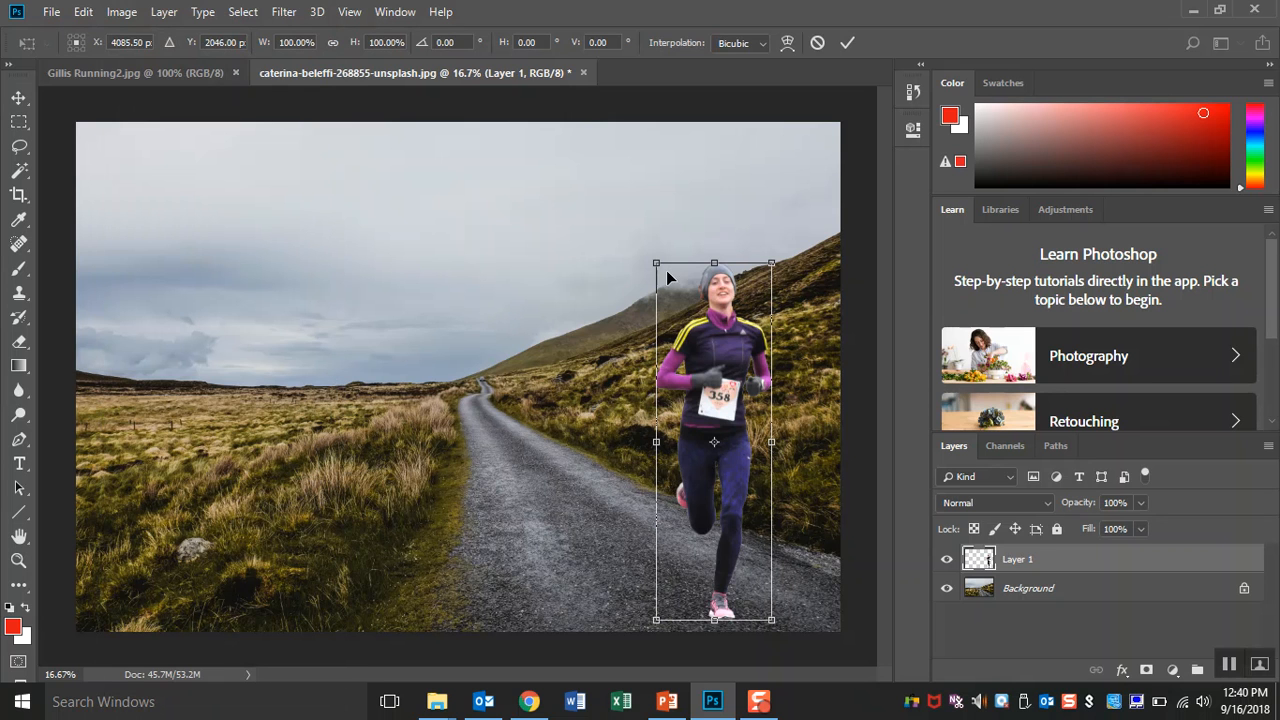
{"action": "left_click_drag", "start_coordinate": [655, 263], "coordinate": [677, 285]}
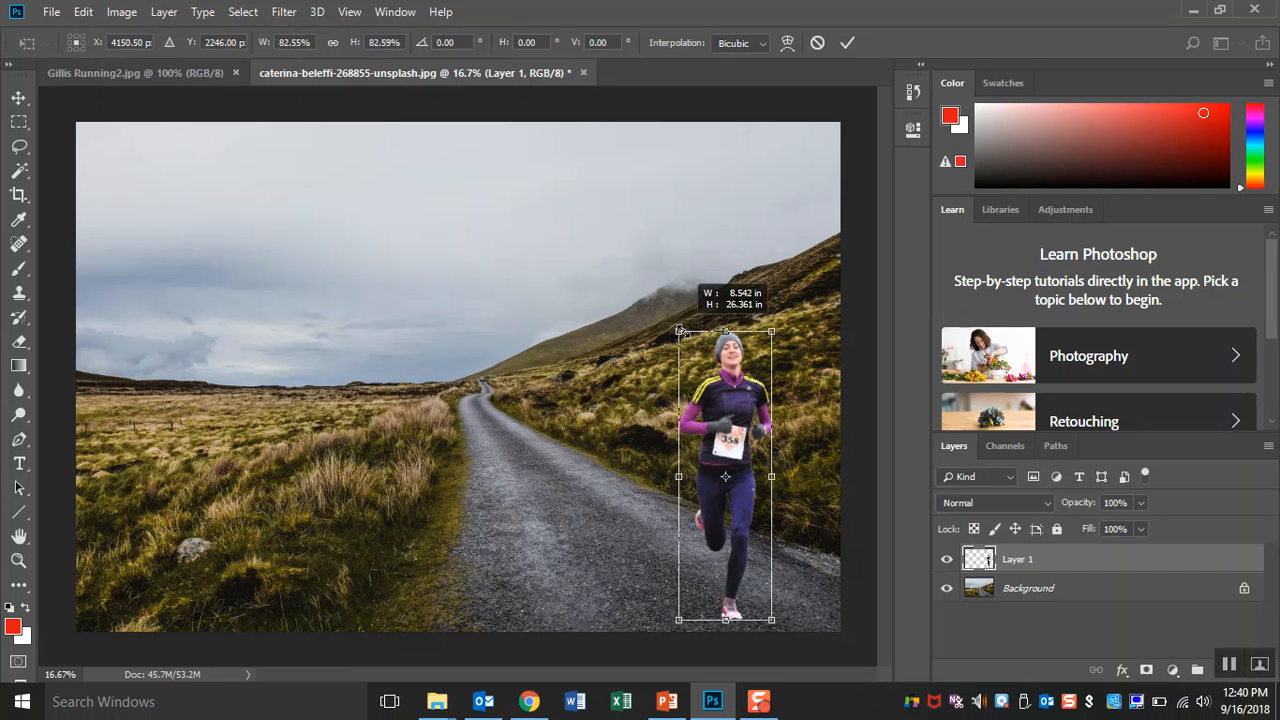
{"action": "left_click_drag", "start_coordinate": [680, 330], "coordinate": [686, 352]}
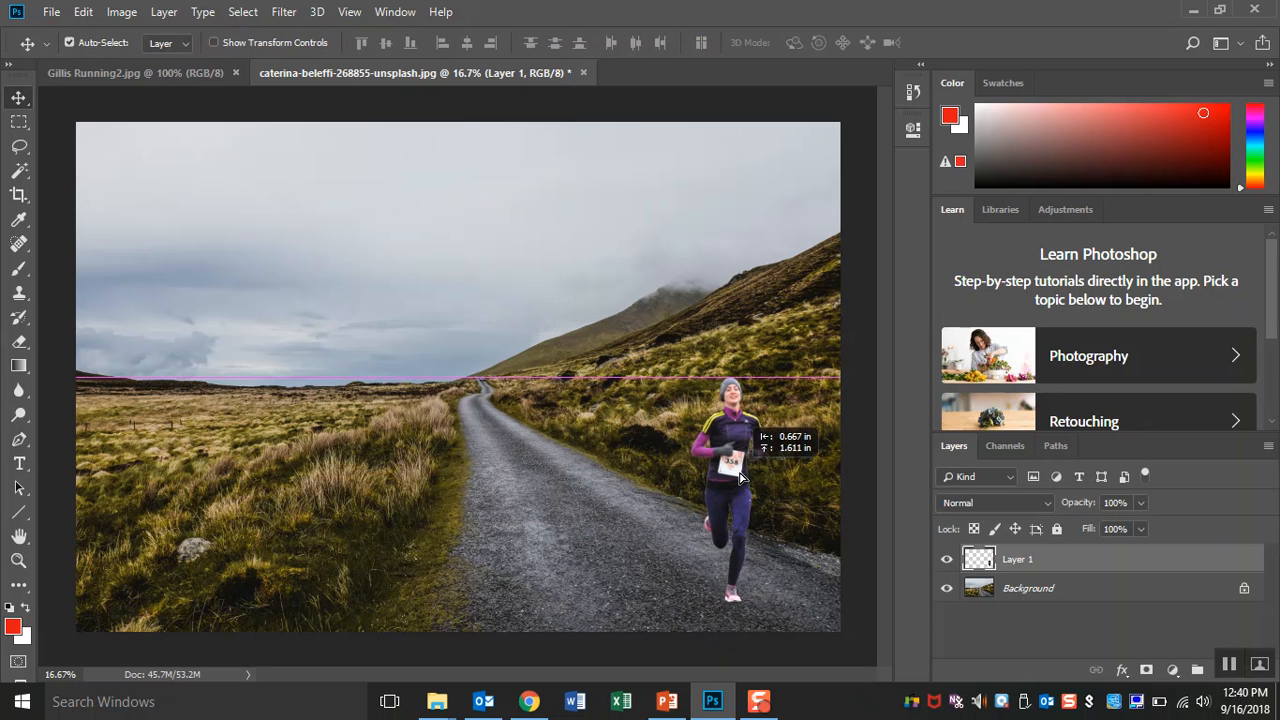
{"action": "left_click_drag", "start_coordinate": [730, 490], "coordinate": [752, 465]}
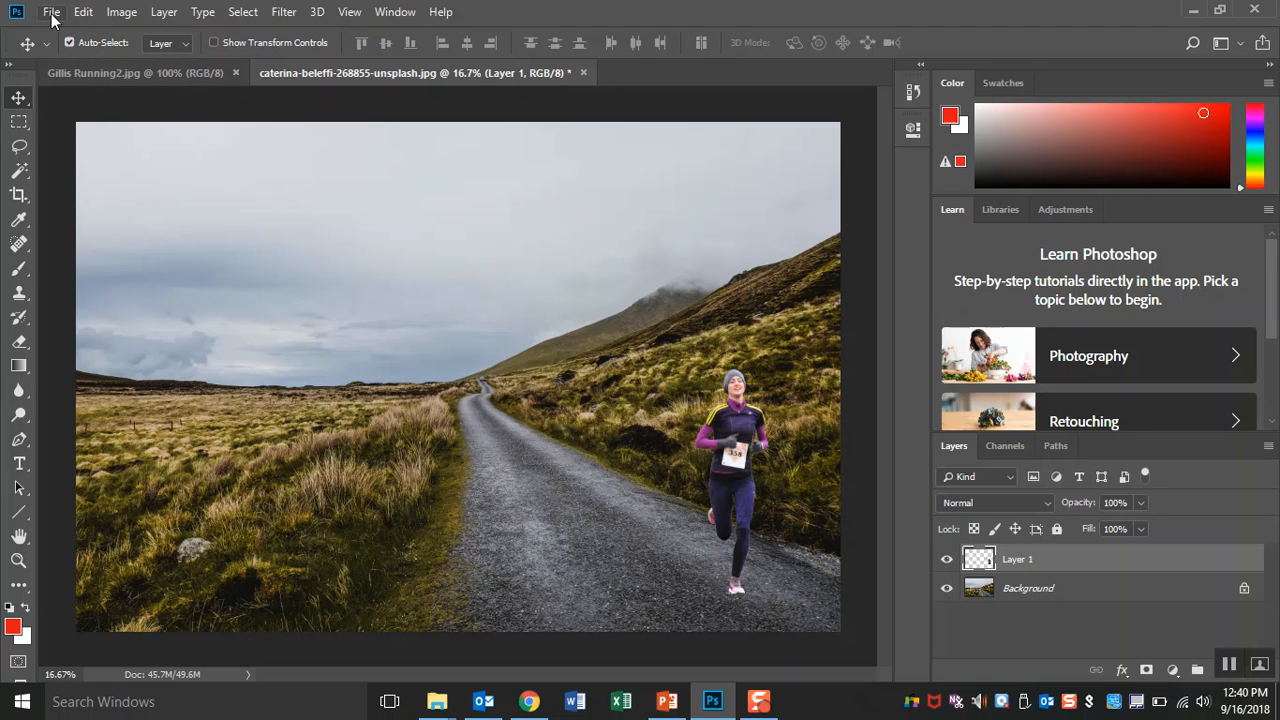
- Save the layered composite as 'Gillis Runs the World.psd' on the E drive
{"action": "left_click", "coordinate": [51, 12]}
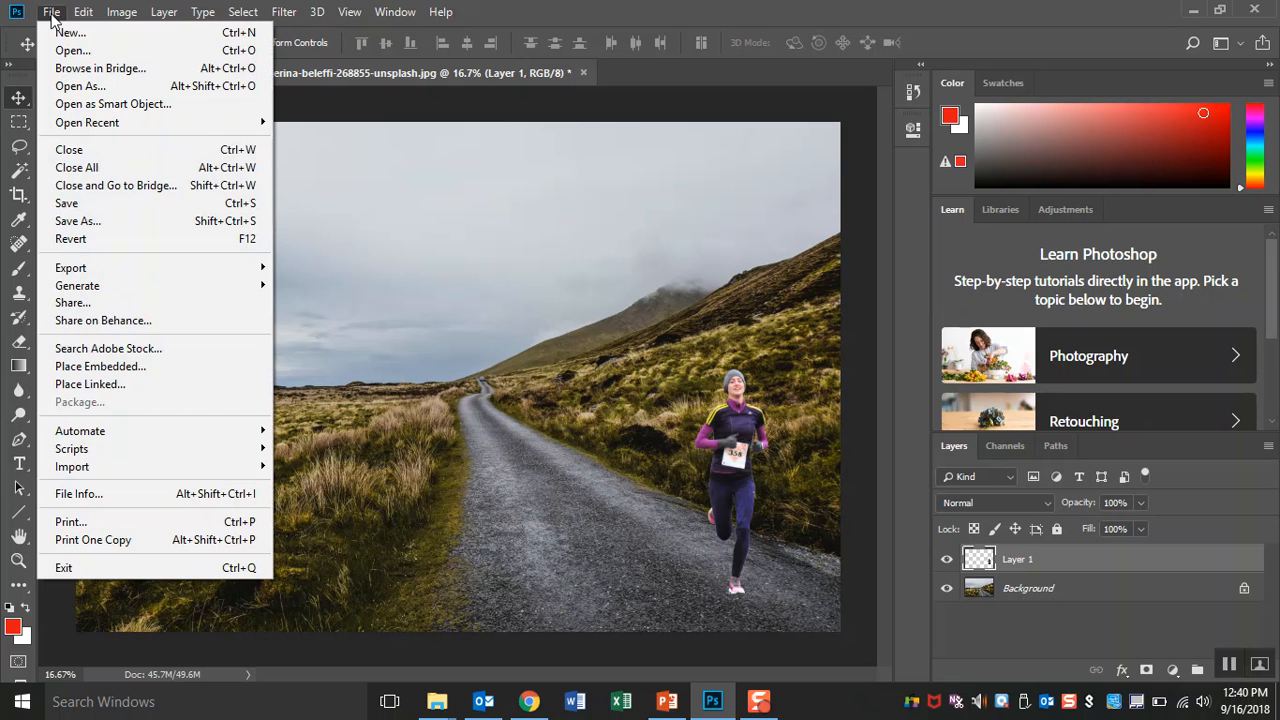
{"action": "mouse_move", "coordinate": [66, 203]}
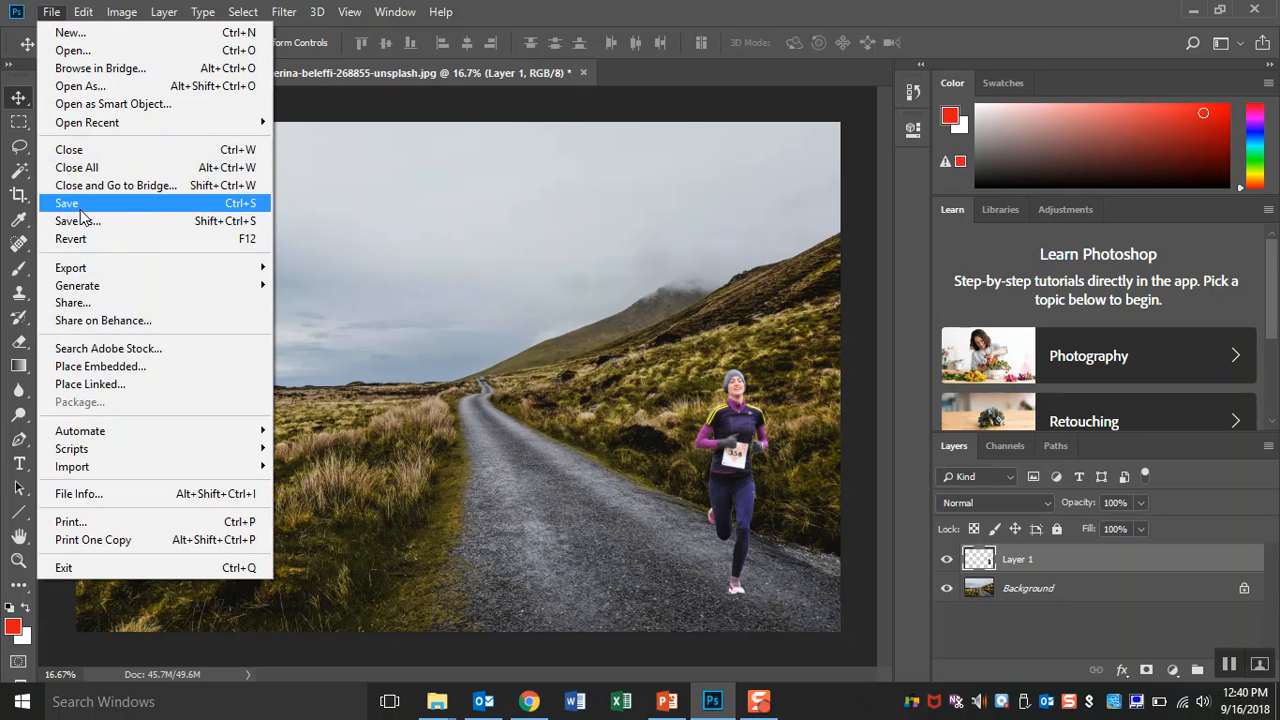
{"action": "left_click", "coordinate": [77, 220]}
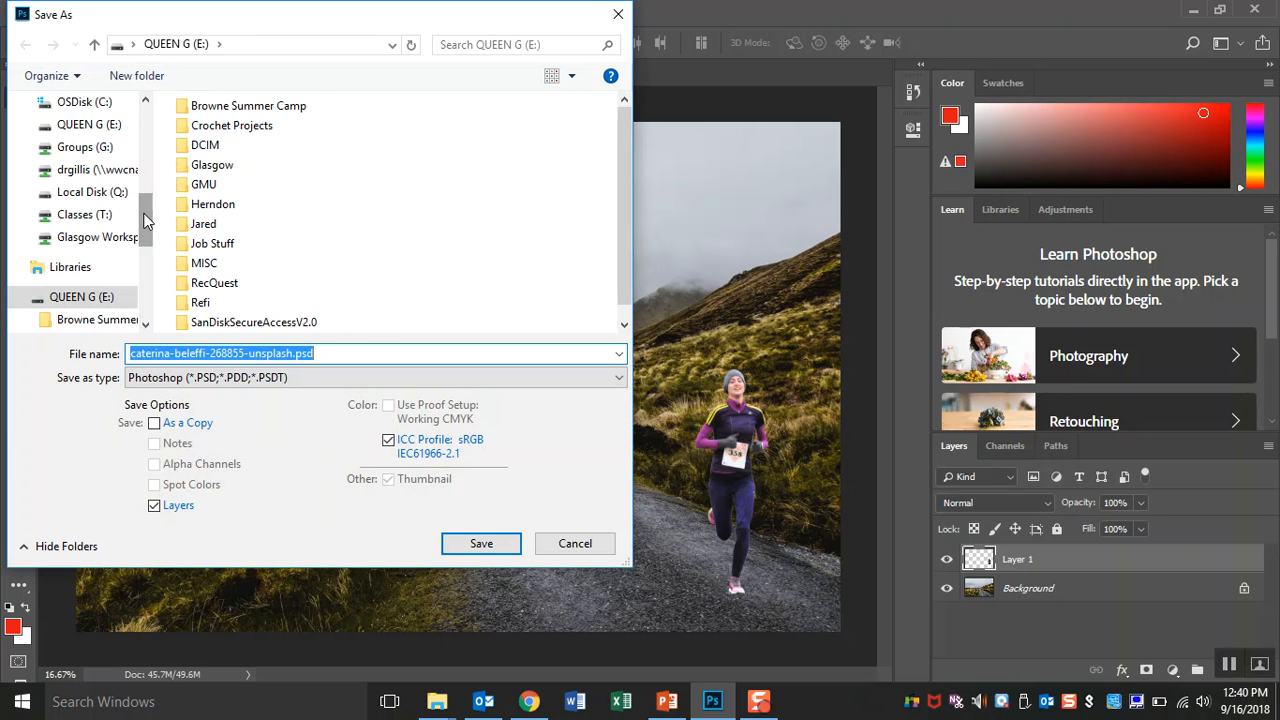
{"action": "scroll", "scroll_direction": "down", "scroll_amount": 3}
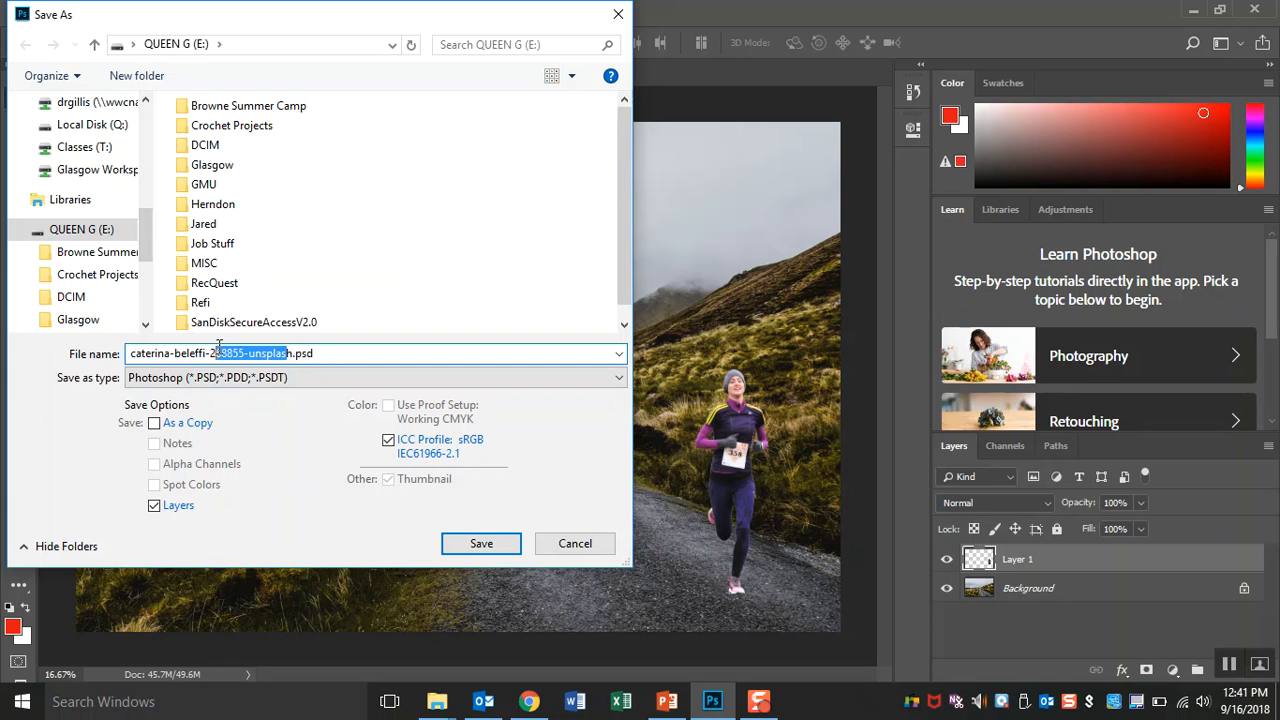
{"action": "type", "text": "h.psd"}
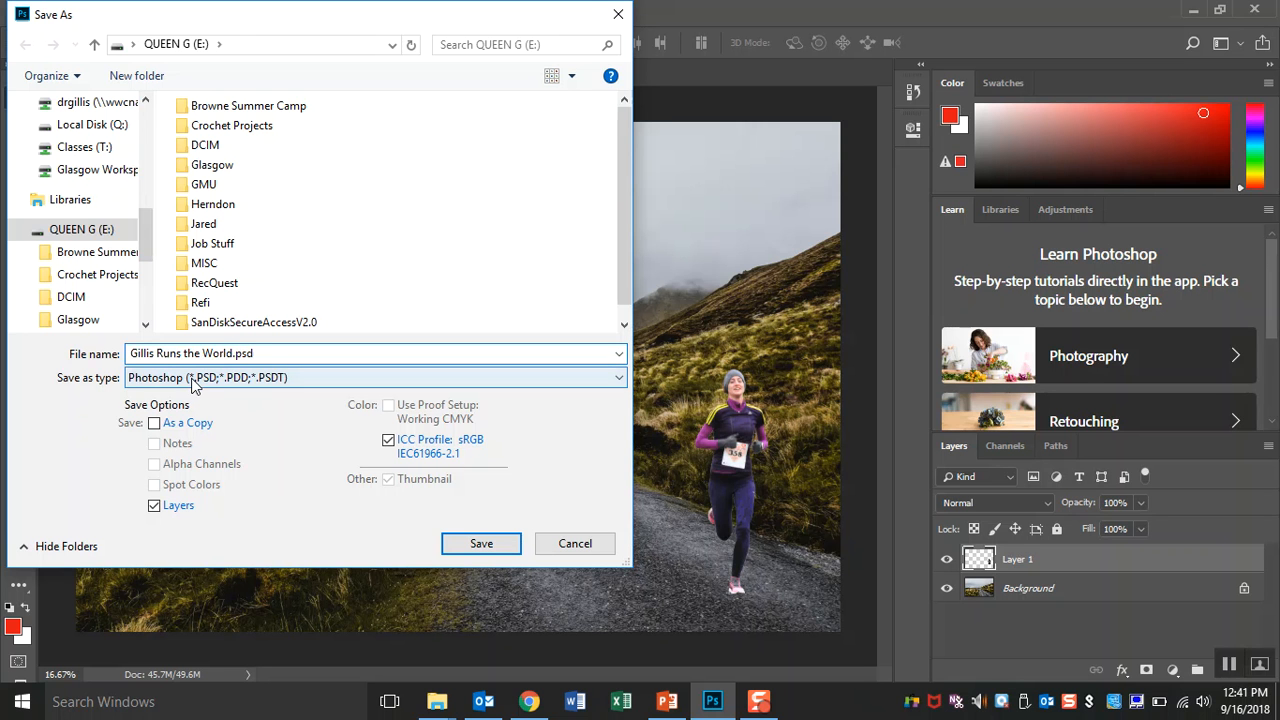
{"action": "left_click", "coordinate": [481, 543]}
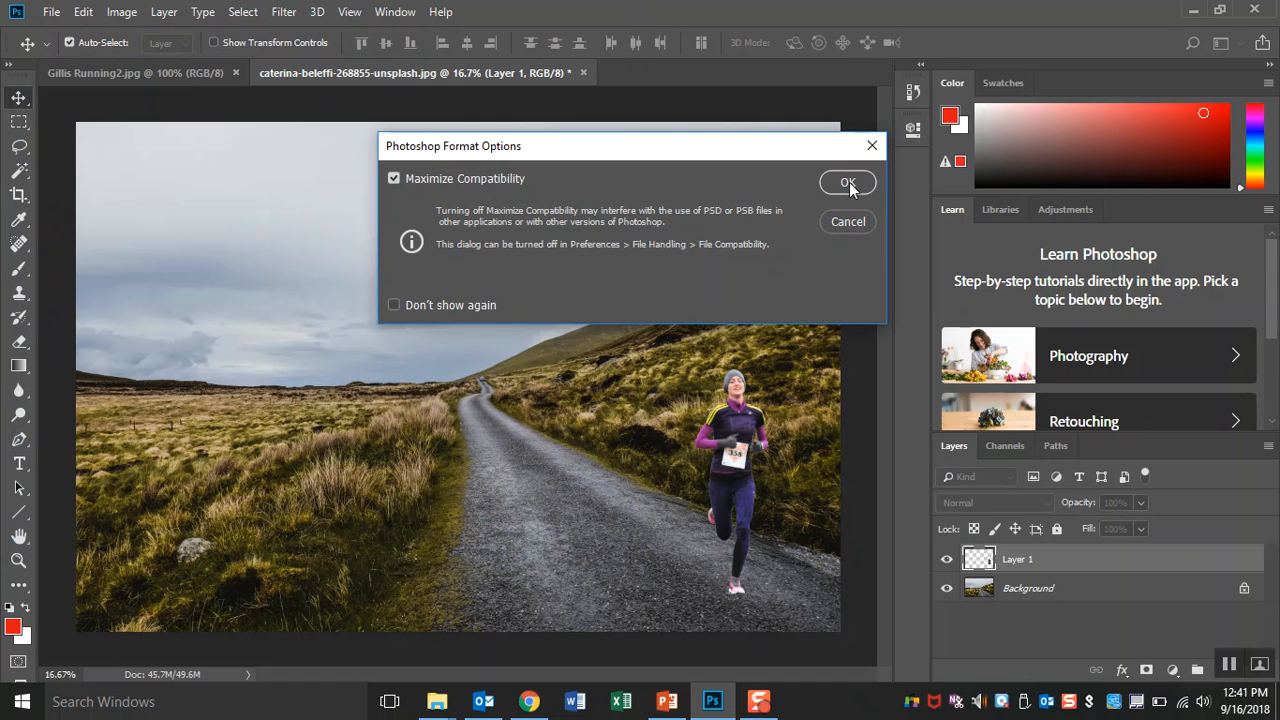
{"action": "left_click", "coordinate": [848, 182]}
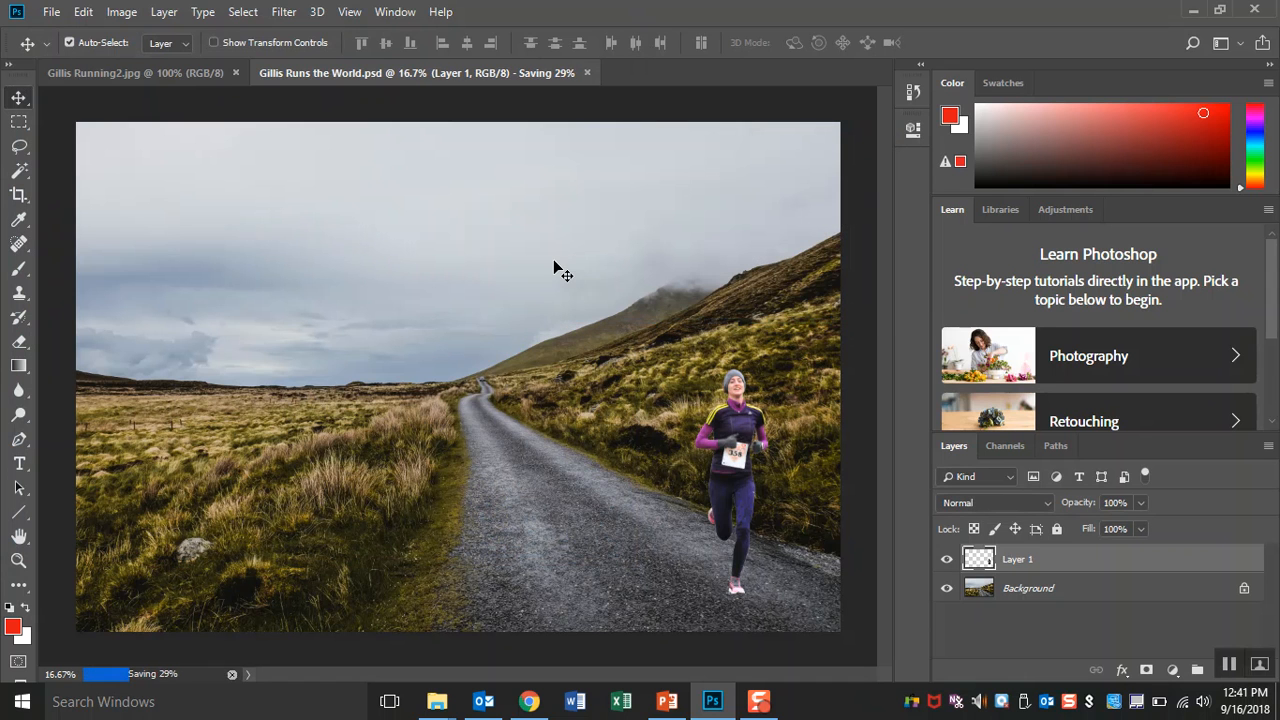
- Start a Save As and dismiss the warning that the file is still saving
{"action": "left_click", "coordinate": [51, 12]}
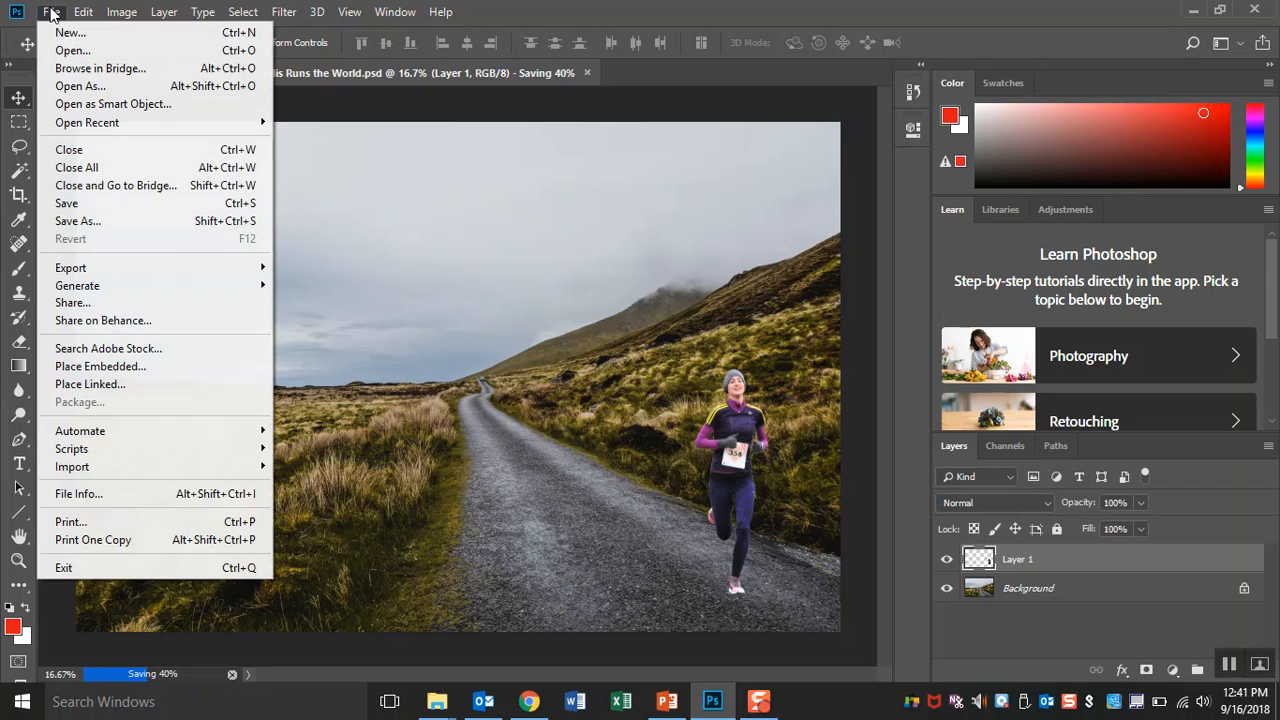
{"action": "mouse_move", "coordinate": [77, 221]}
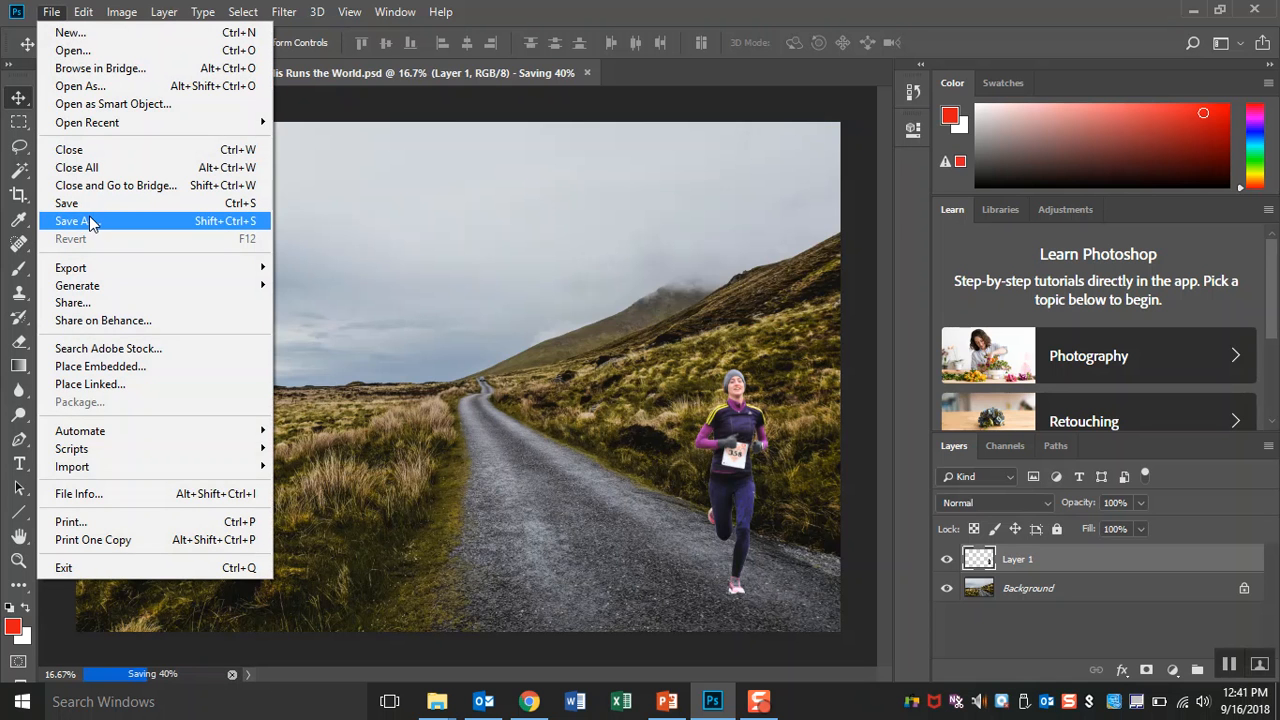
{"action": "left_click", "coordinate": [72, 220]}
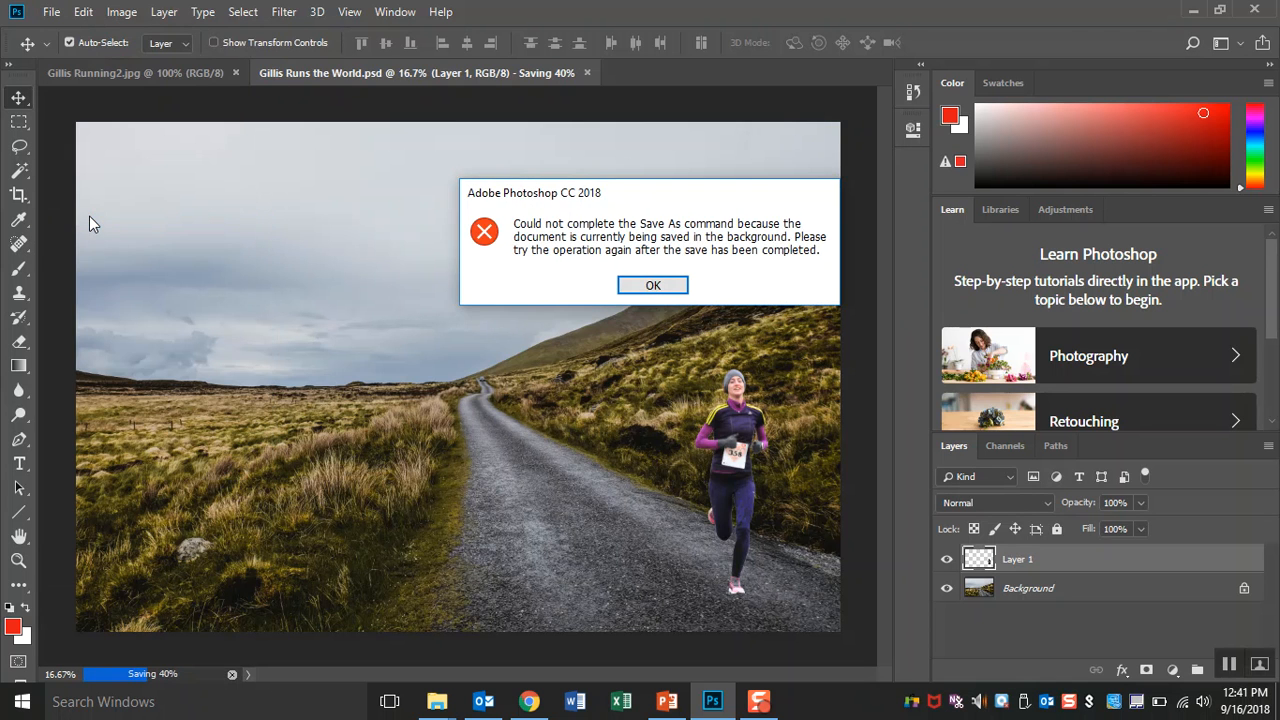
{"action": "mouse_move", "coordinate": [653, 285]}
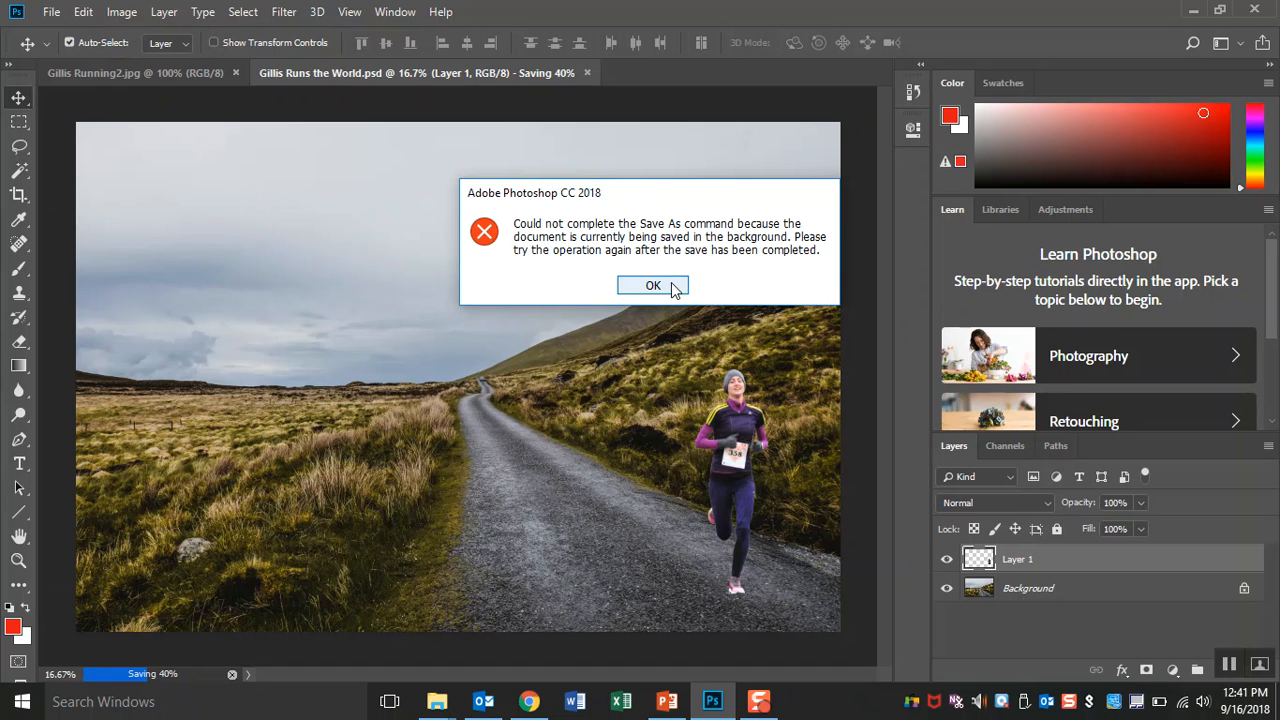
{"action": "left_click", "coordinate": [652, 285]}
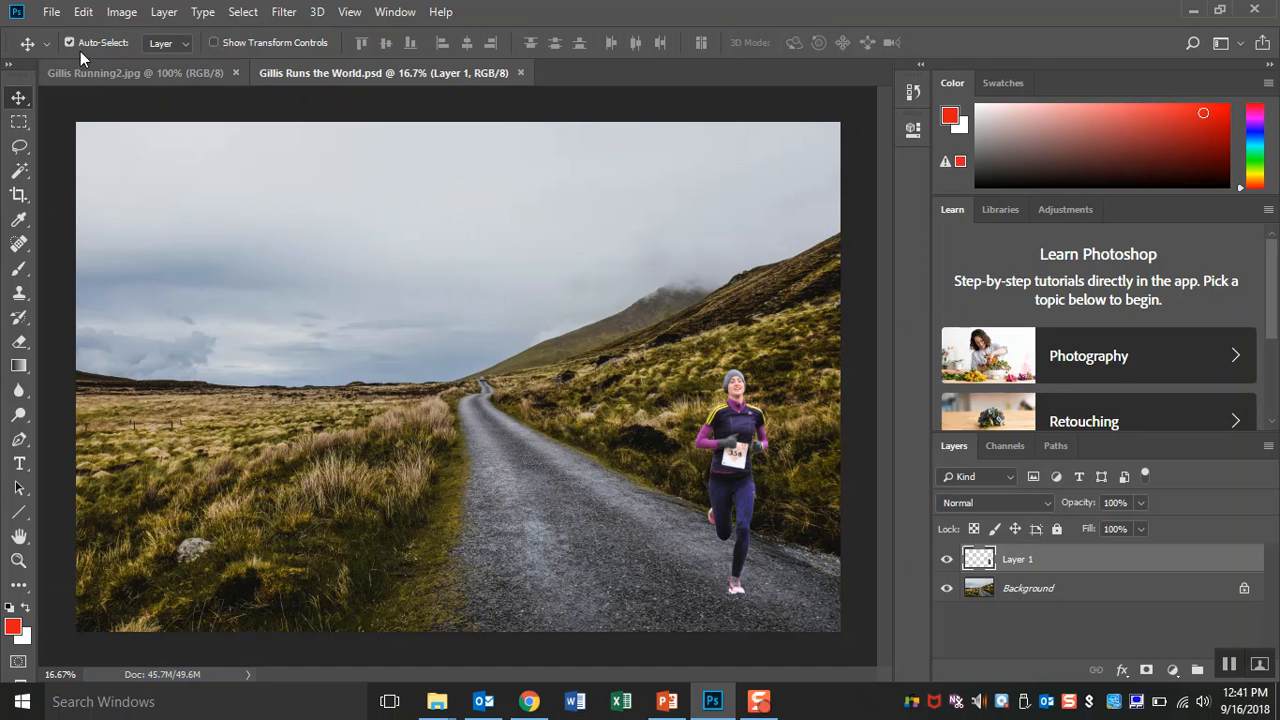
- Save a High-quality JPEG copy named 'Gillis Runs the World.jpg'
{"action": "left_click", "coordinate": [51, 11]}
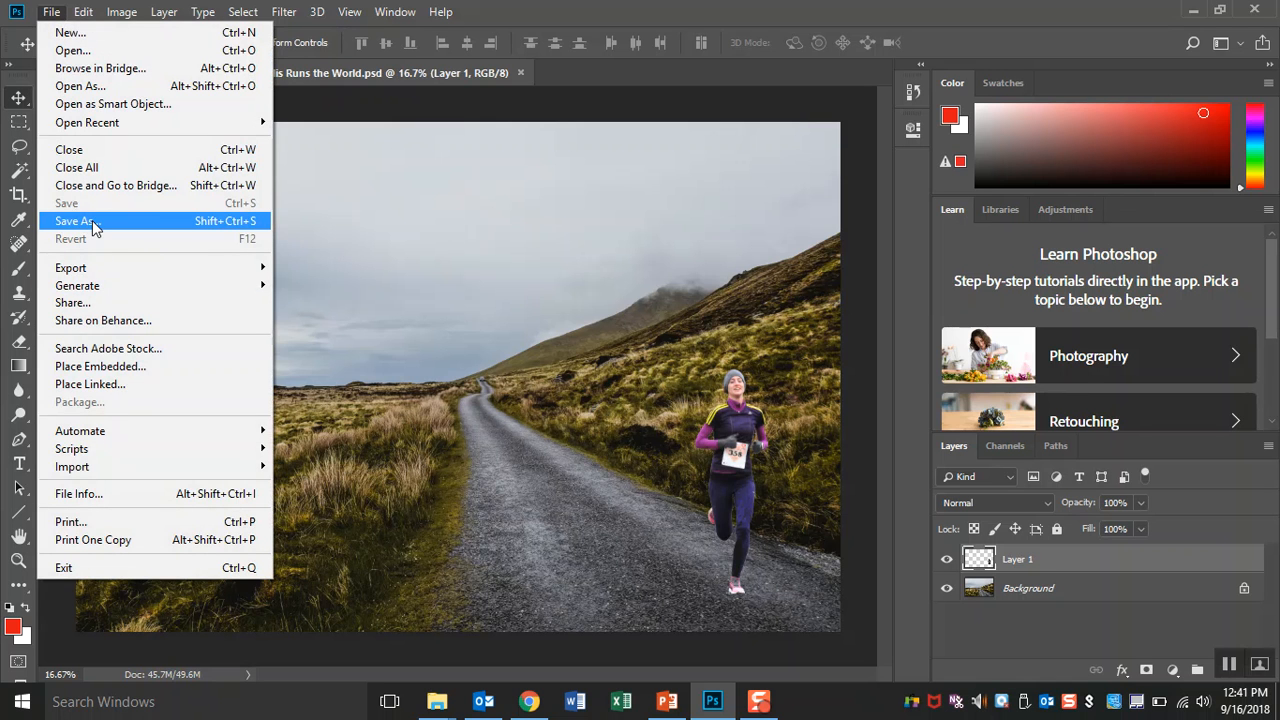
{"action": "left_click", "coordinate": [75, 221]}
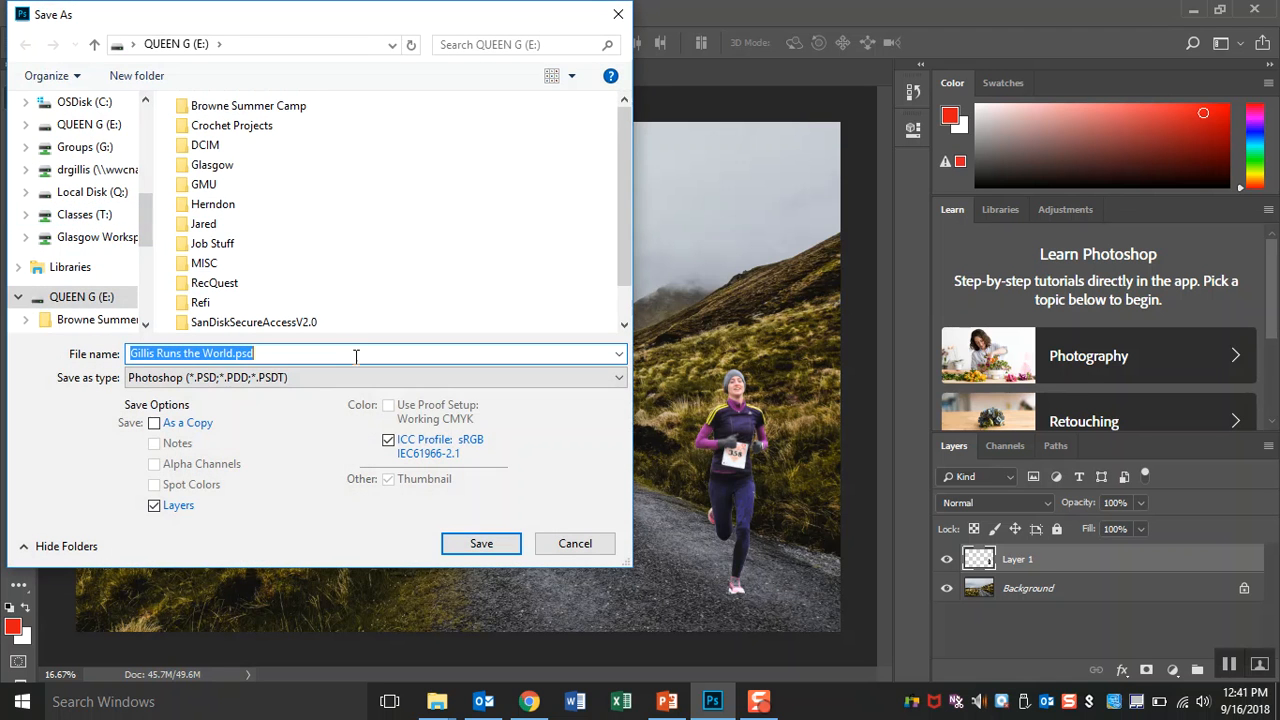
{"action": "left_click", "coordinate": [375, 377]}
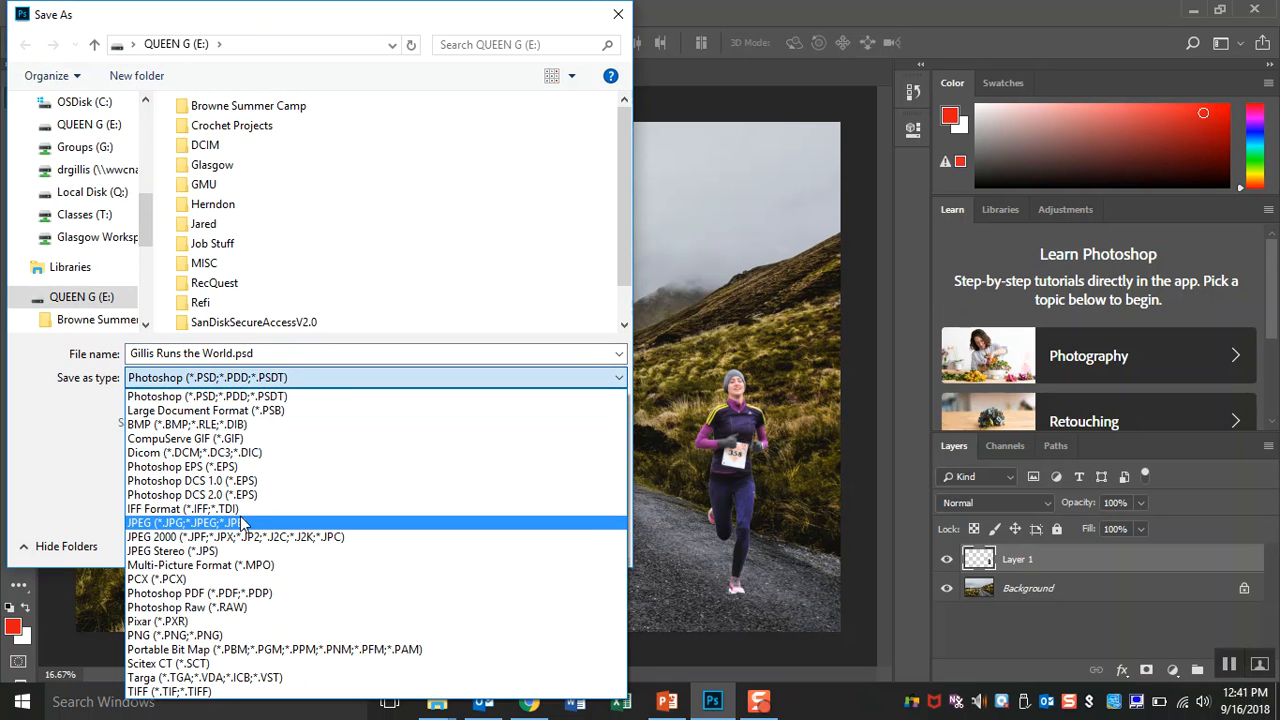
{"action": "left_click", "coordinate": [180, 522]}
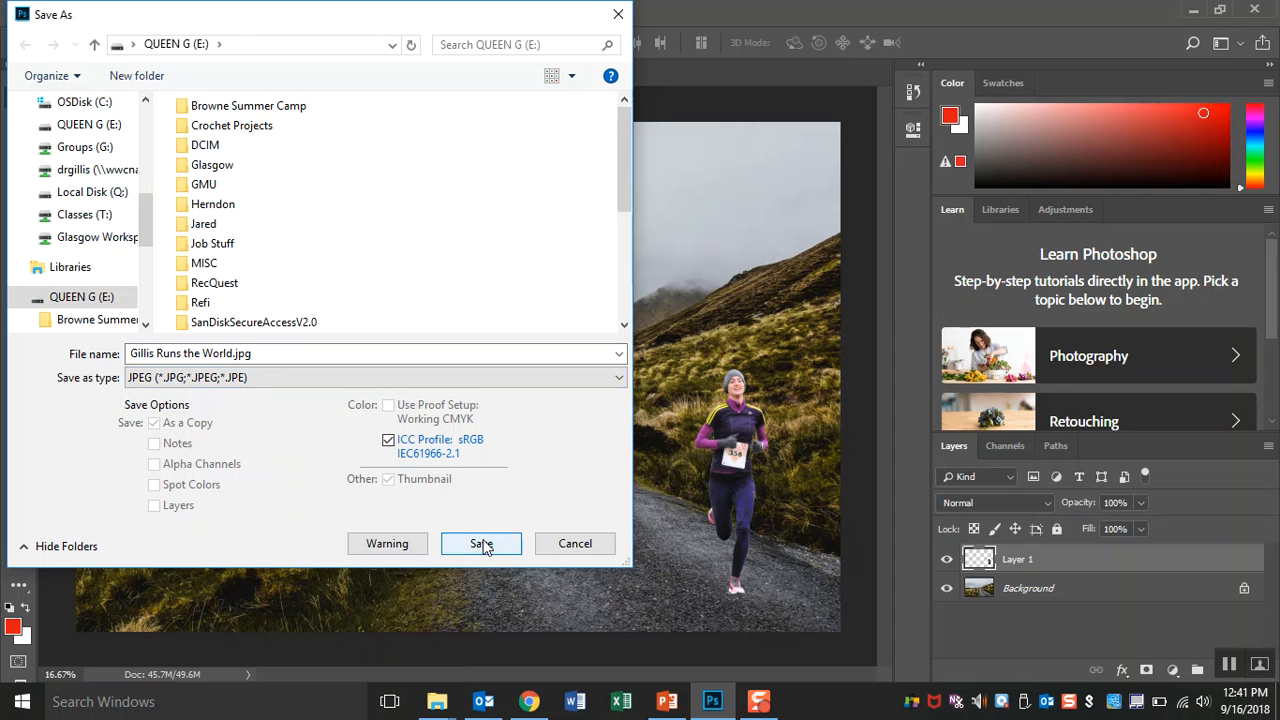
{"action": "left_click", "coordinate": [481, 543]}
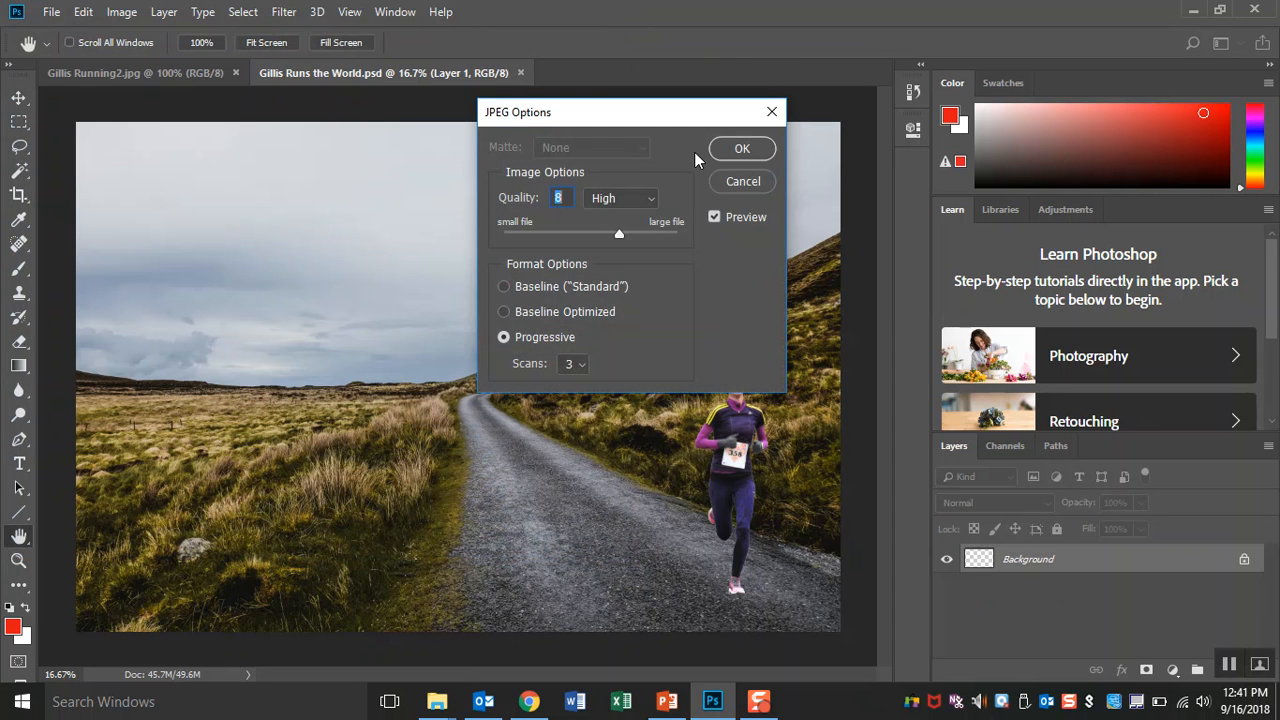
{"action": "left_click", "coordinate": [742, 148]}
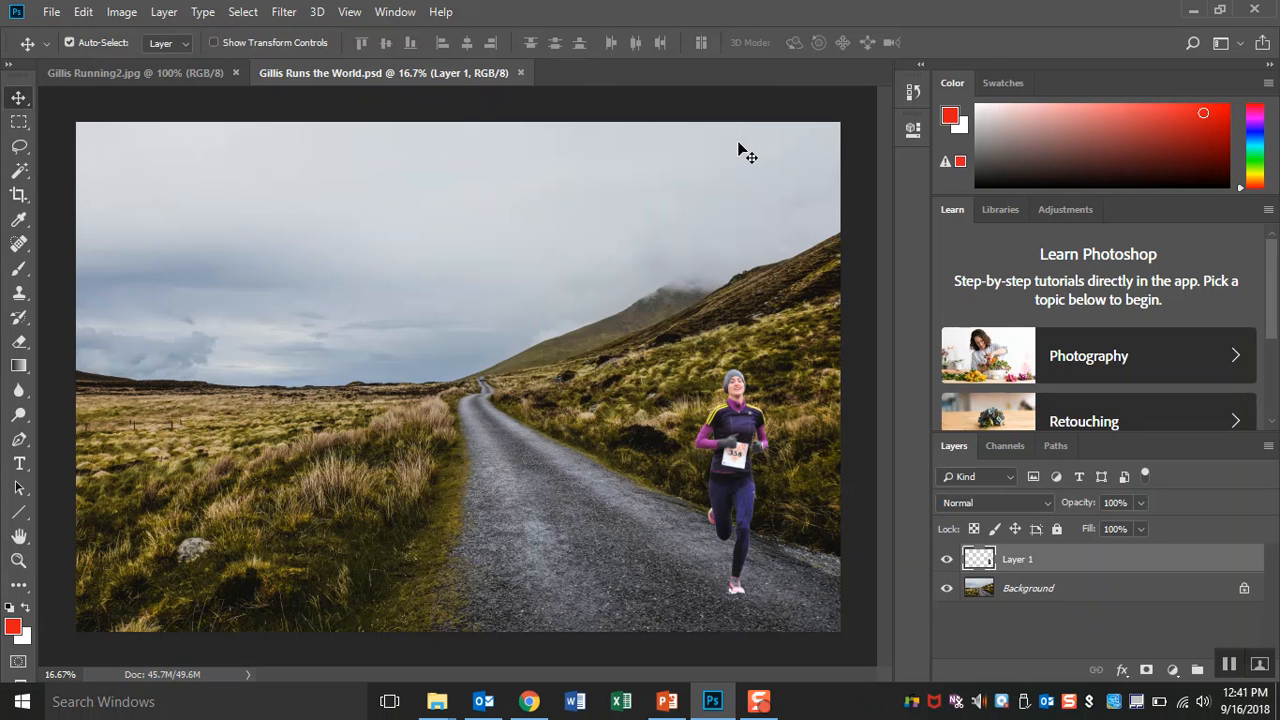
{"action": "mouse_move", "coordinate": [728, 184]}
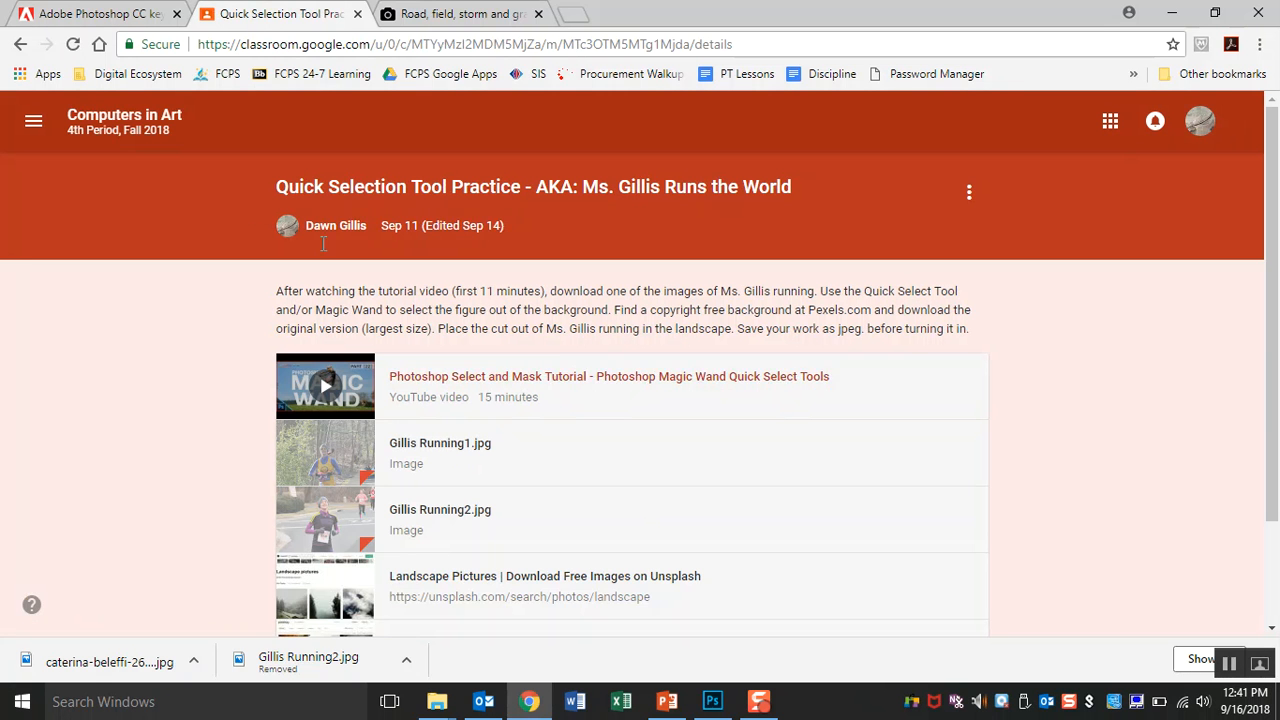
- Open the Quick Selection Tool Practice assignment from the class Stream
{"action": "left_click", "coordinate": [20, 44]}
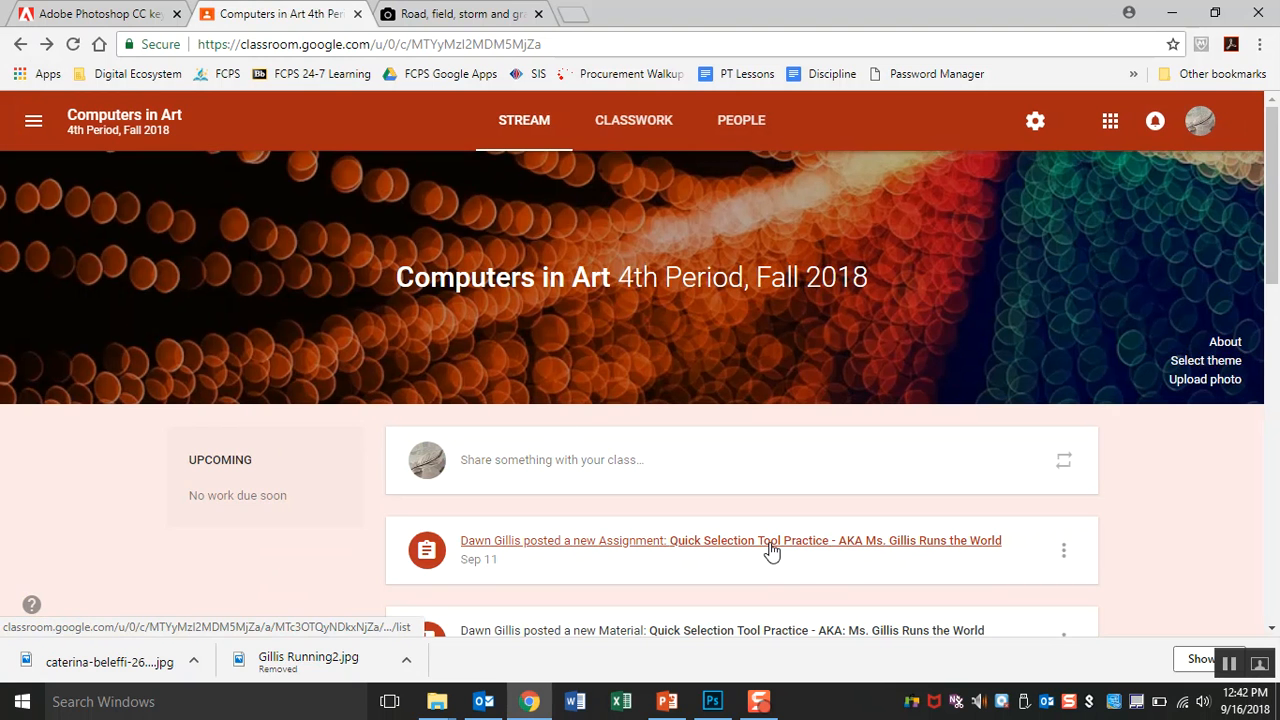
{"action": "left_click", "coordinate": [729, 540]}
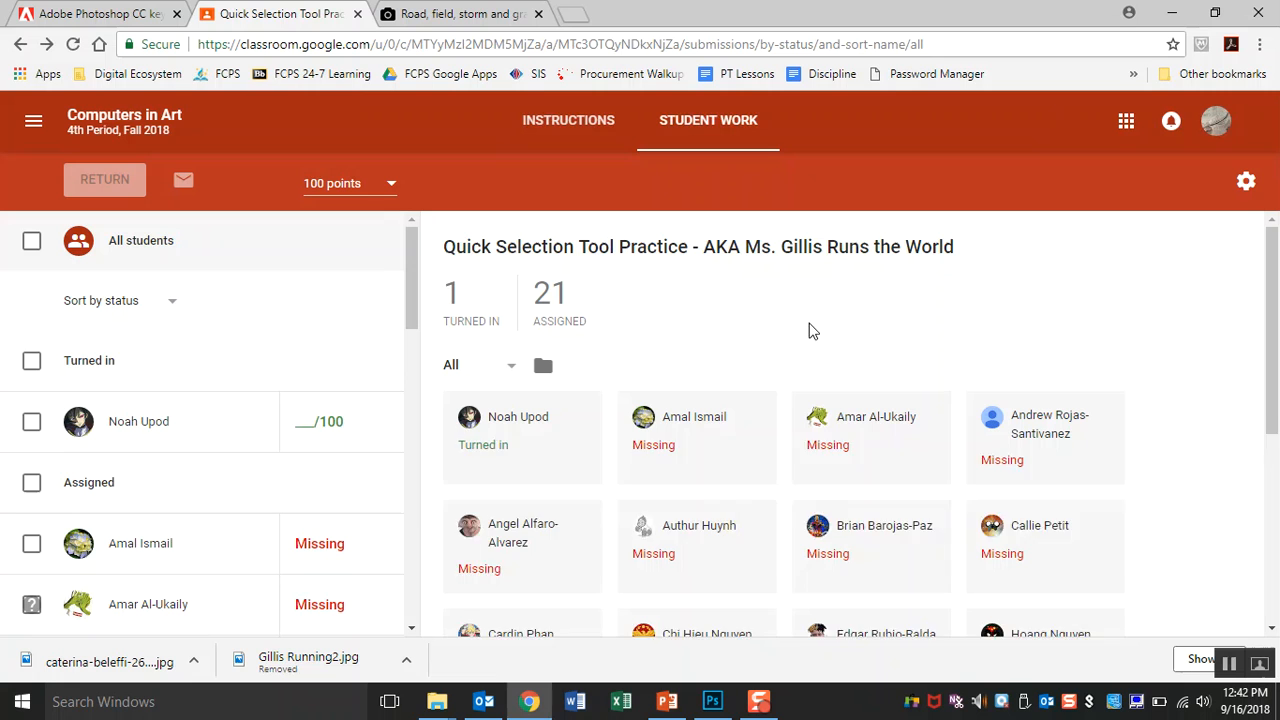